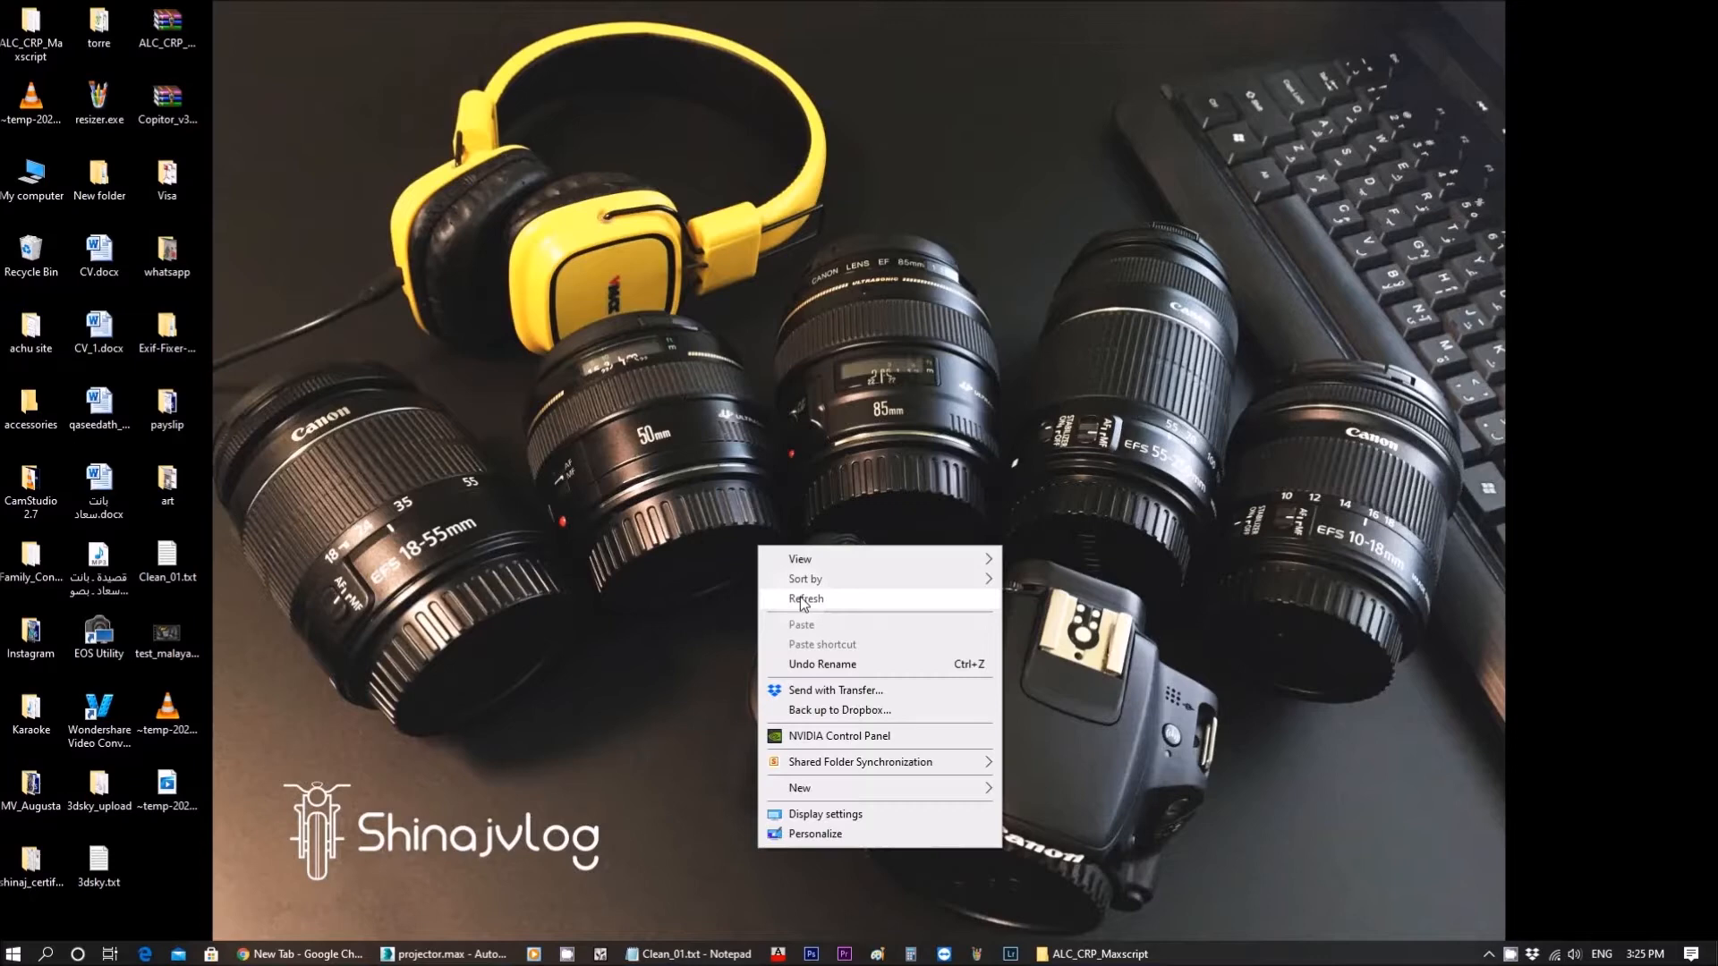
Step: Refresh the desktop and launch projector.max into 3ds Max
click(807, 598)
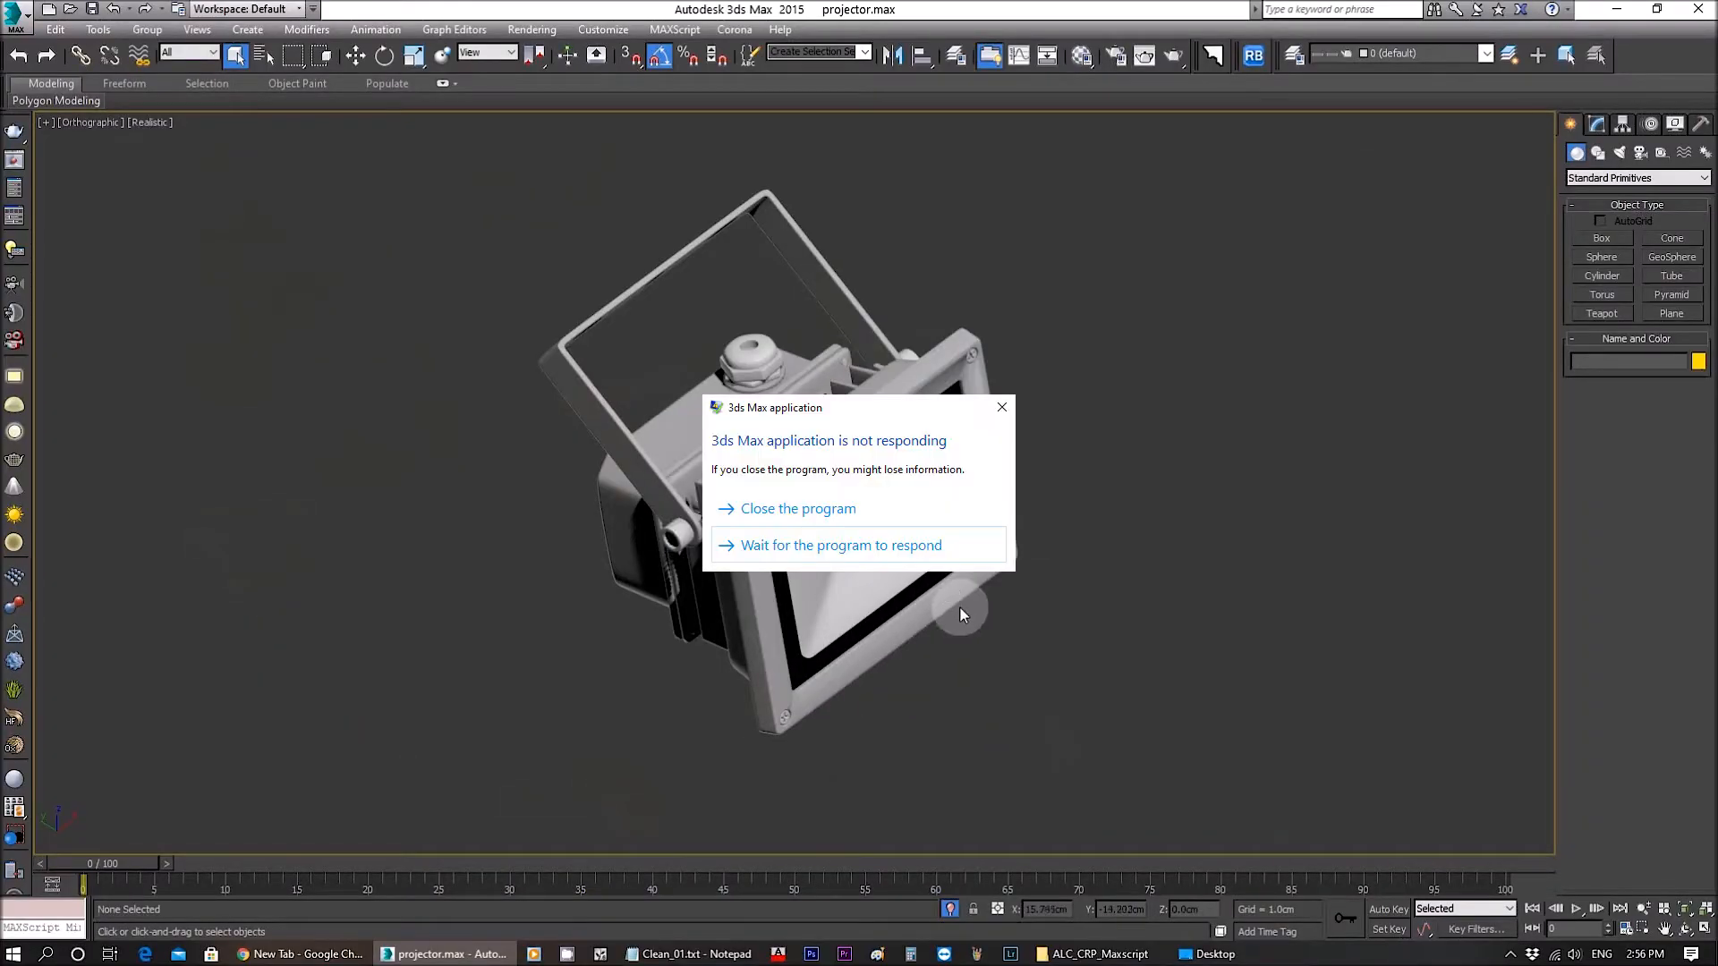
Step: Wait out the not-responding warning and bring projector.max back up with the model showing
click(841, 544)
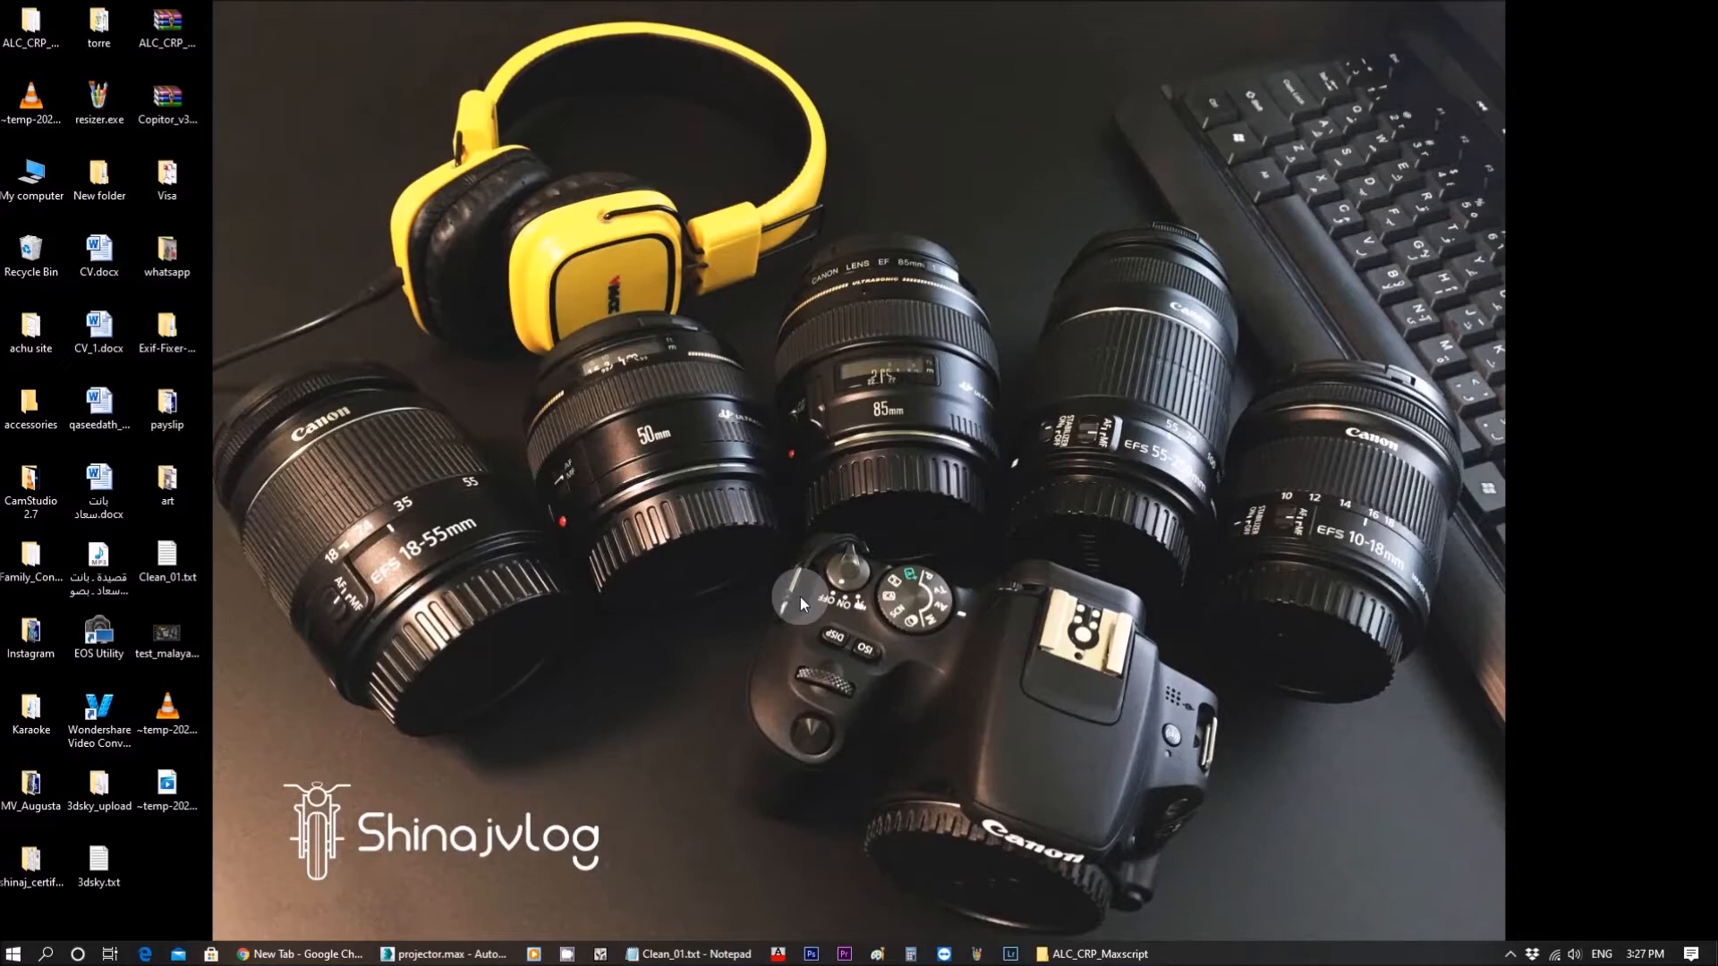
click(448, 954)
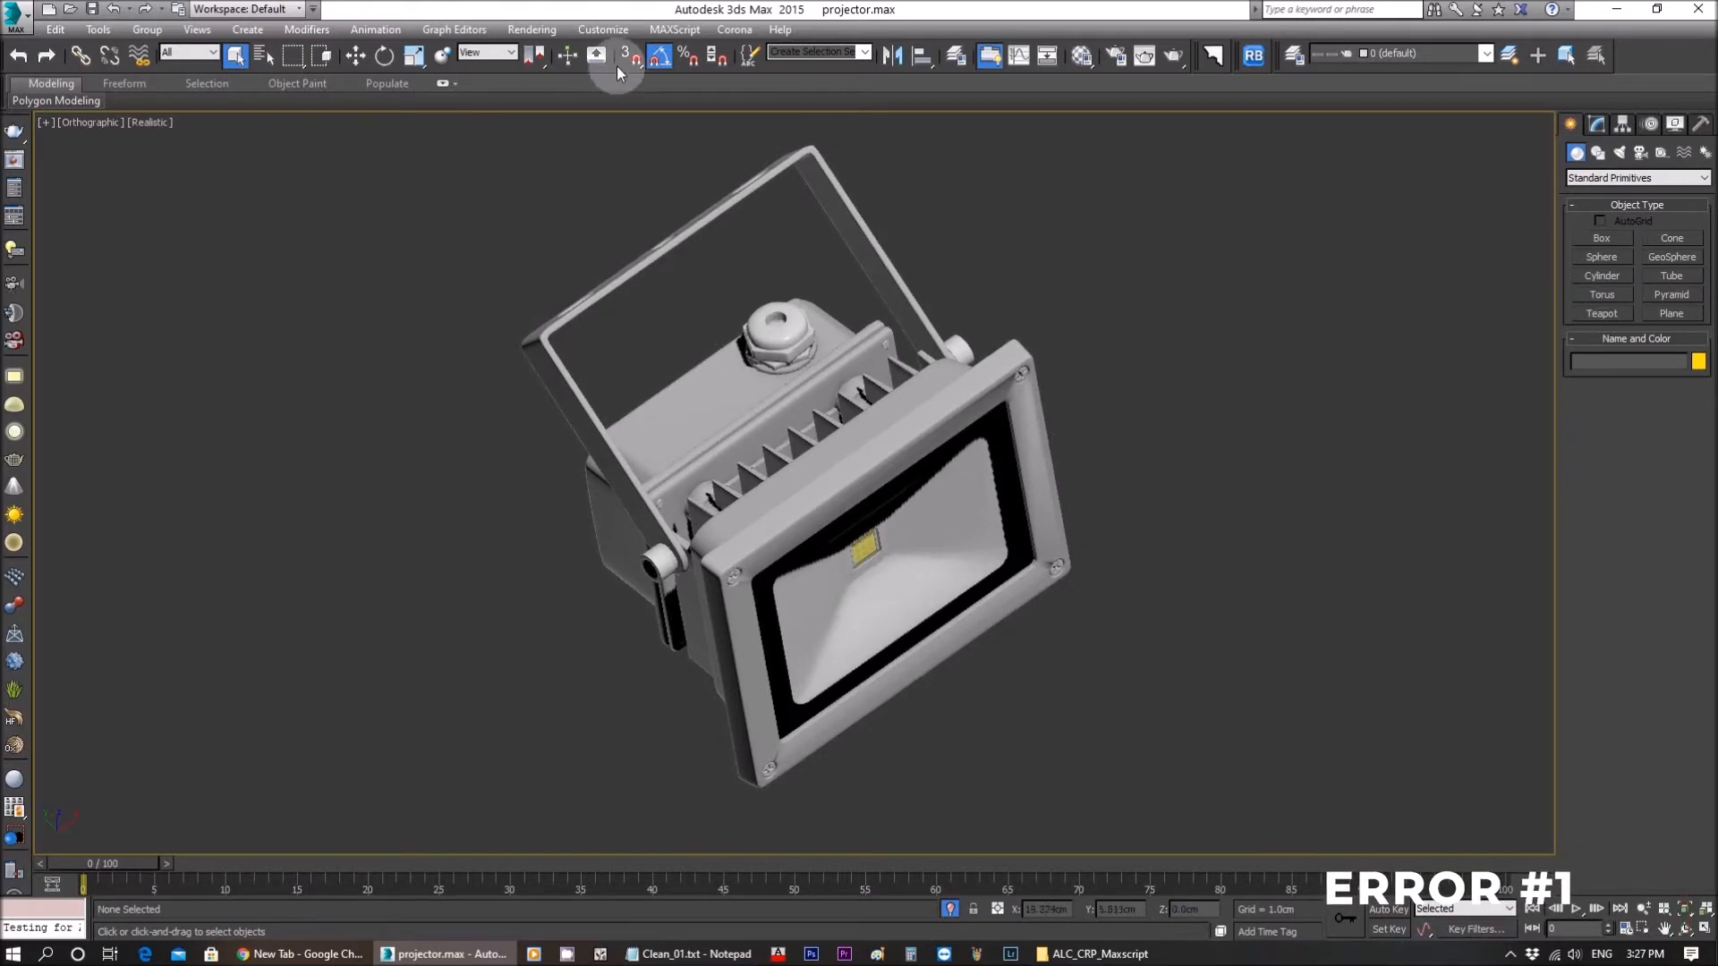
Step: Show the MAXScript Listener with its repeated ALC and CRP startup-script test messages
click(674, 31)
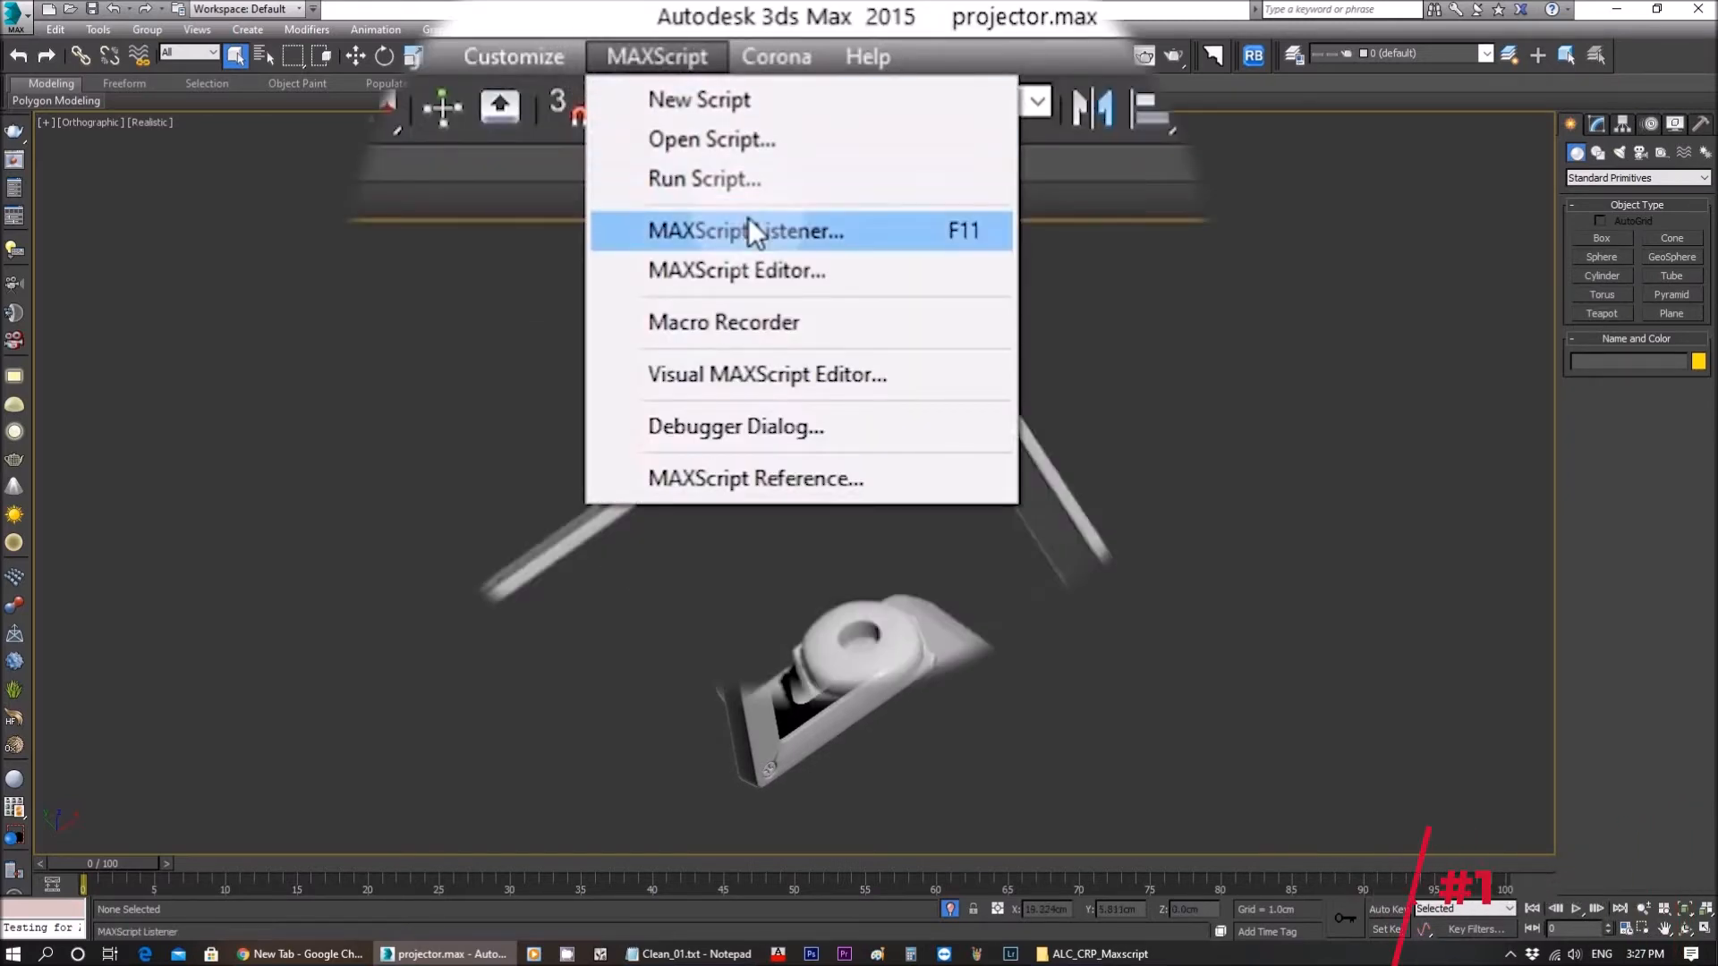
click(744, 231)
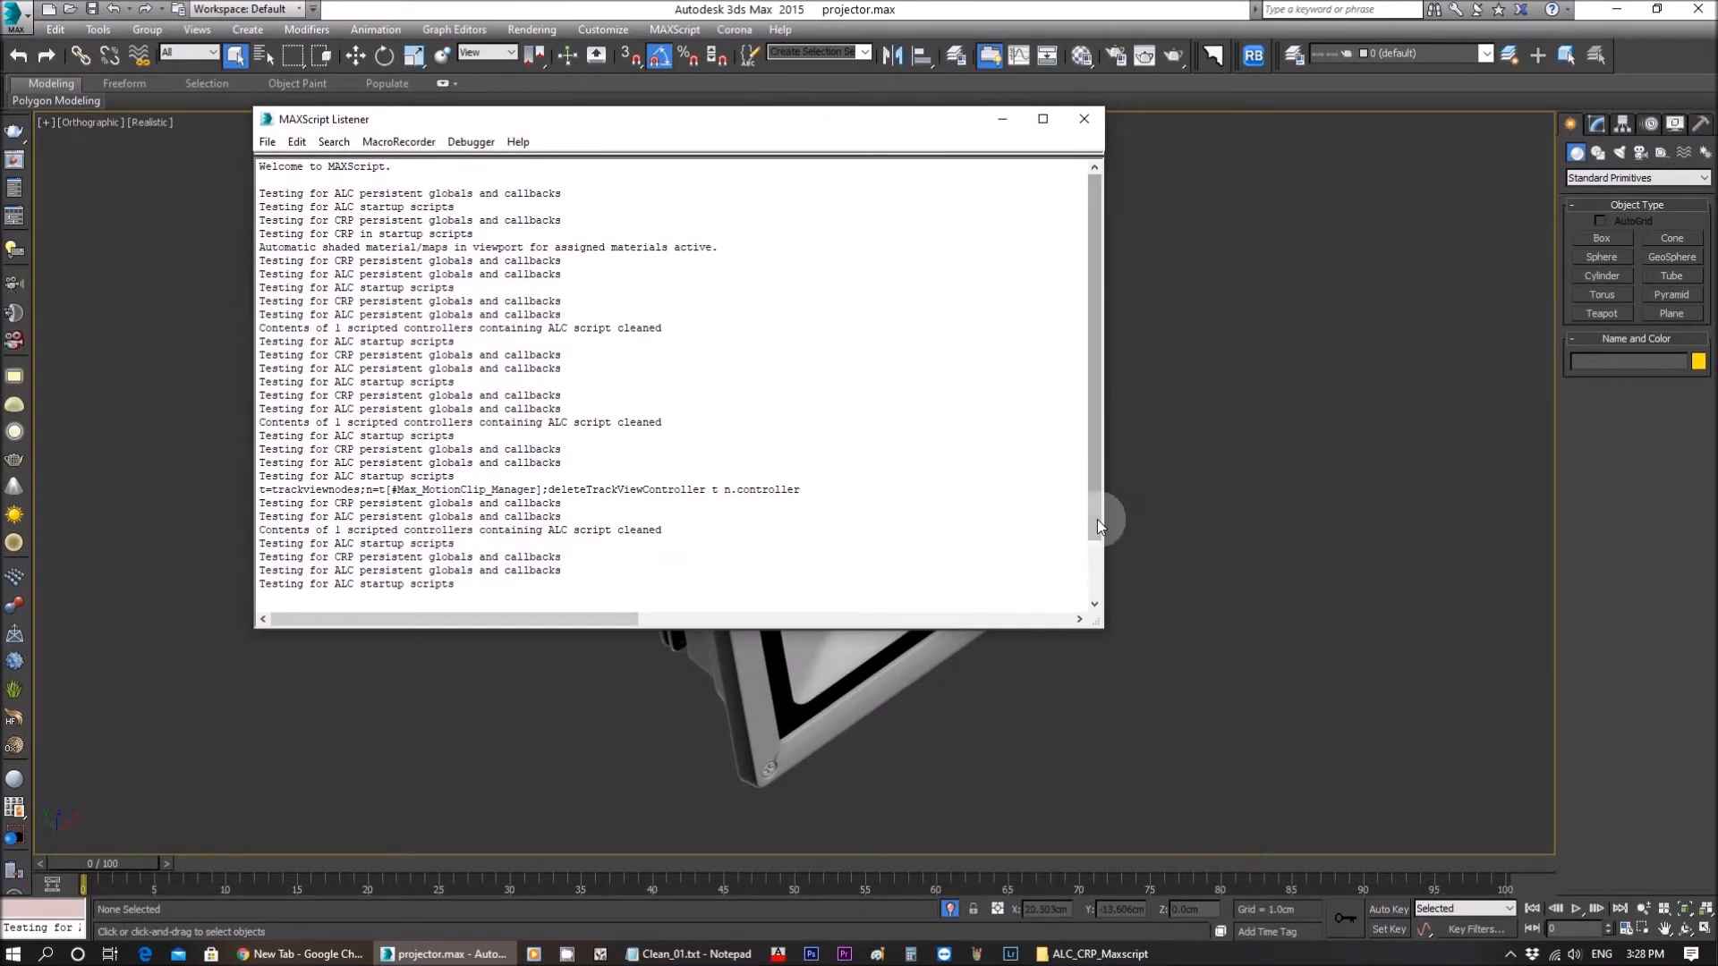
click(697, 954)
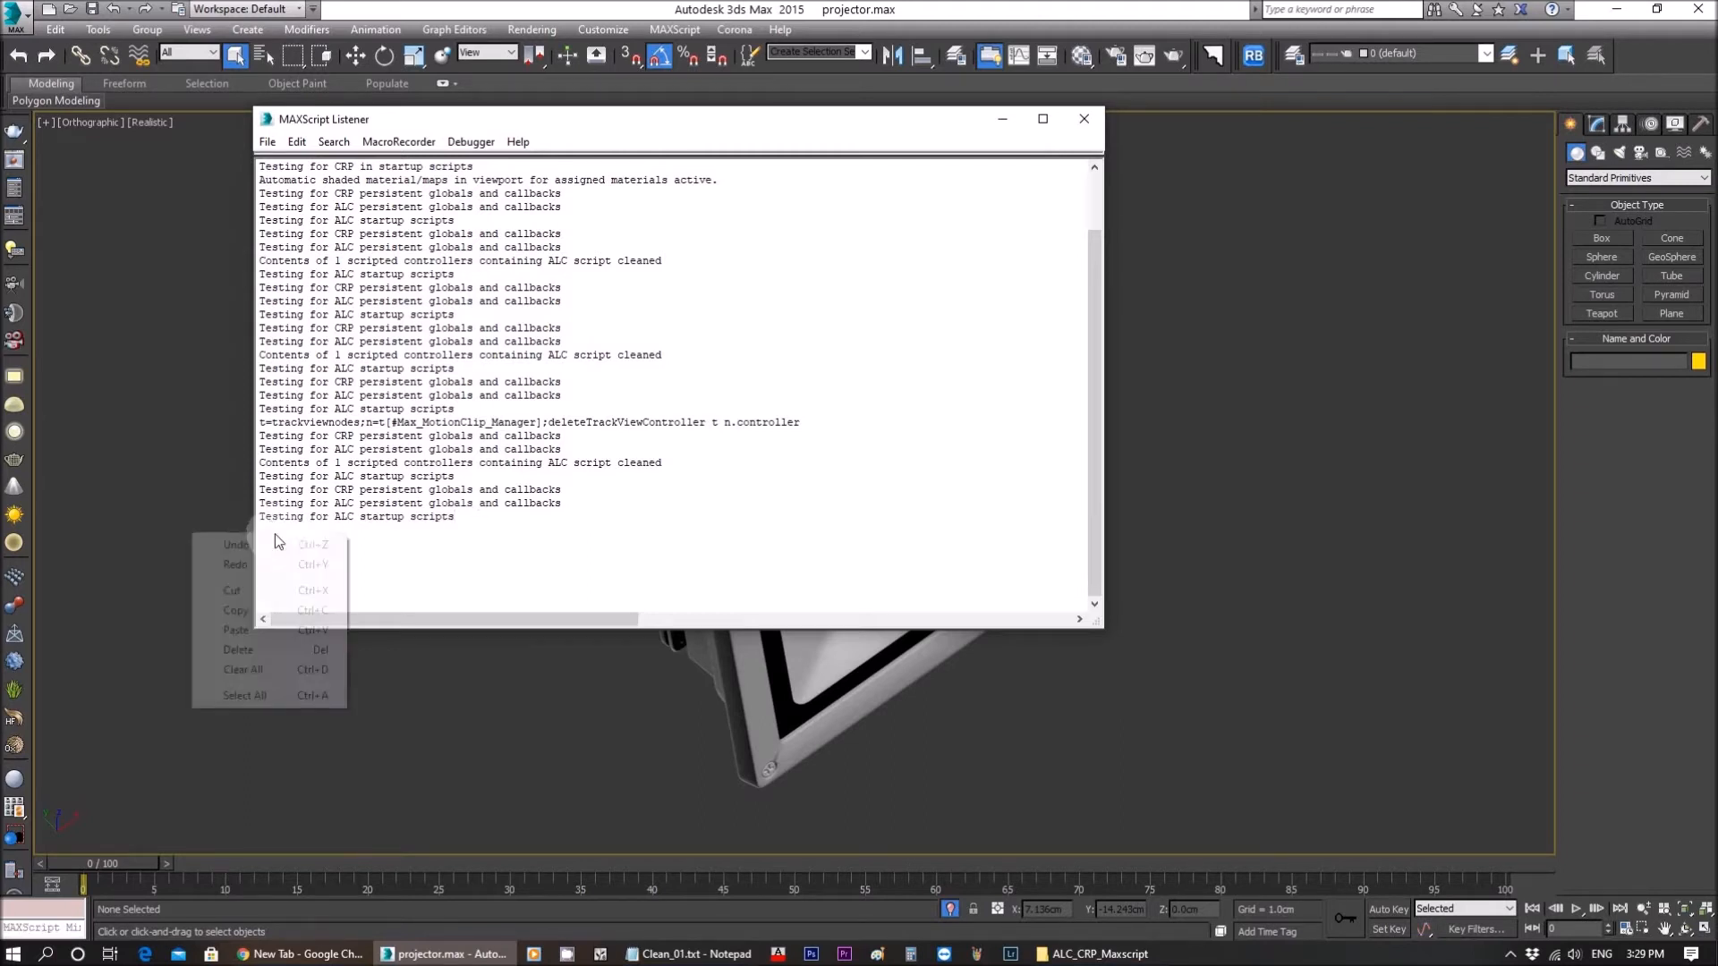
Step: Run the deleteTrackViewController removal line, then fetch gc() from the Notepad notes
click(235, 630)
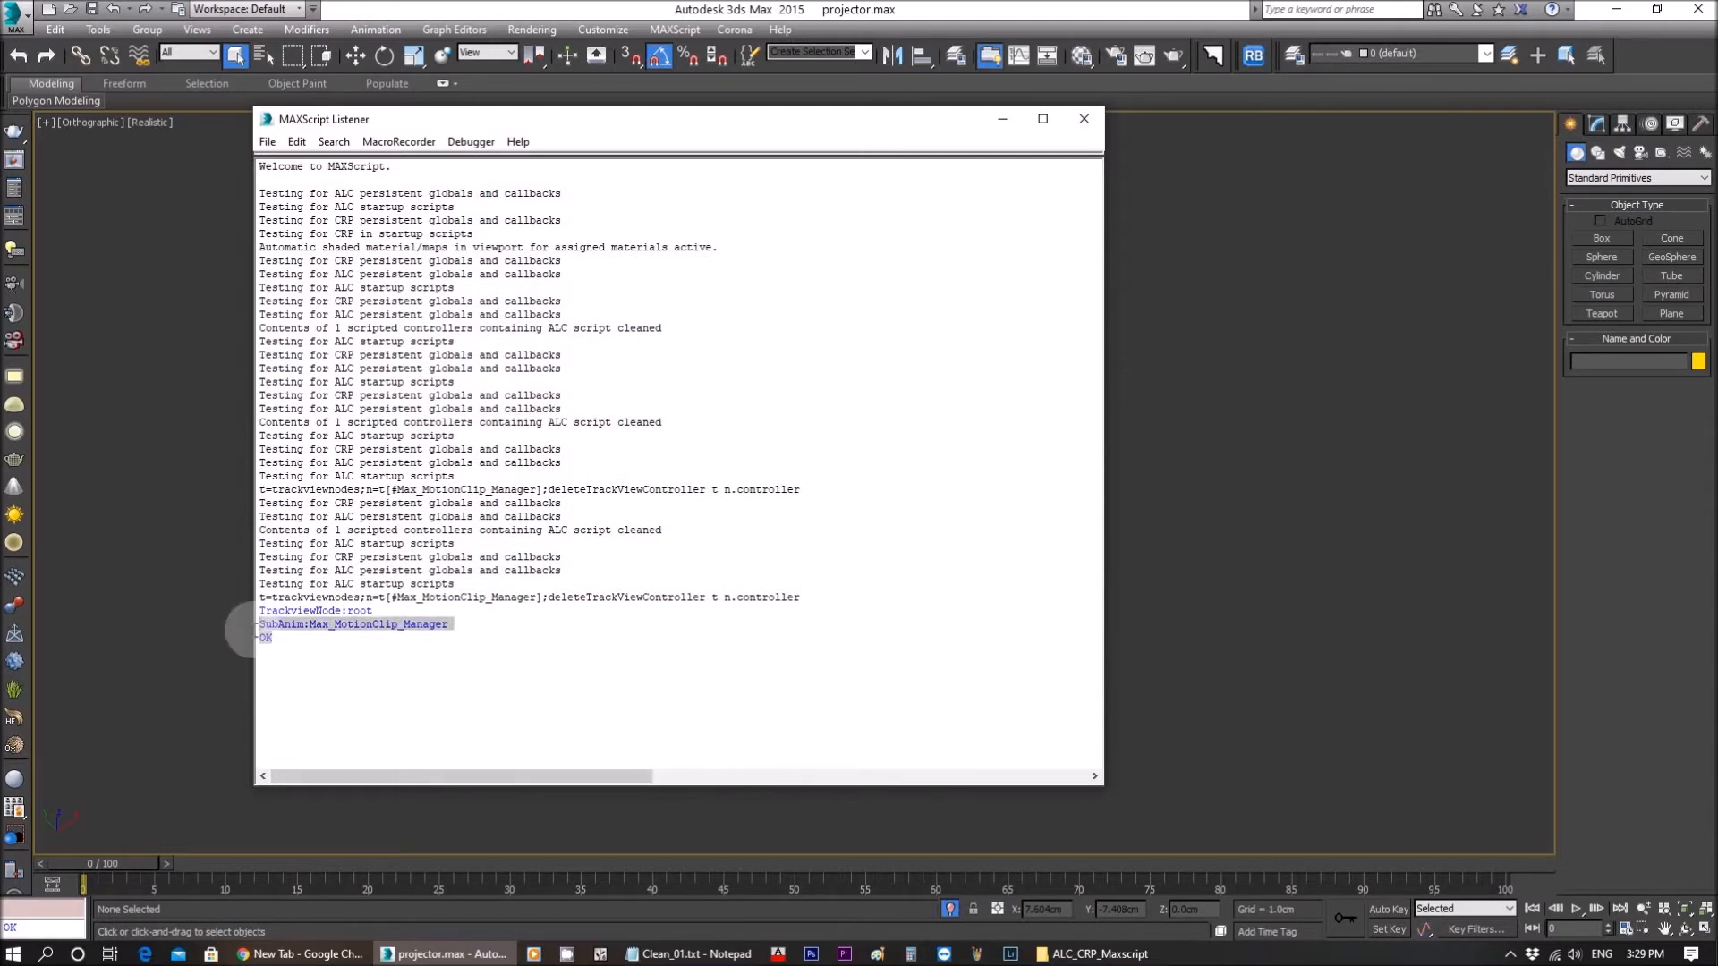
click(334, 668)
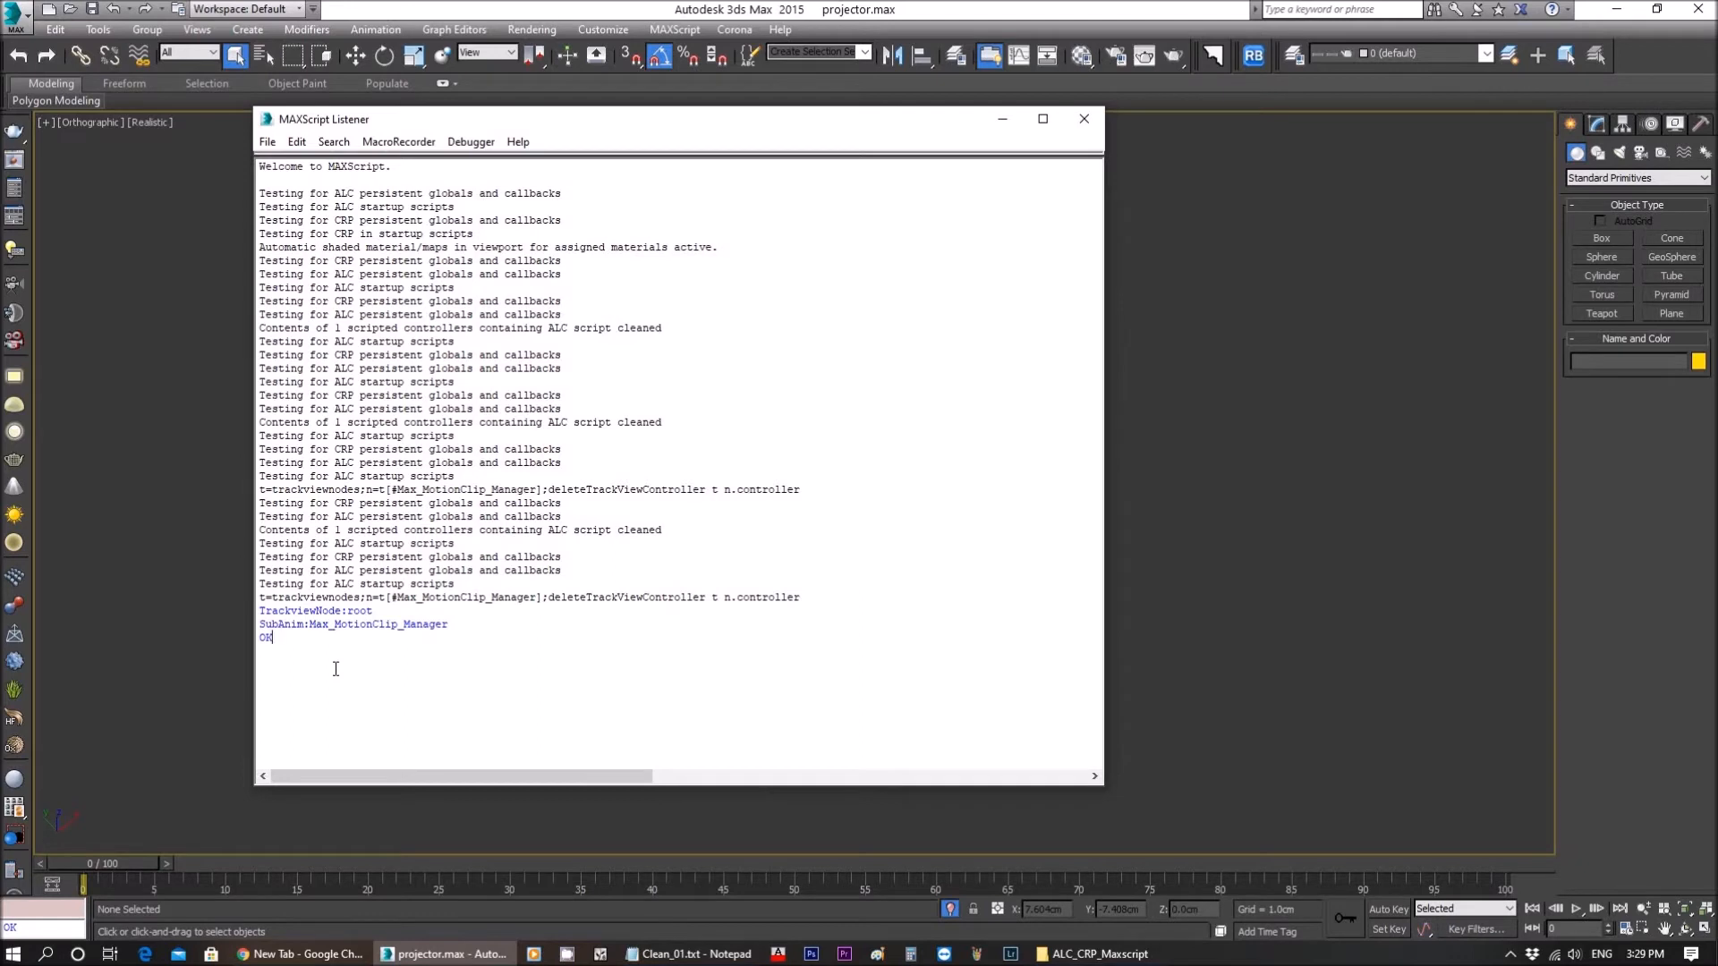
click(687, 954)
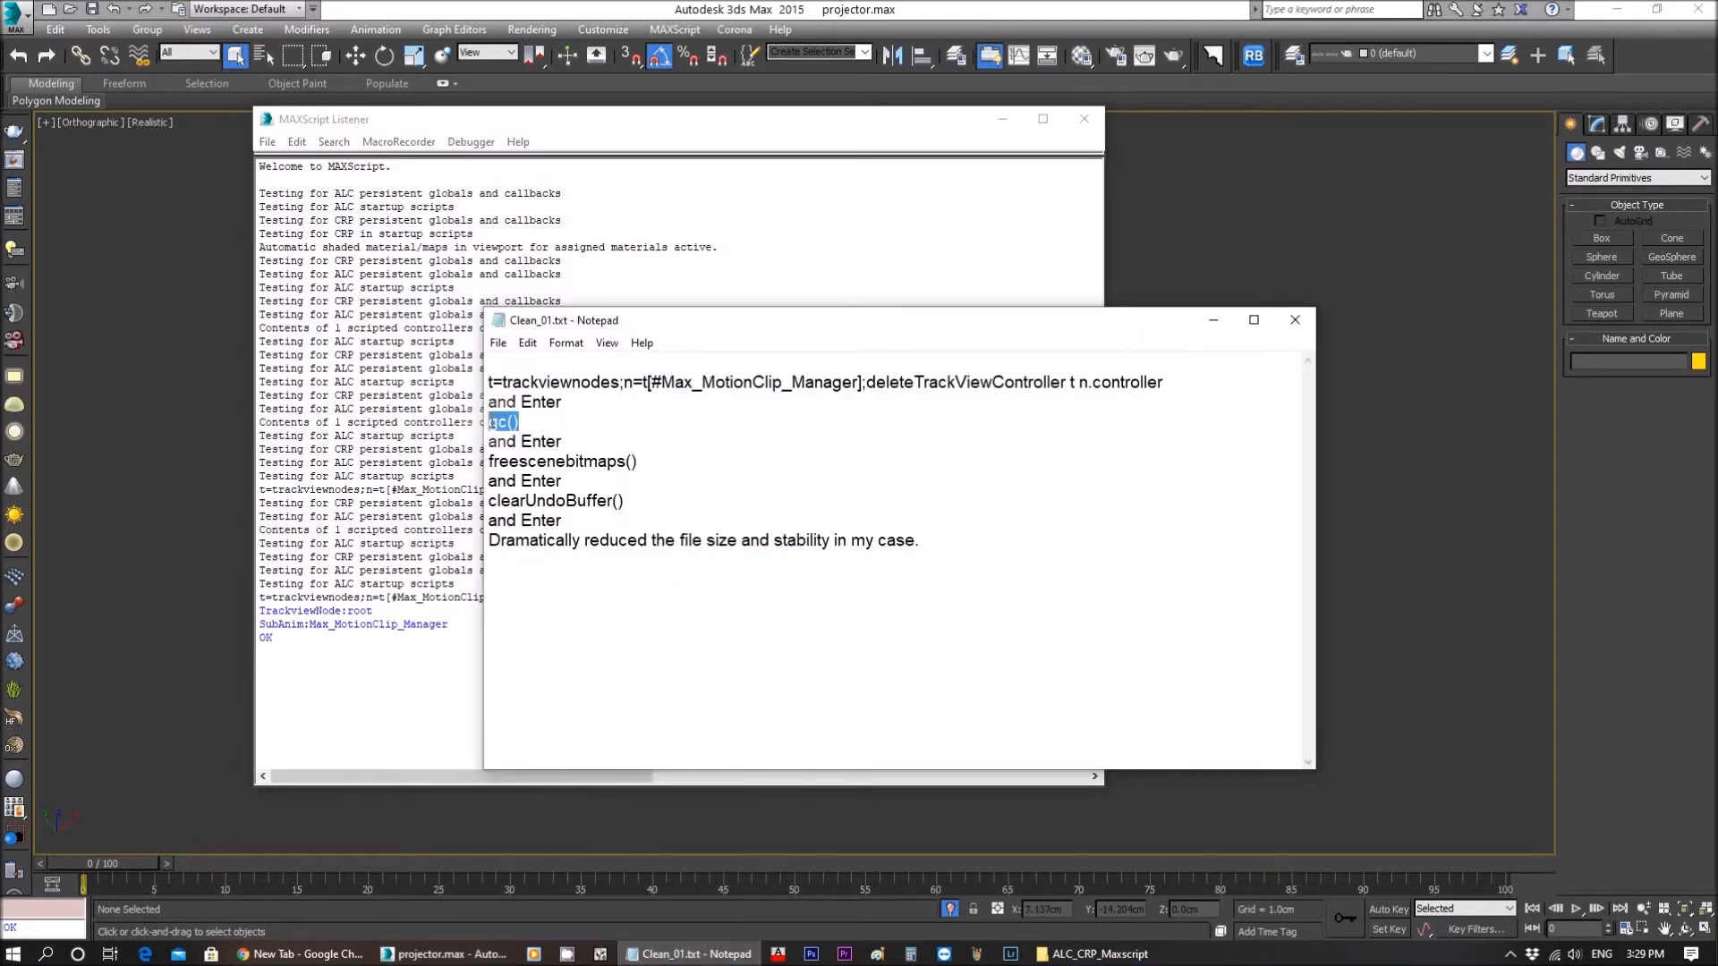
right_click(501, 423)
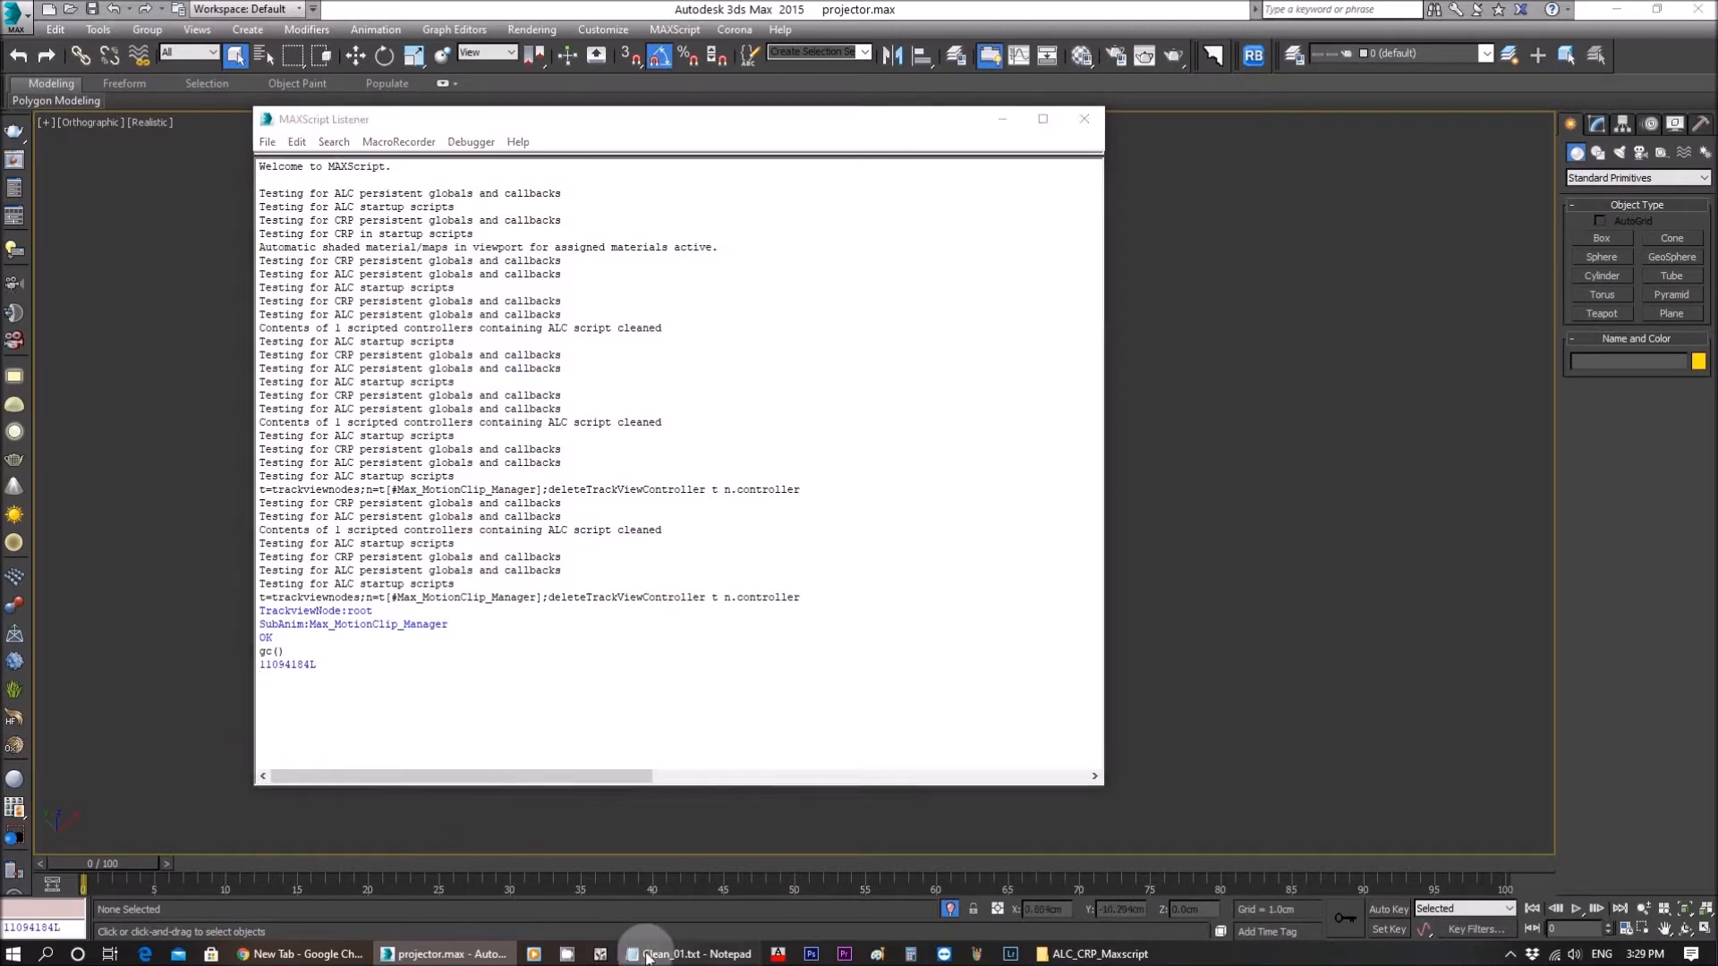
Step: Run freescenebitmaps() and clearUndoBuffer() in the Listener and close it
click(691, 954)
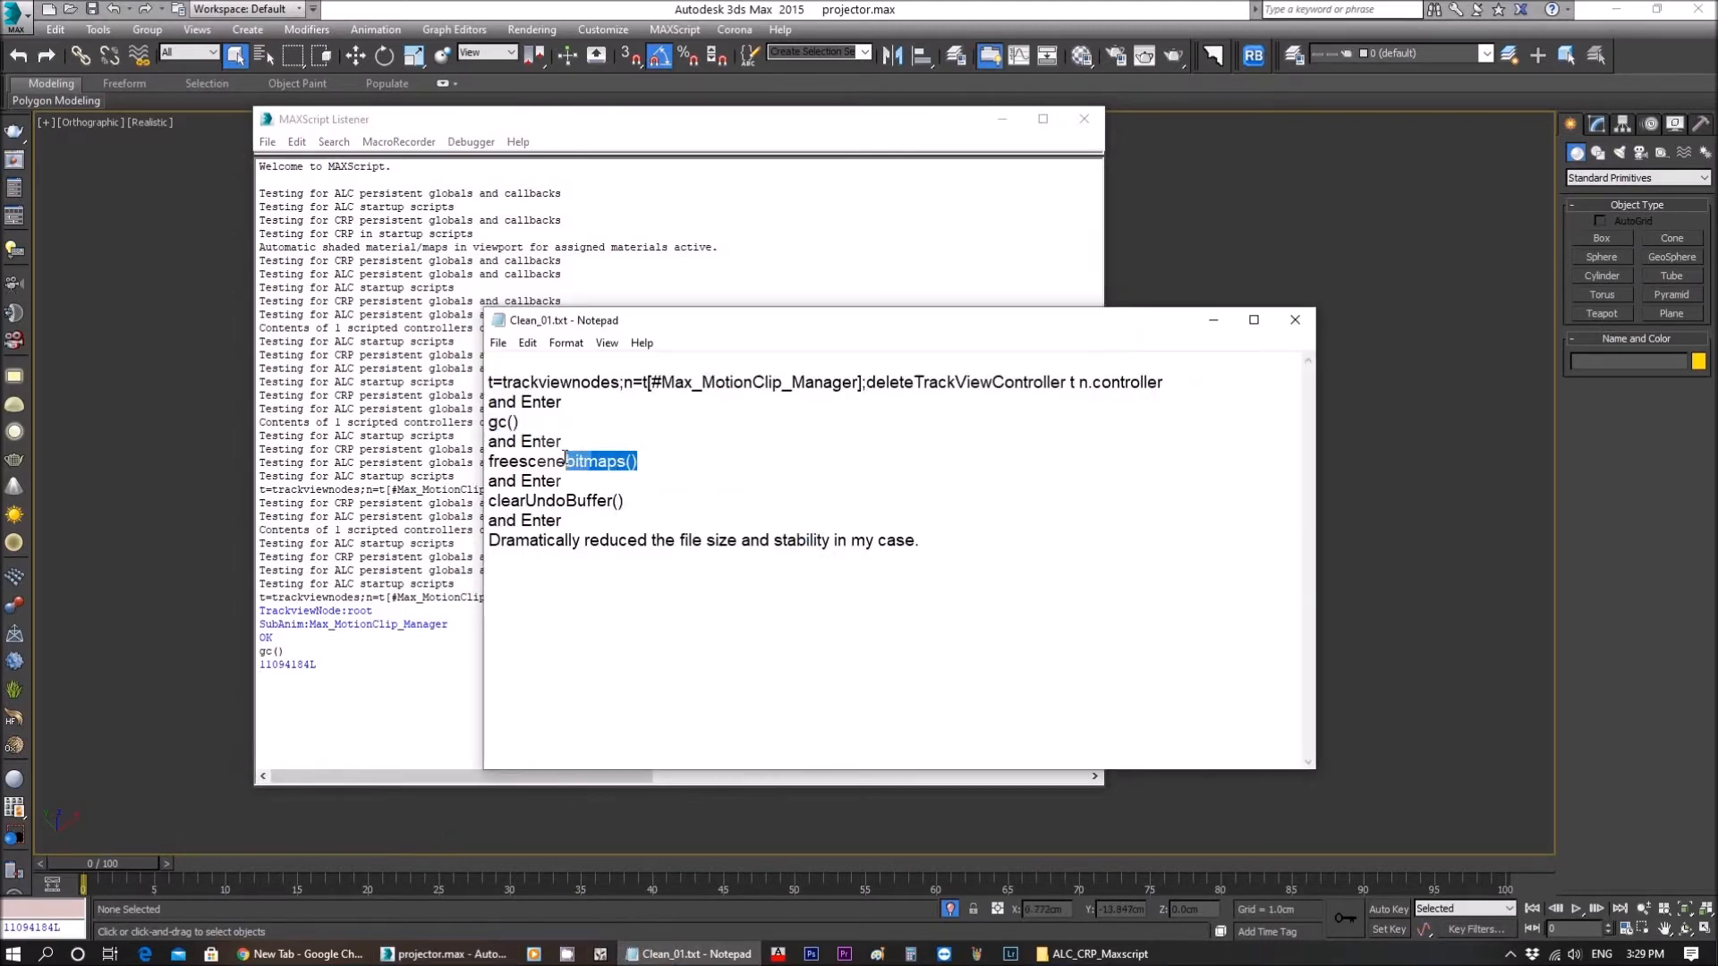
right_click(562, 459)
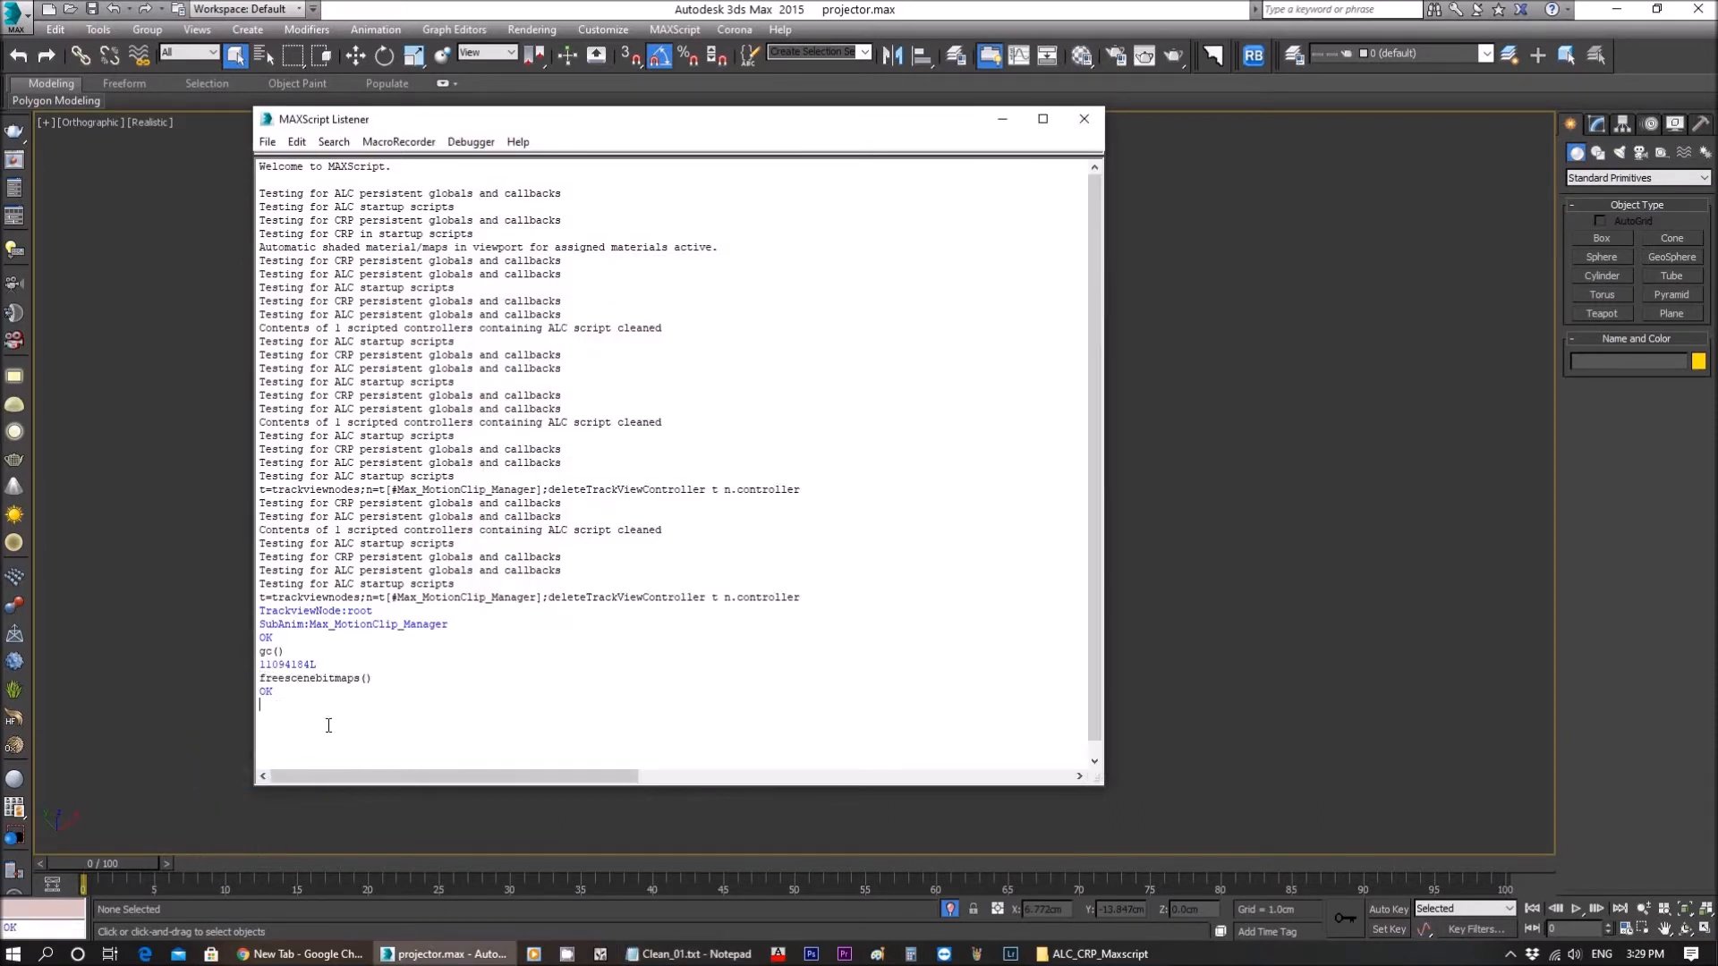
click(687, 954)
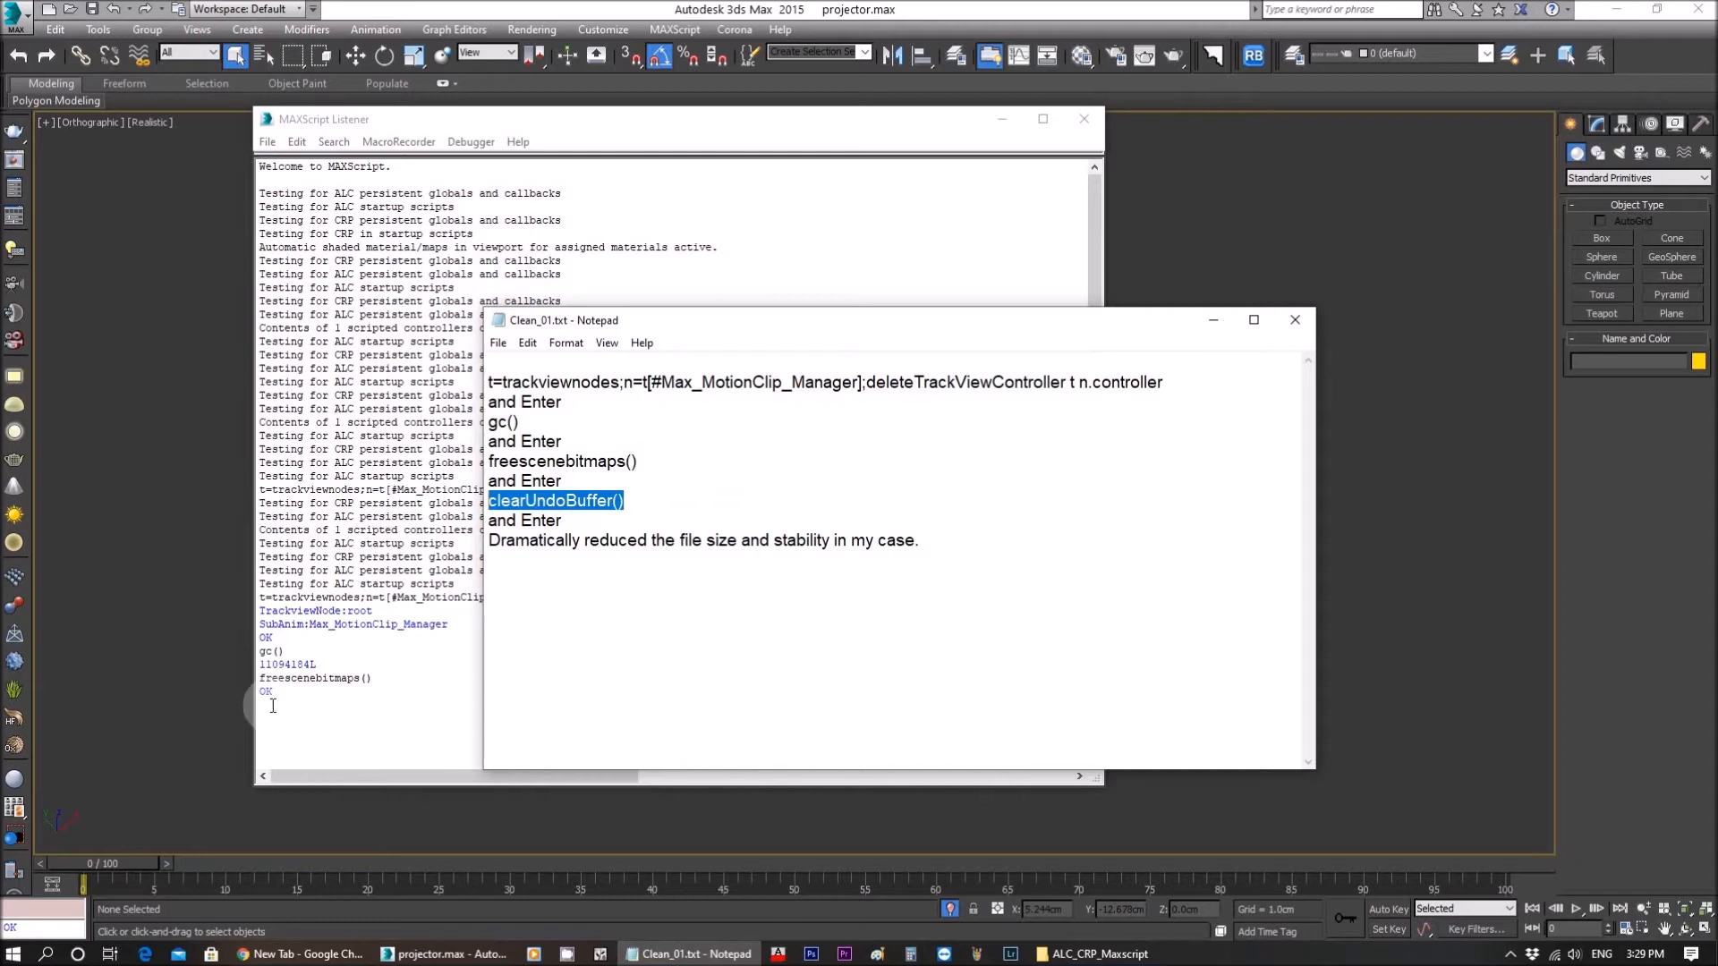
right_click(272, 705)
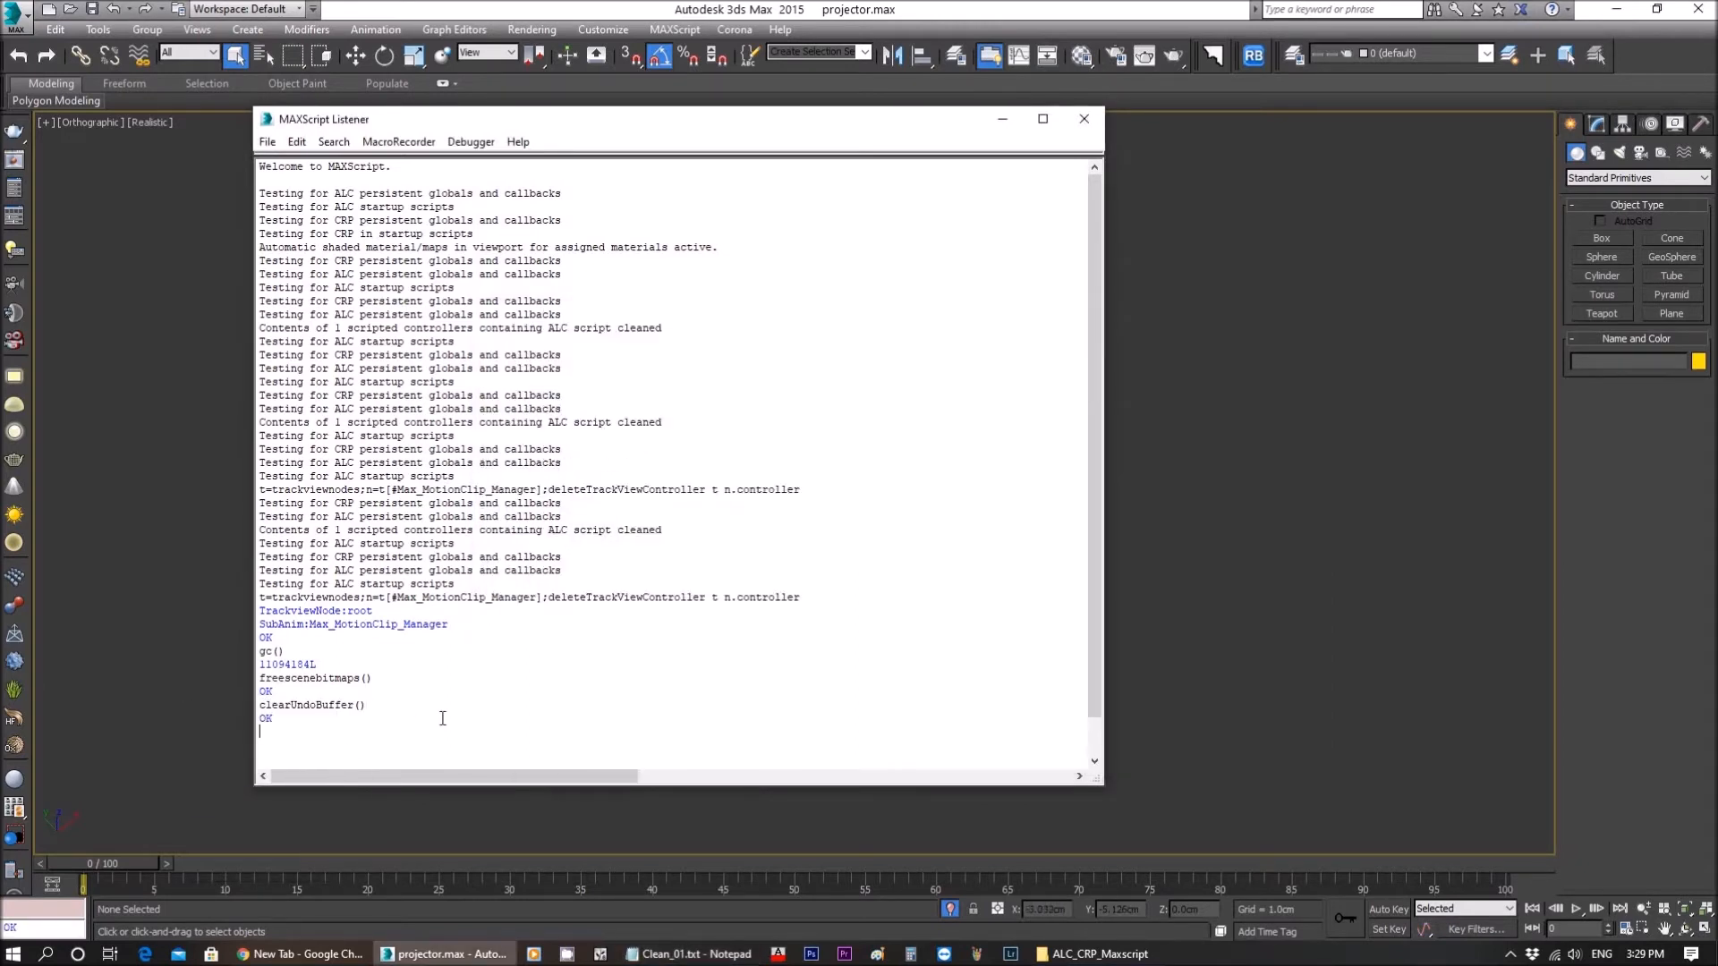
click(1082, 118)
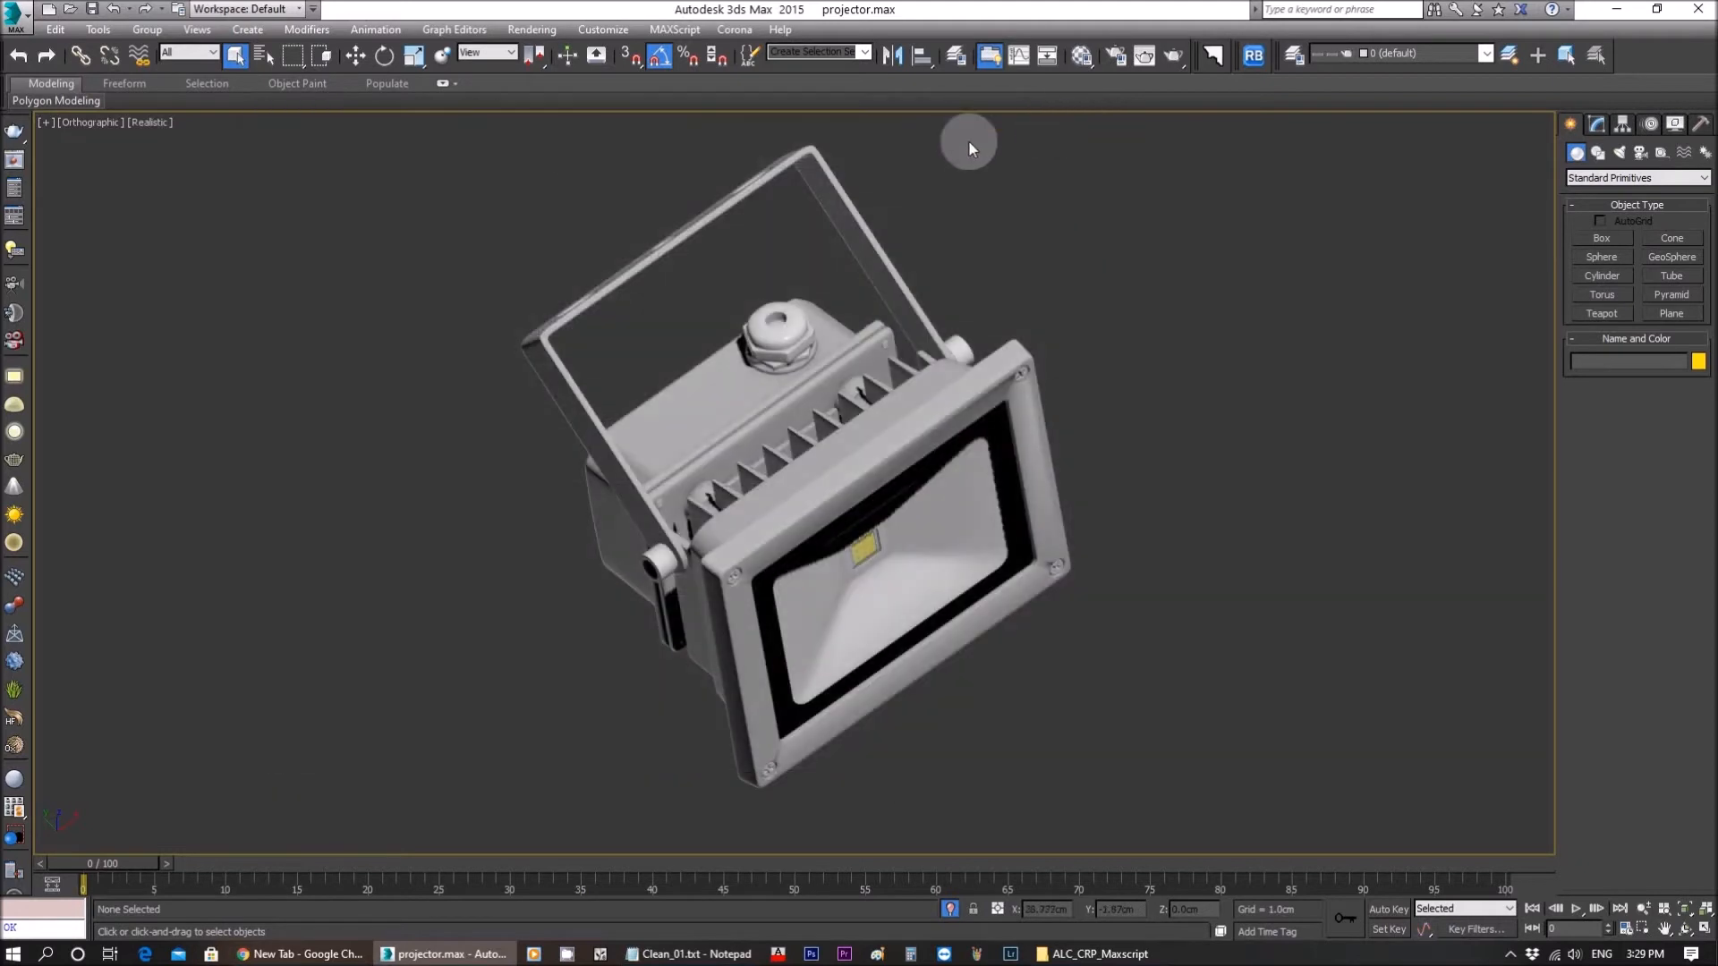
mouse_move(789, 449)
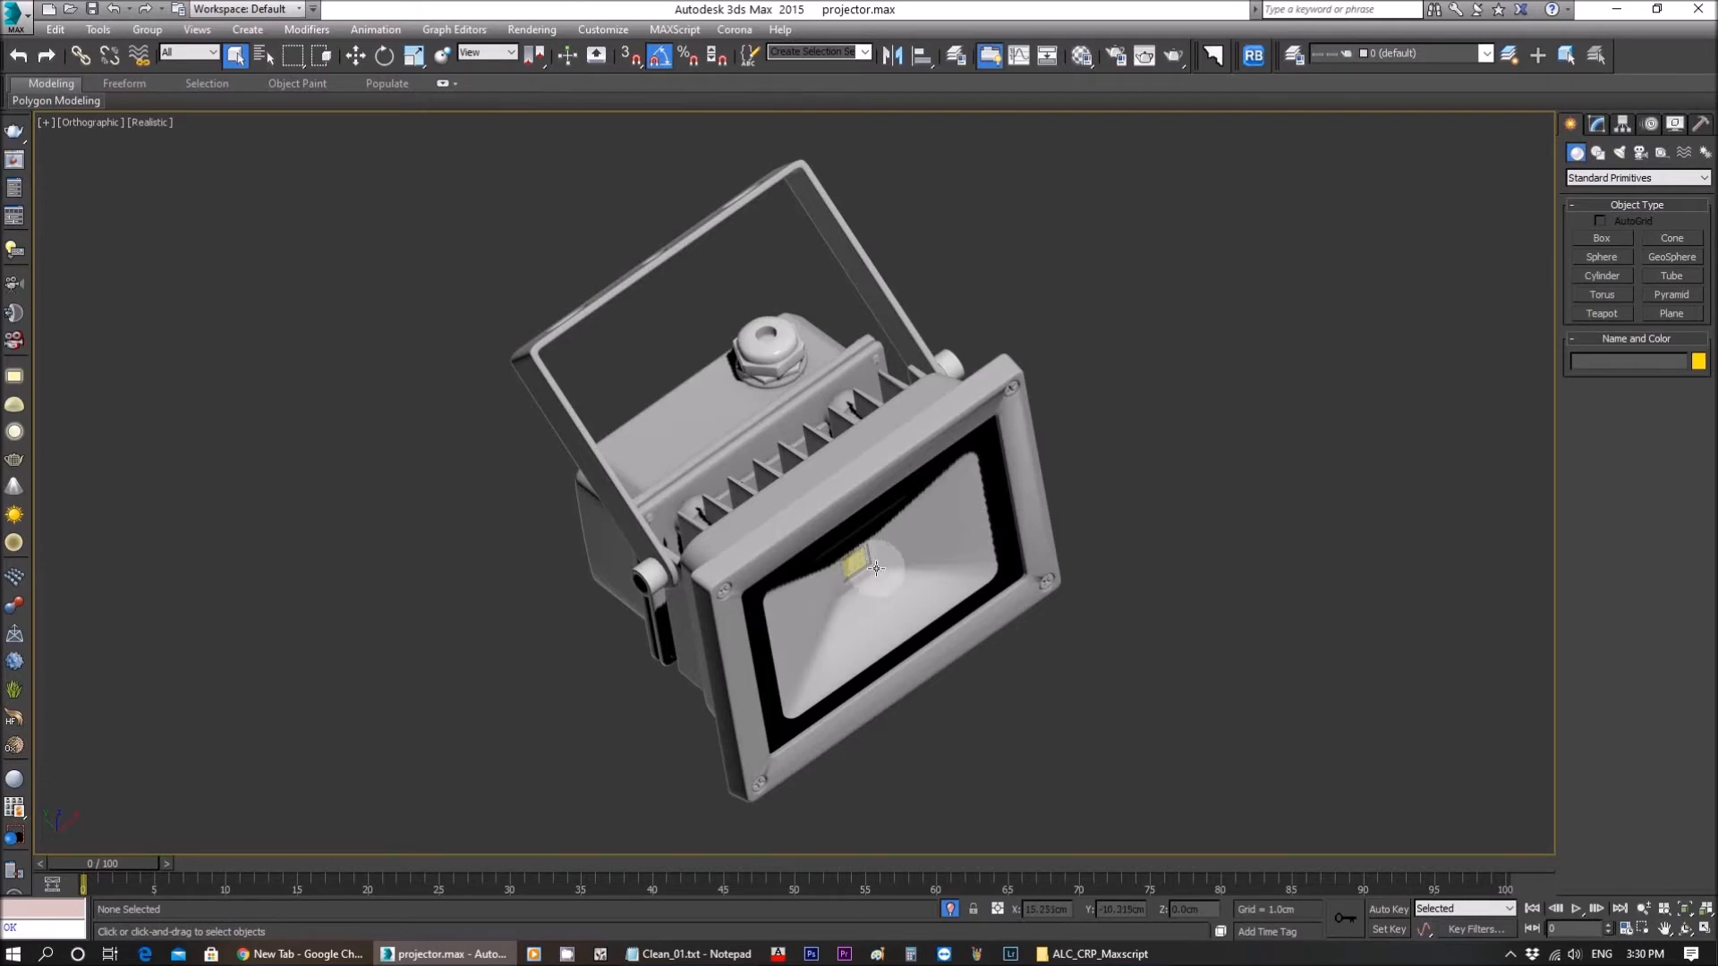
mouse_move(877, 564)
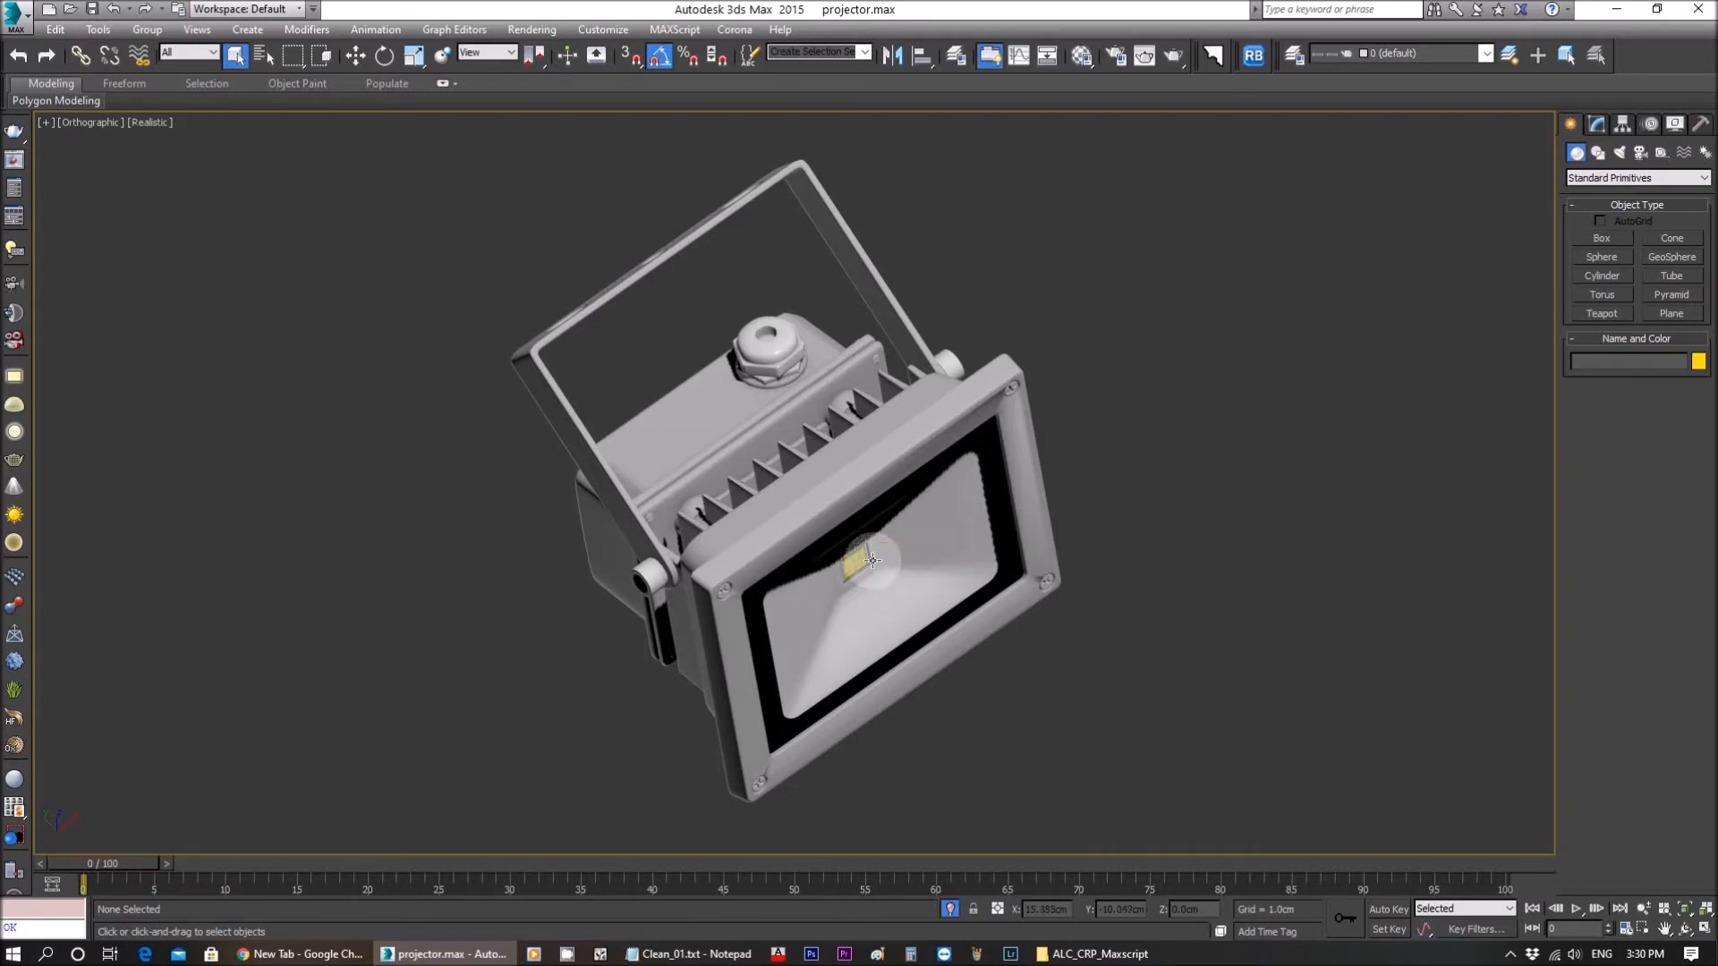
mouse_move(871, 560)
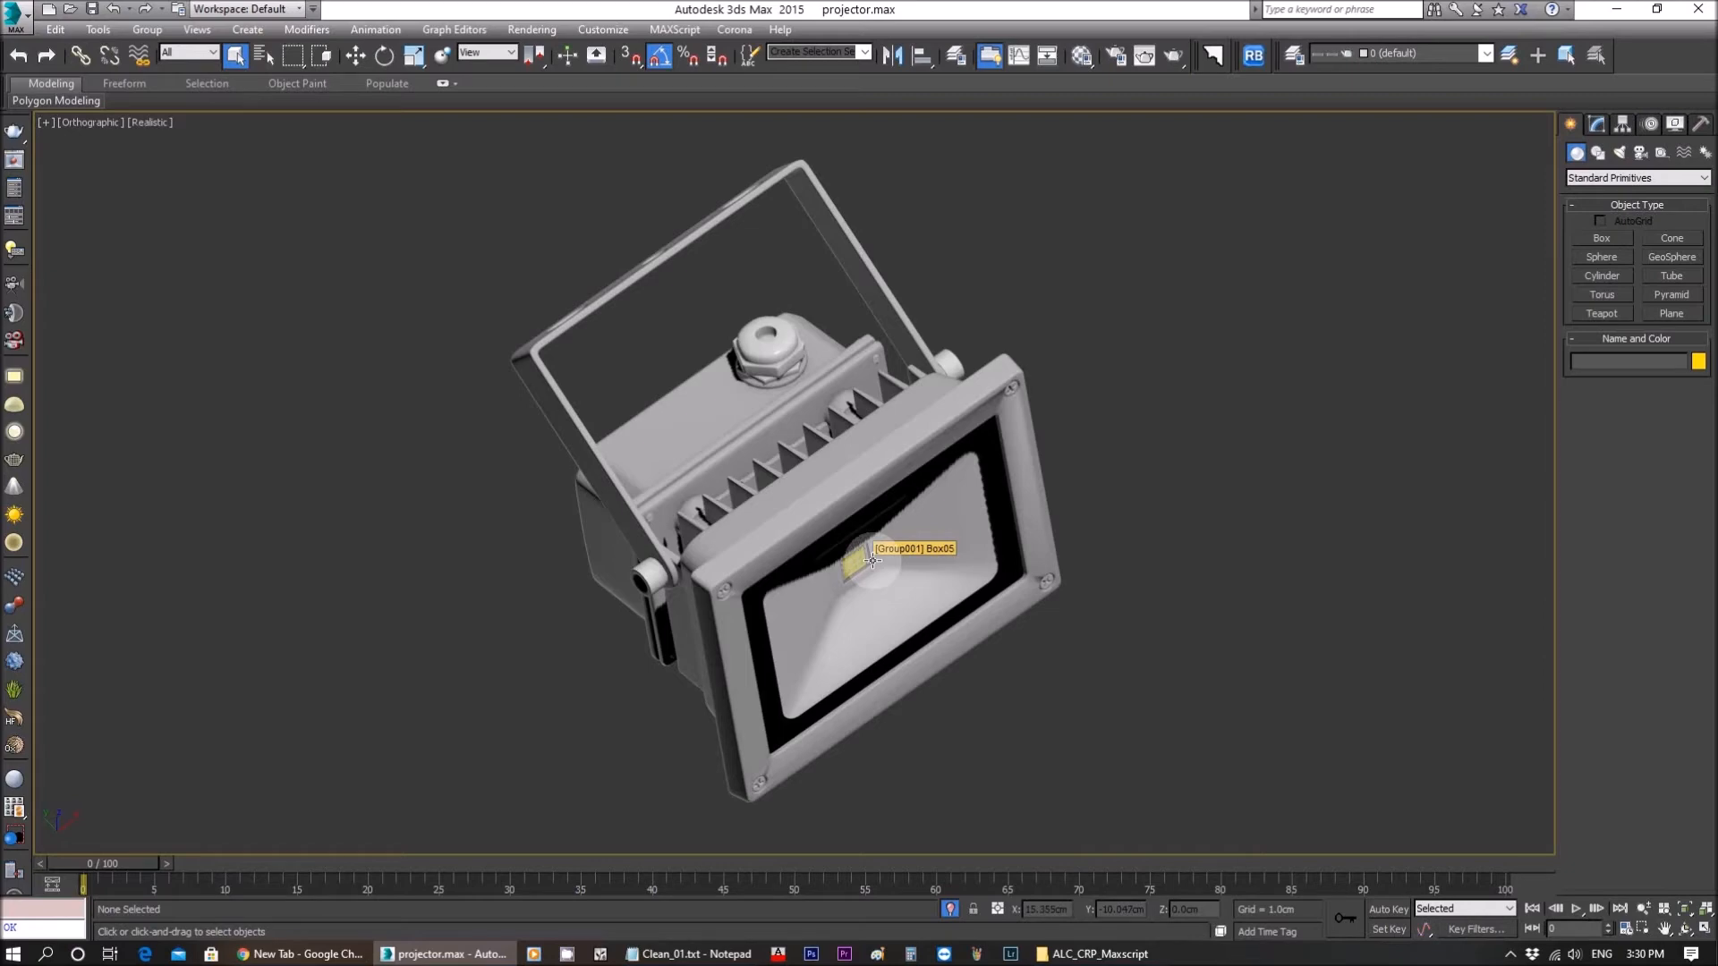
mouse_move(925, 567)
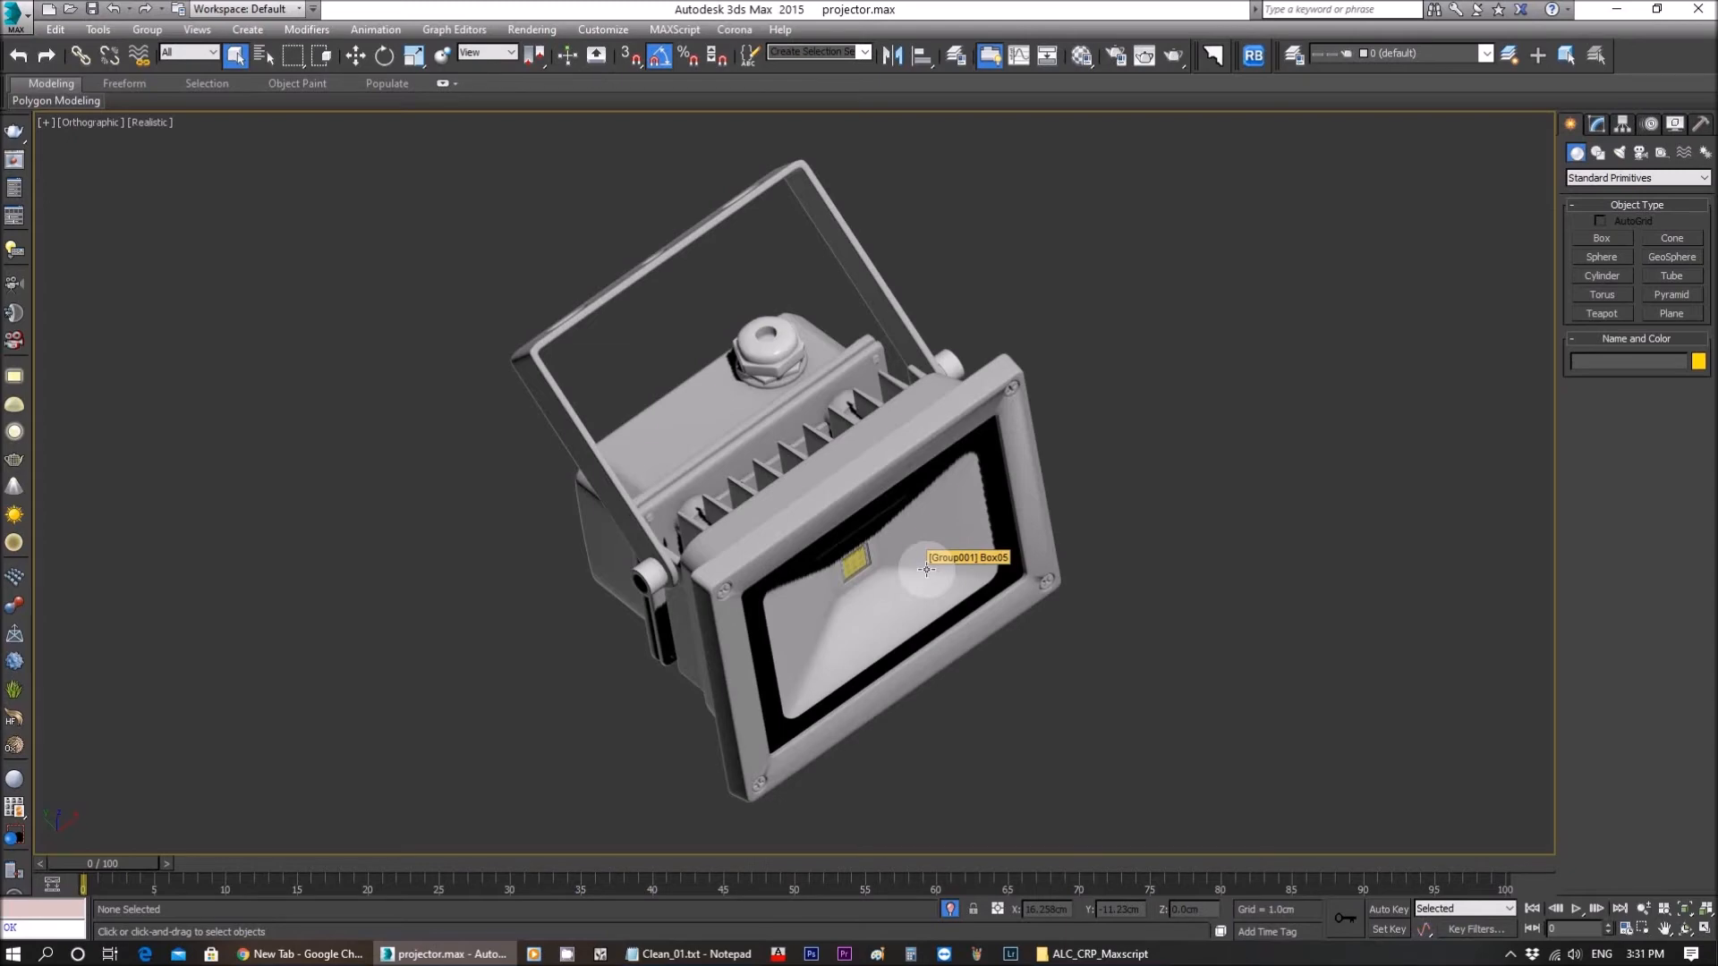
mouse_move(1092, 444)
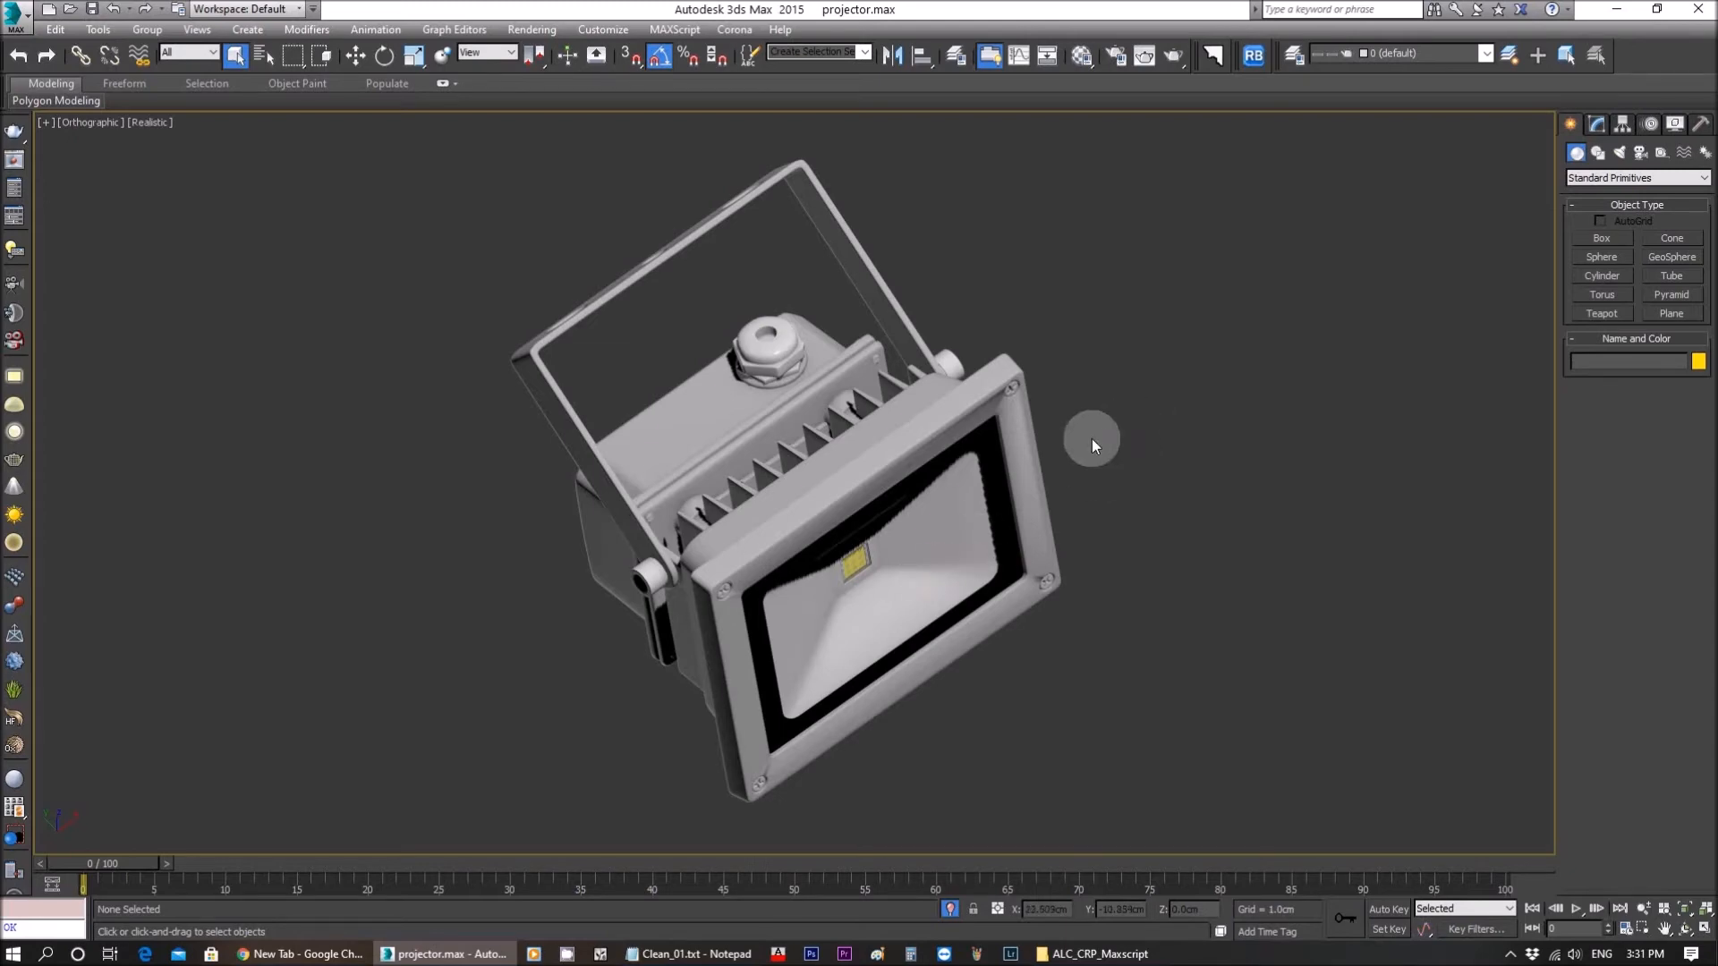
right_click(1091, 444)
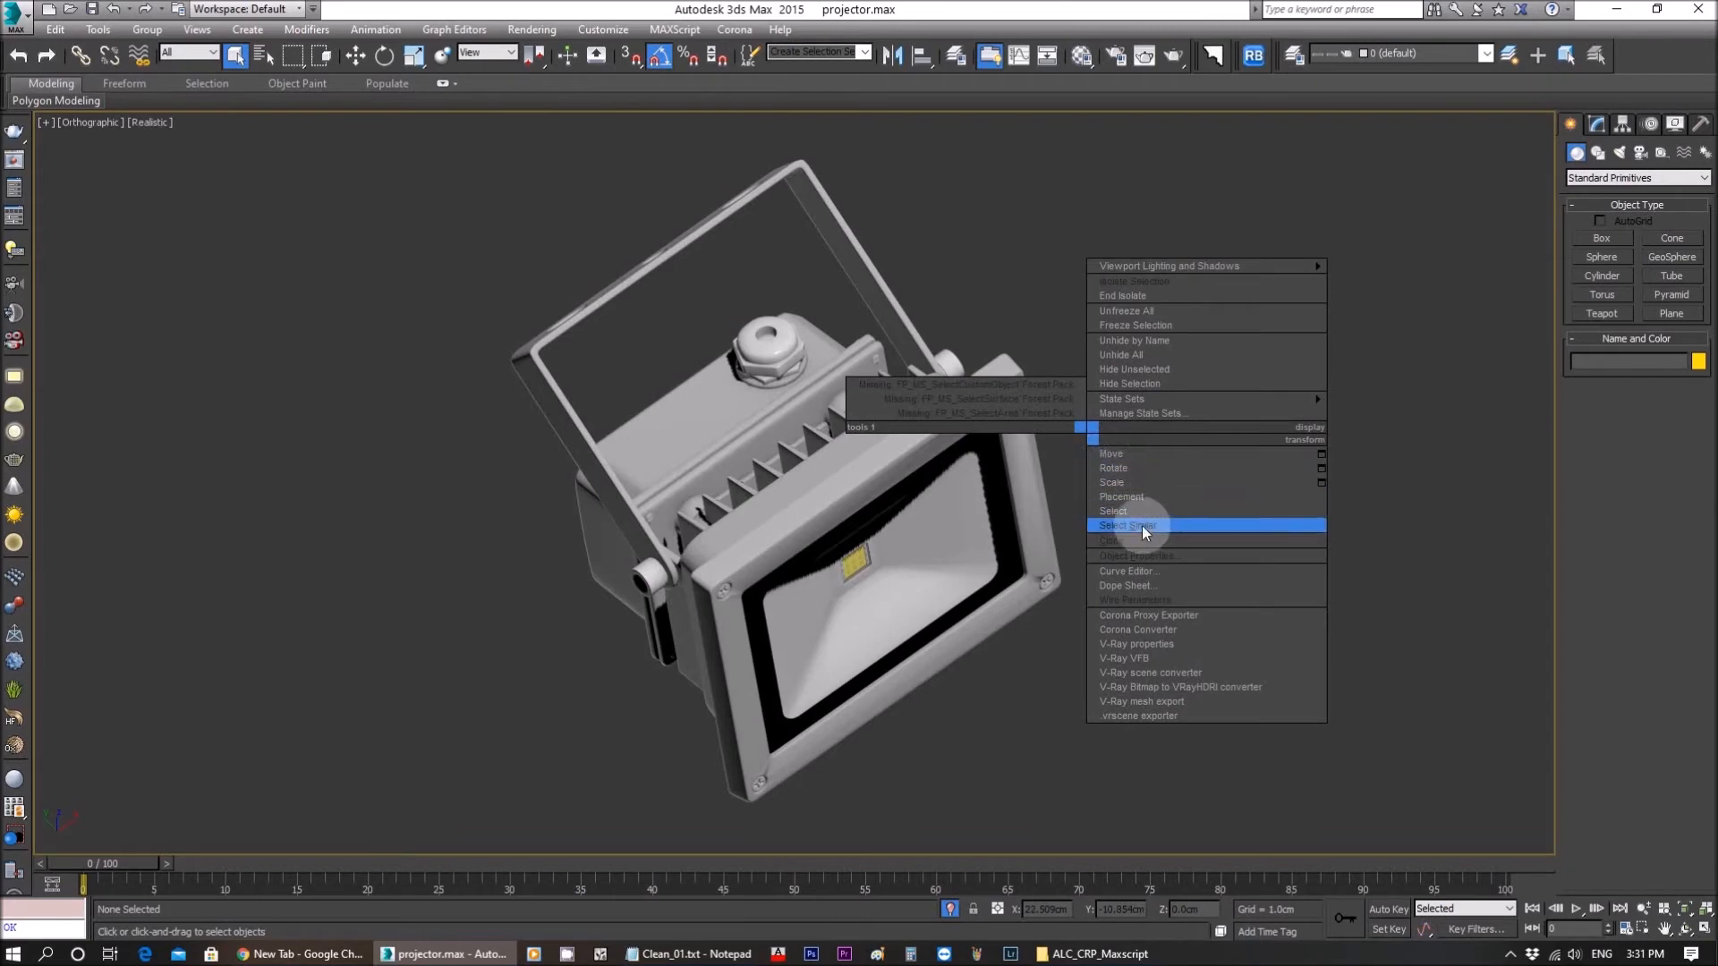
click(1135, 340)
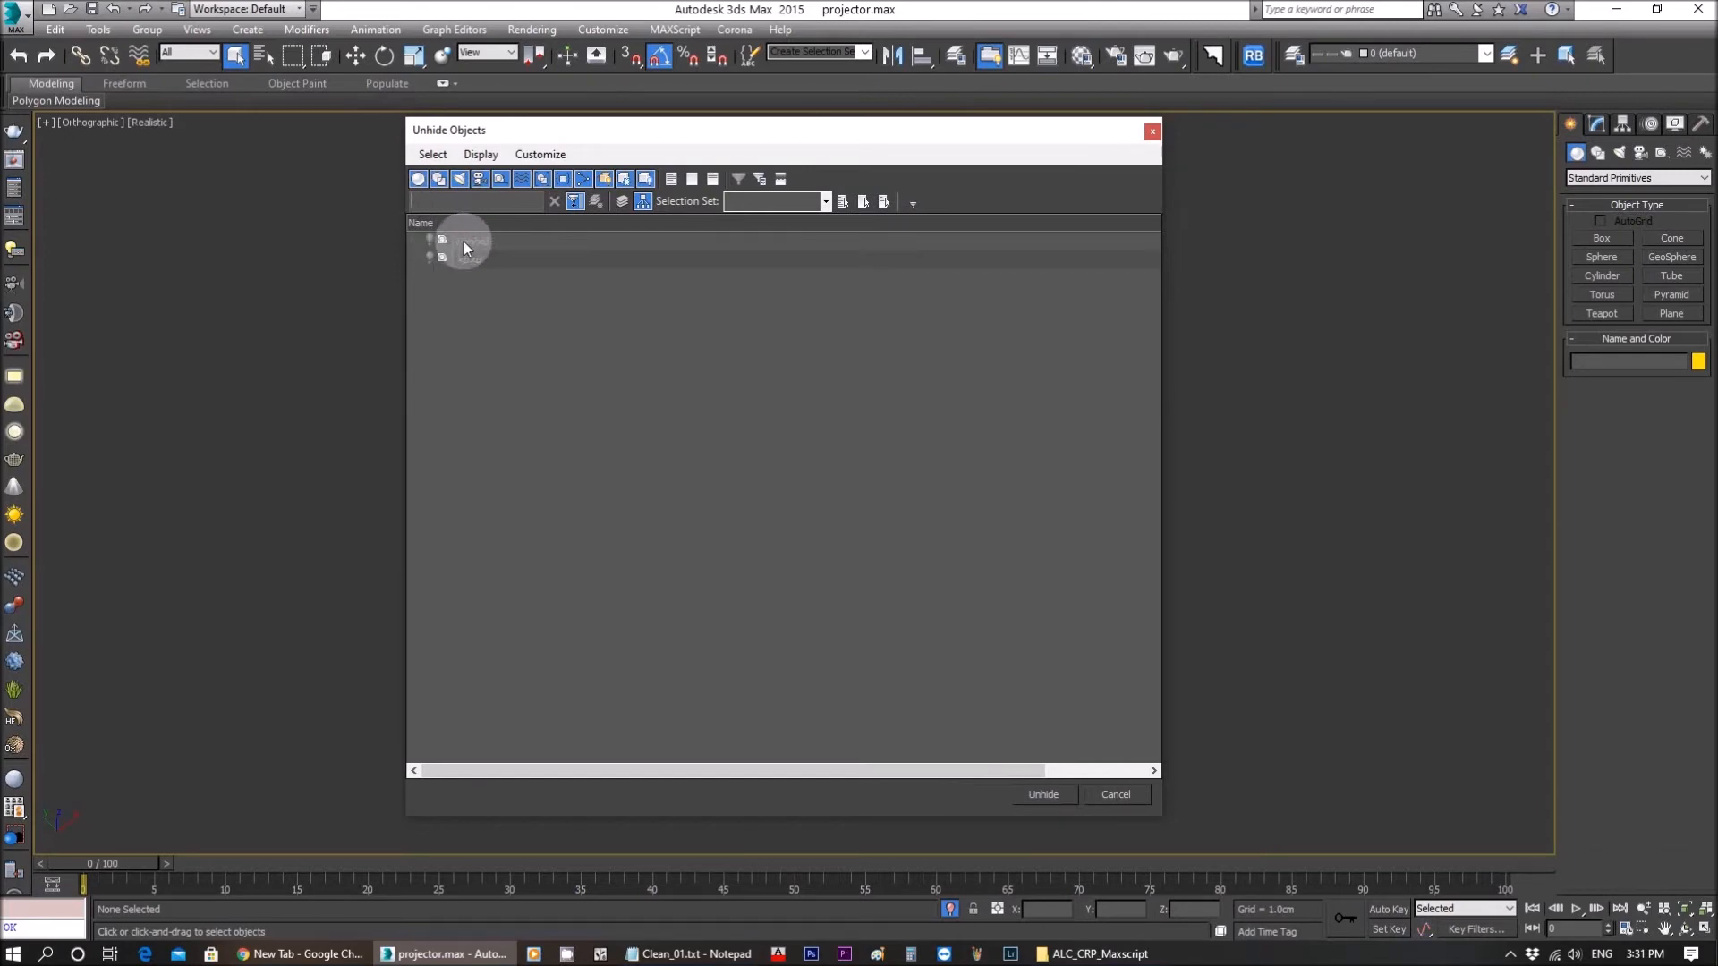
mouse_move(500, 263)
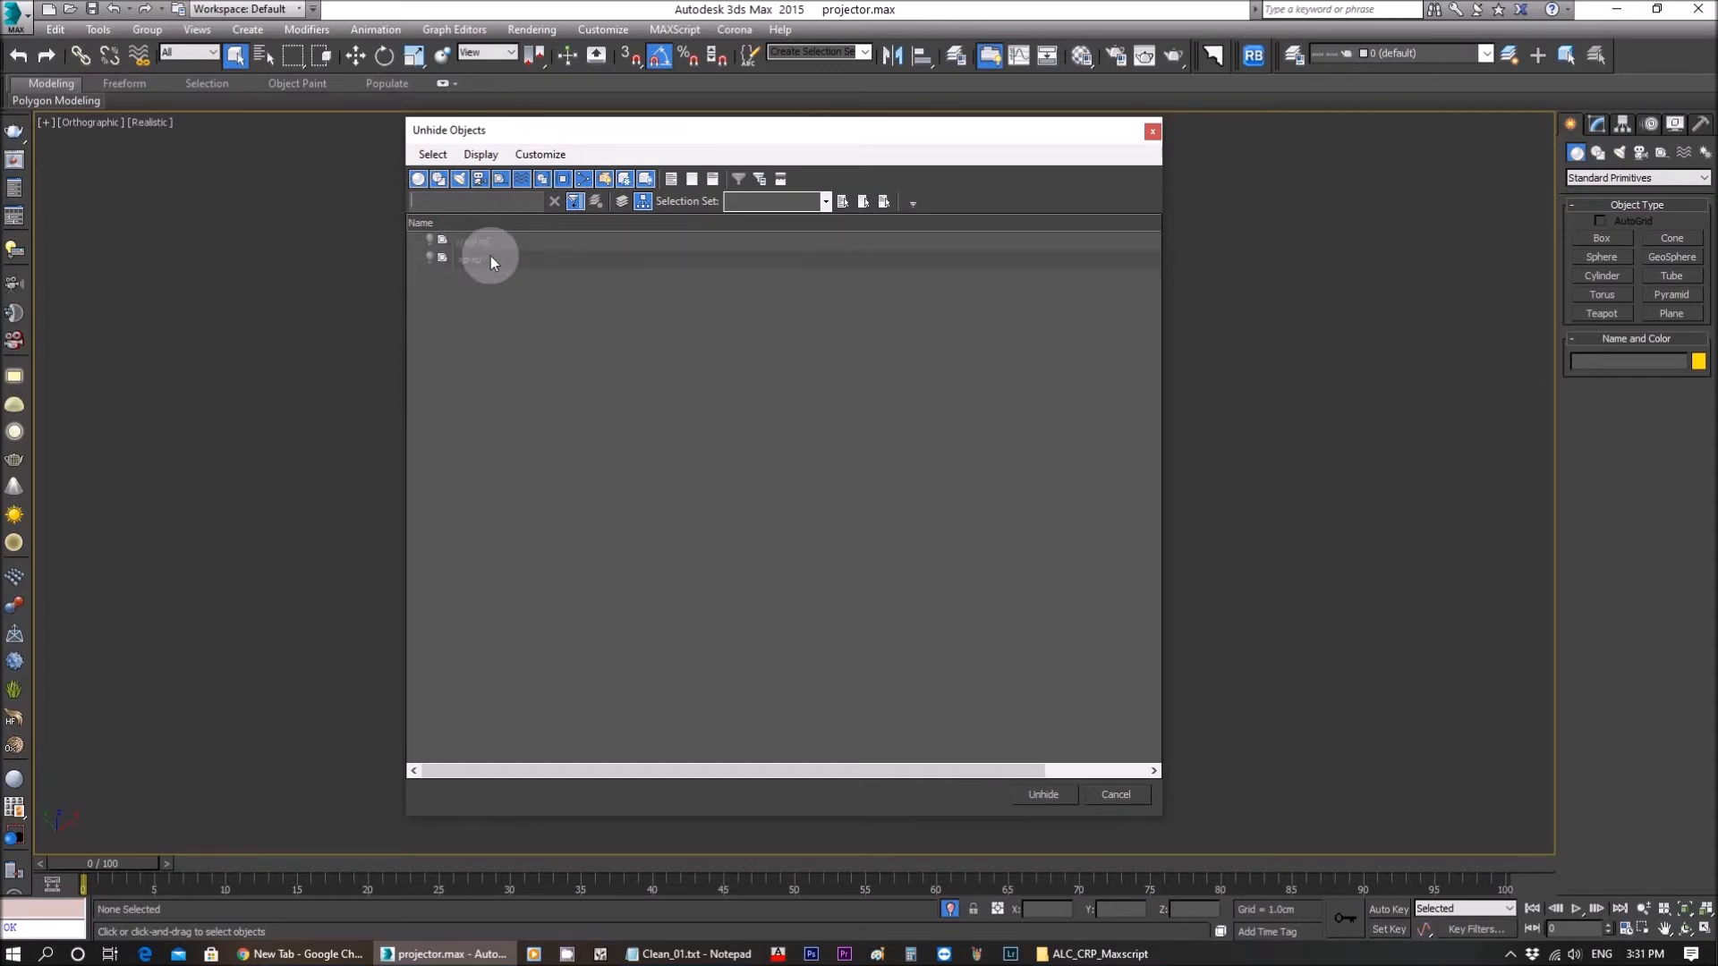
mouse_move(494, 242)
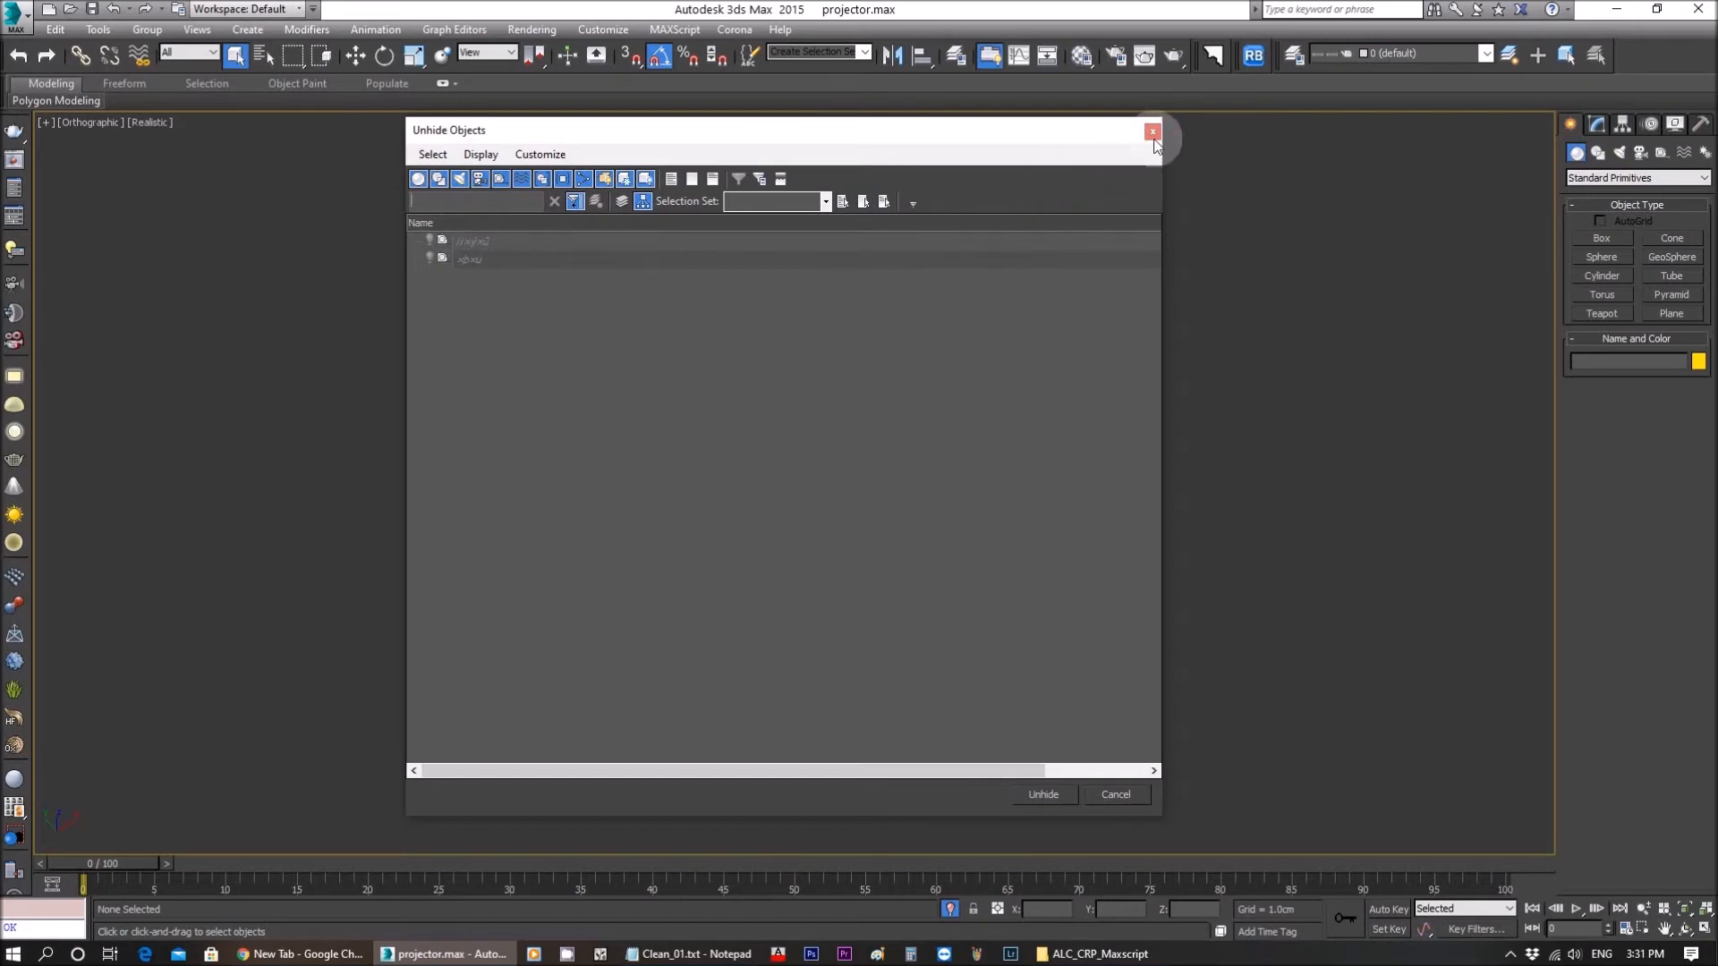
click(1153, 130)
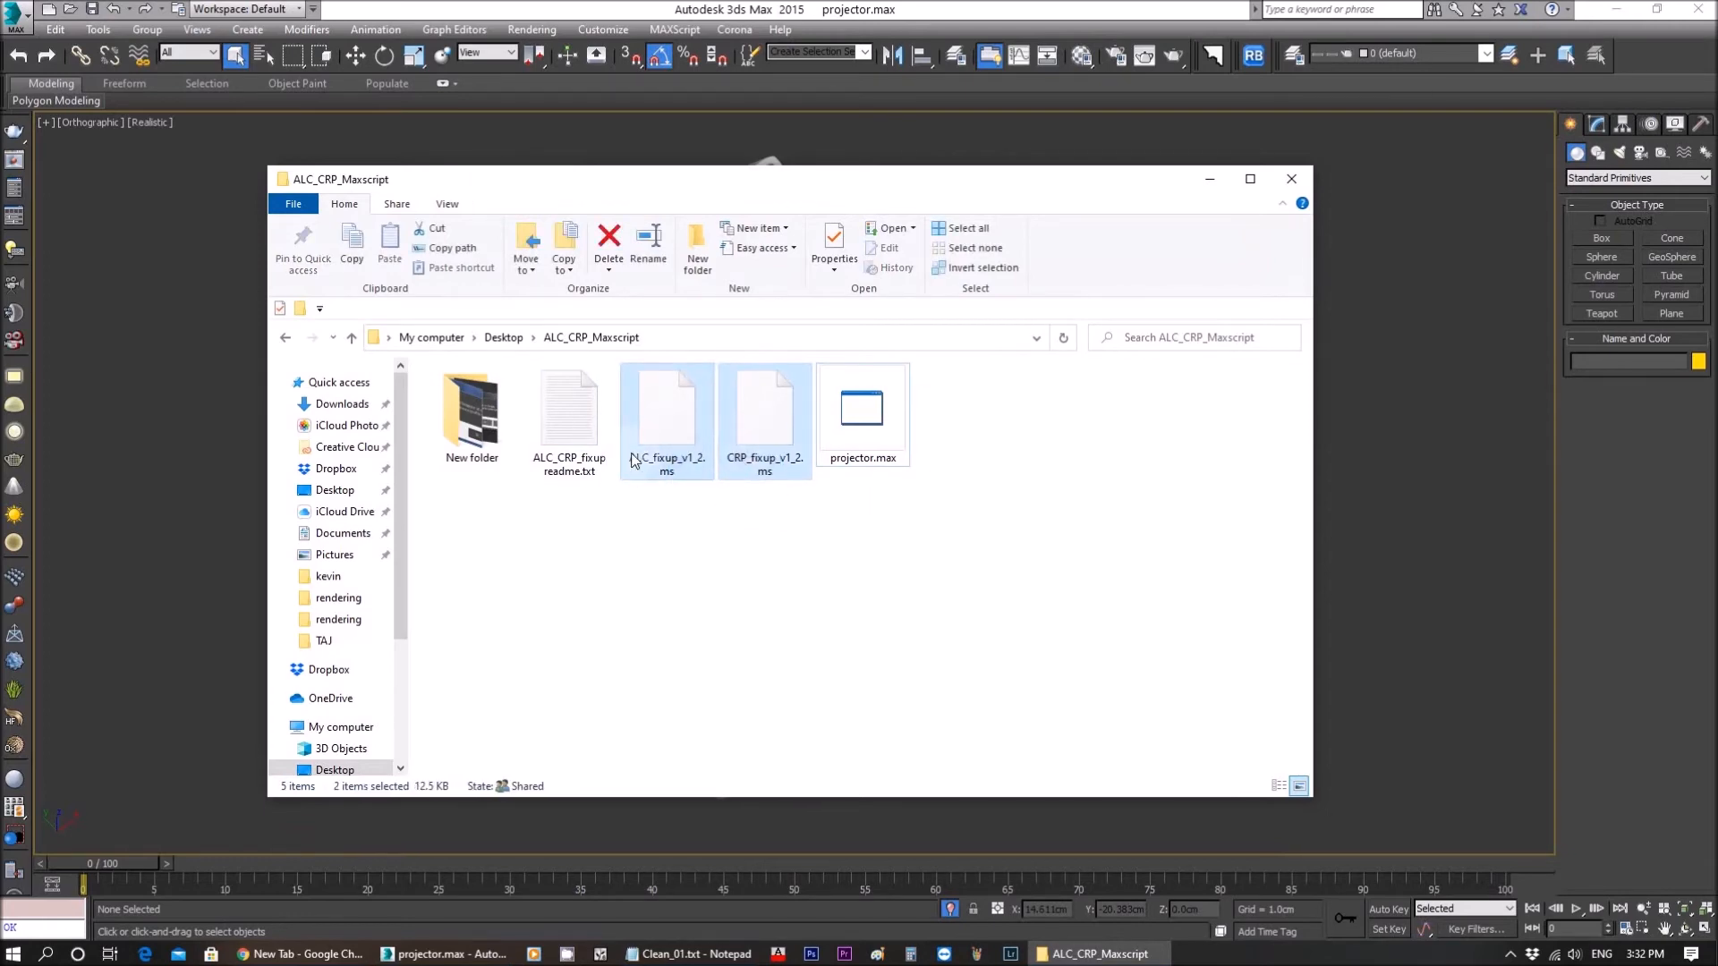
Step: Select ALC_fixup_v1_2.ms and CRP_fixup_v1_2.ms in the ALC_CRP_Maxscript folder and copy them
click(862, 412)
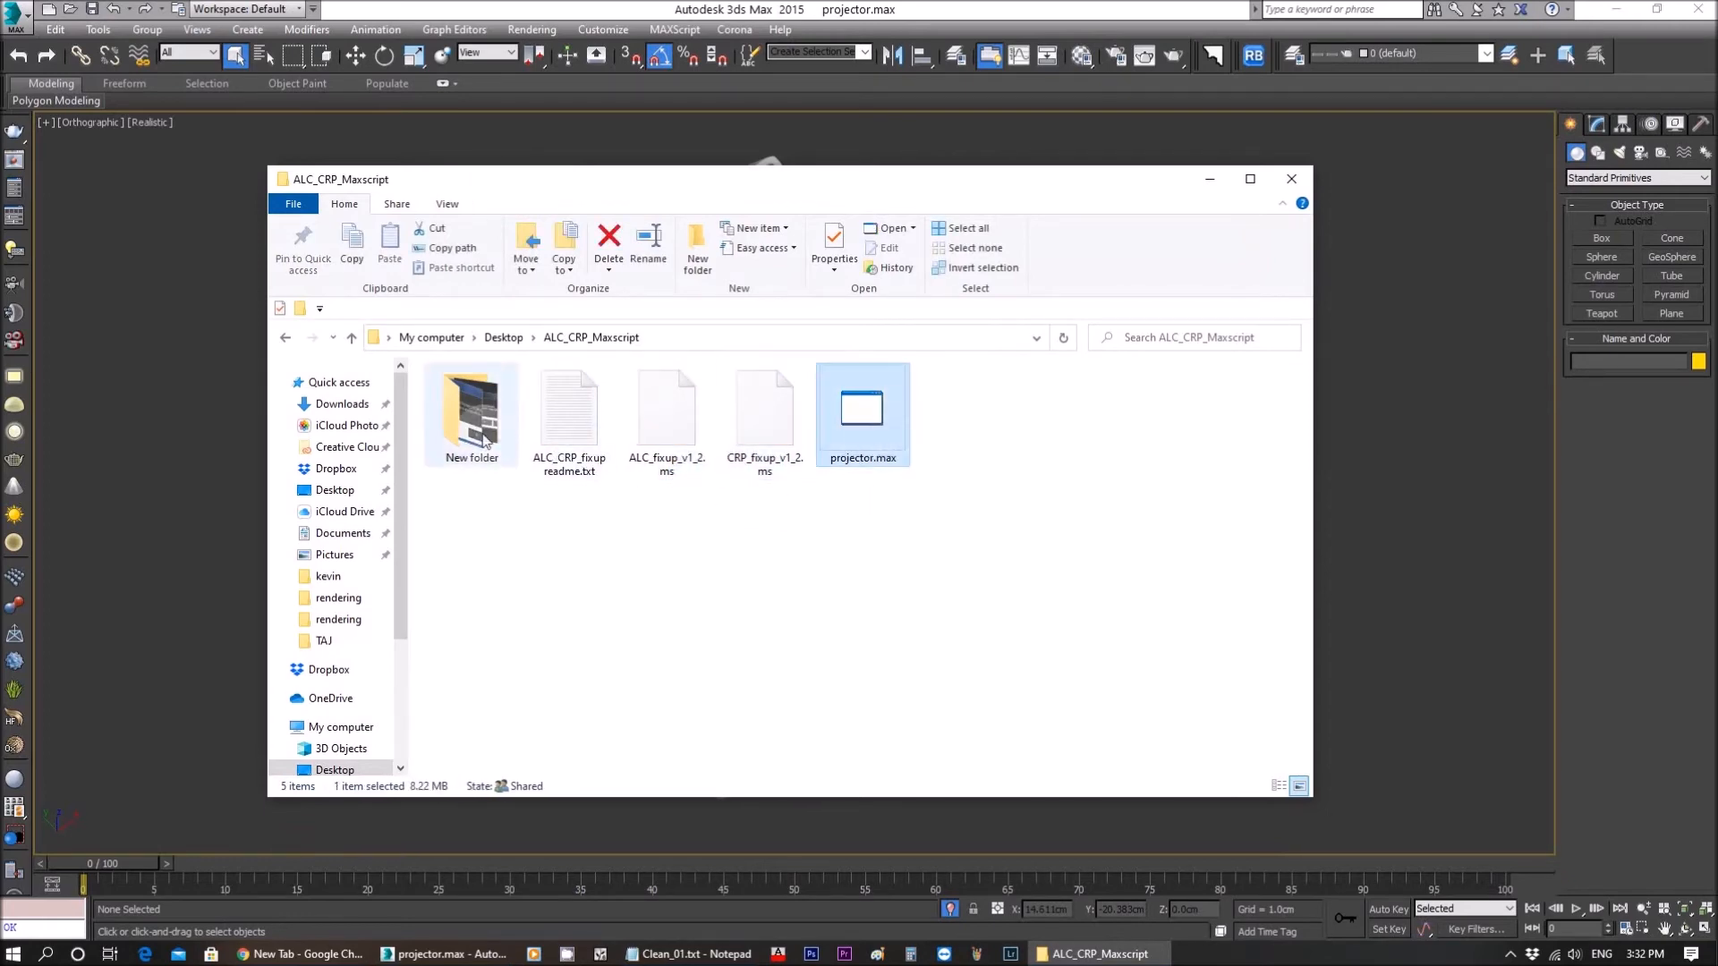
click(470, 413)
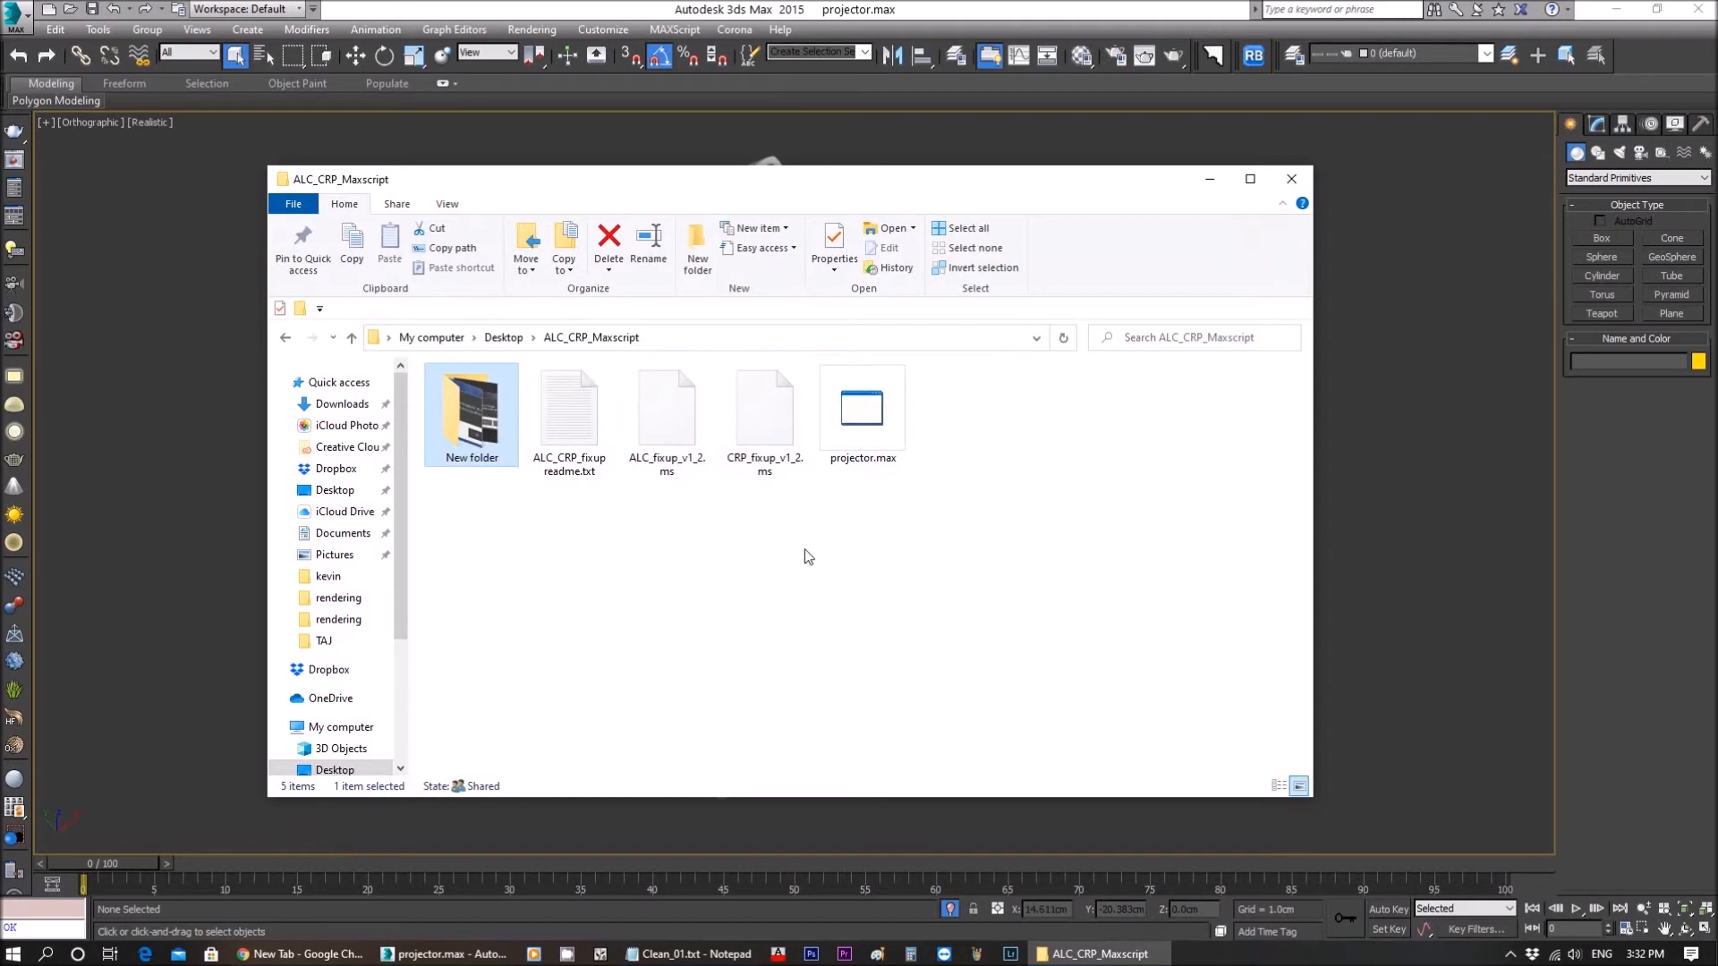
click(666, 414)
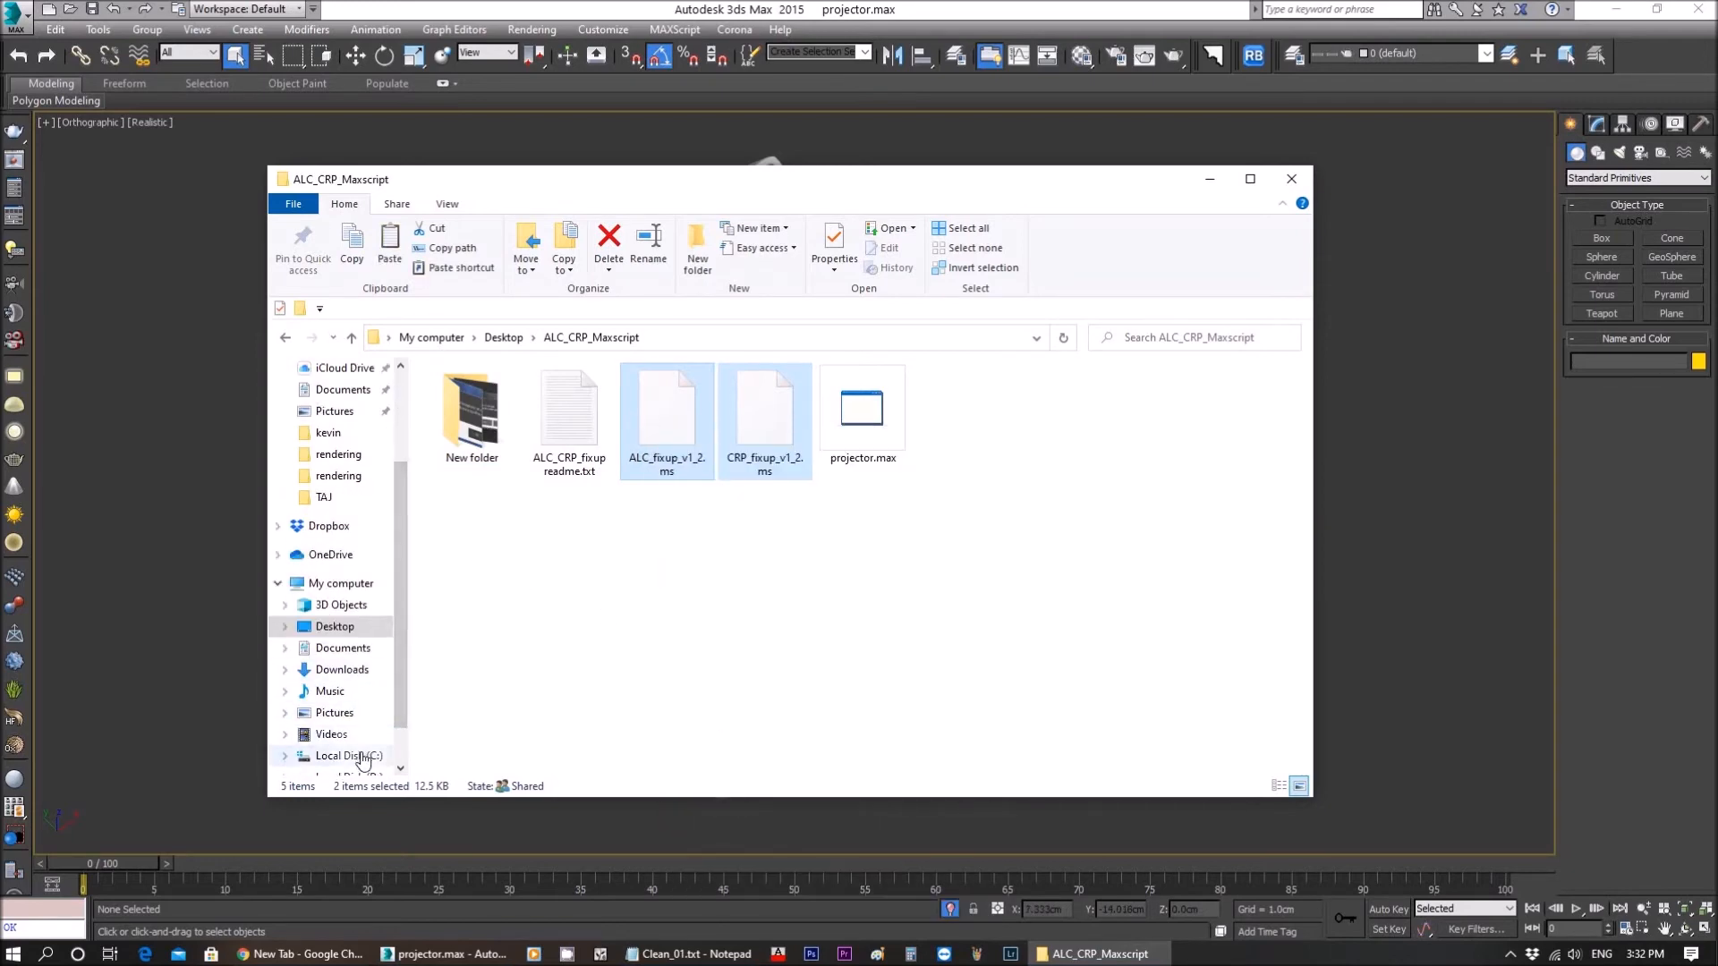
Step: Browse to C:\Program Files\Autodesk\3ds Max 2015\scripts\Startup and paste the two fixup scripts
click(347, 756)
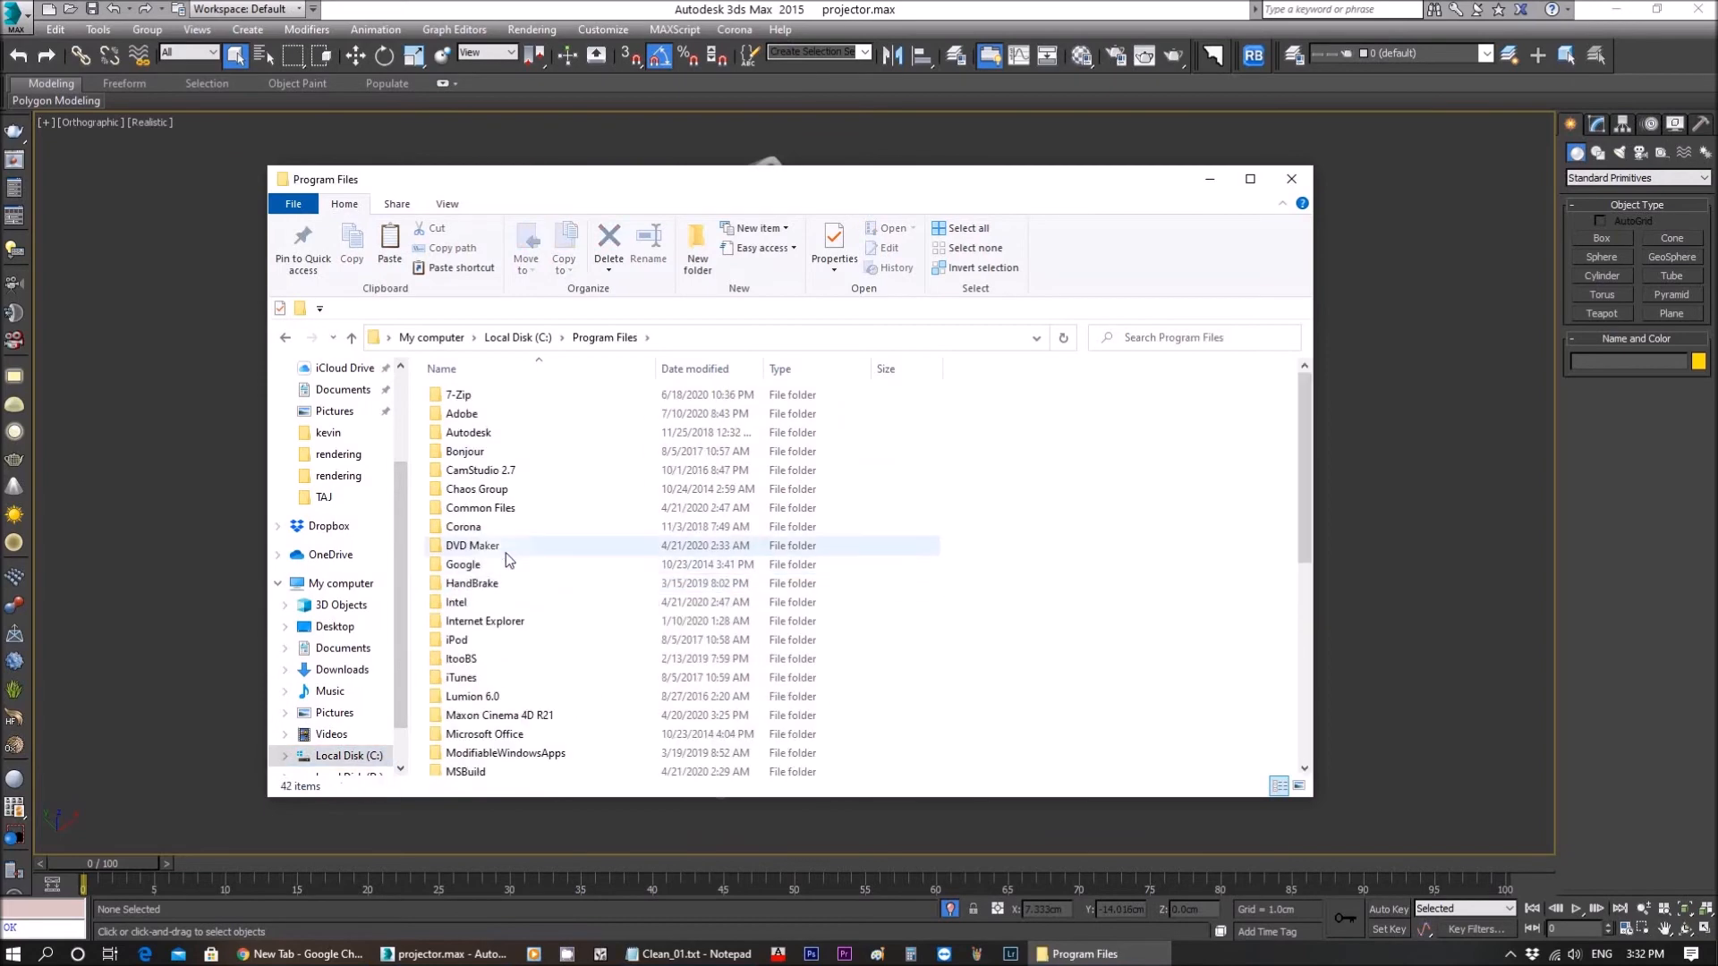
double_click(467, 431)
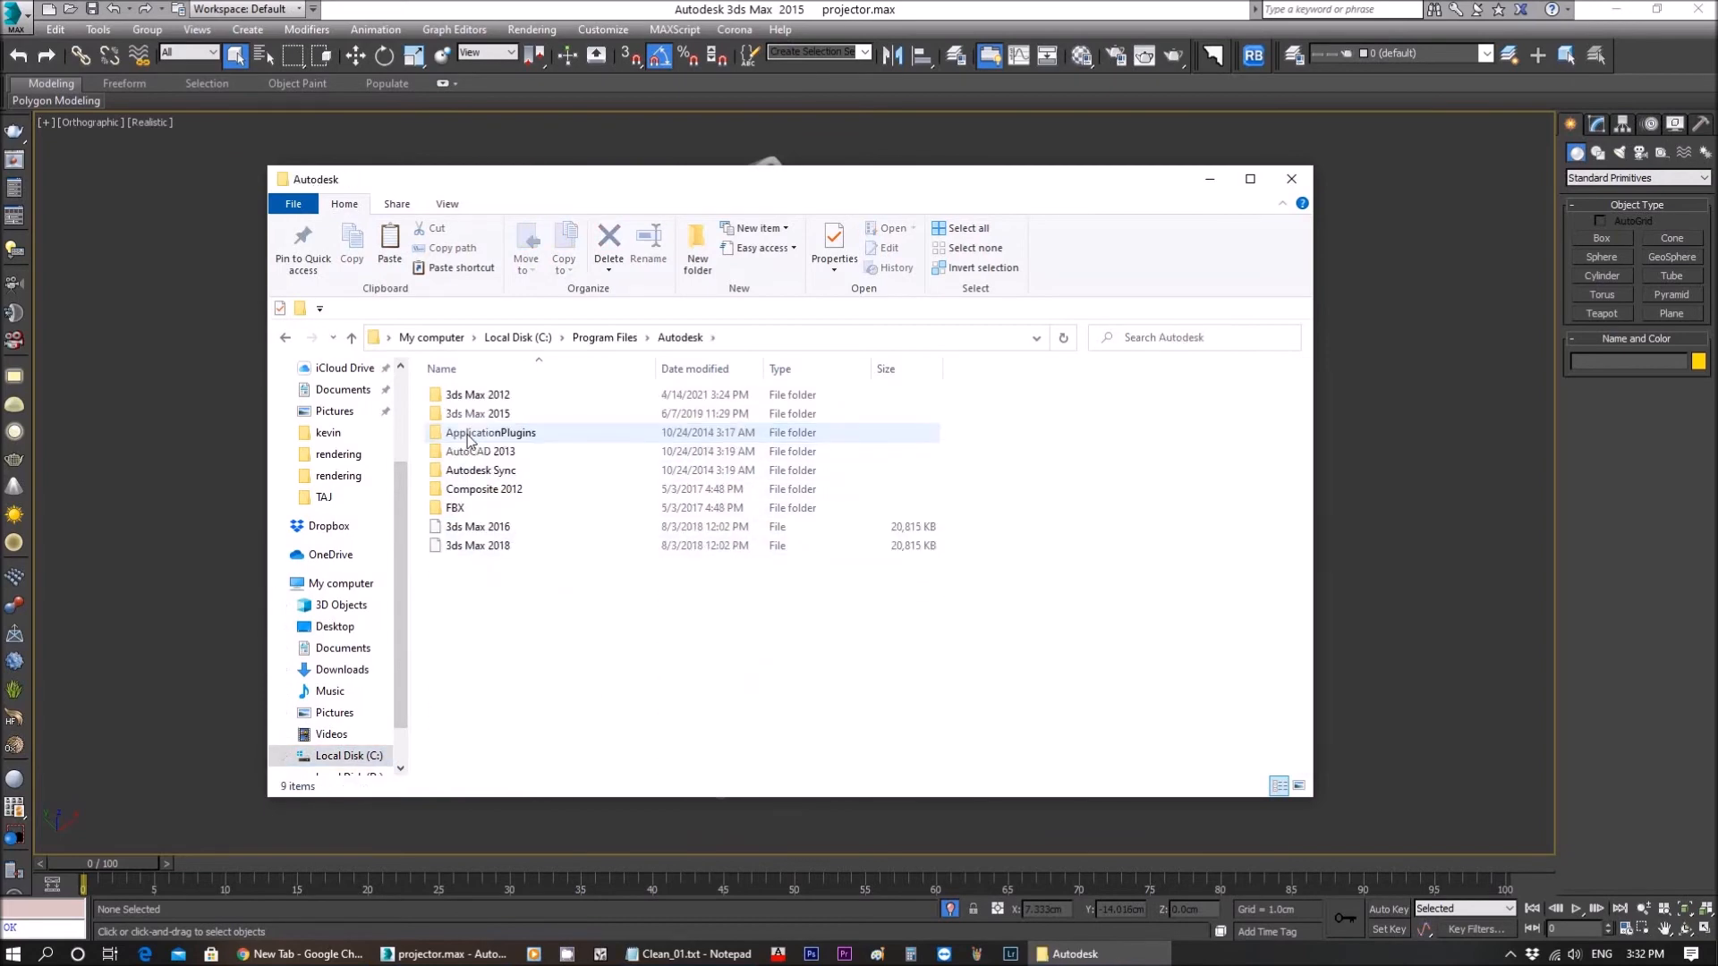
mouse_move(476, 413)
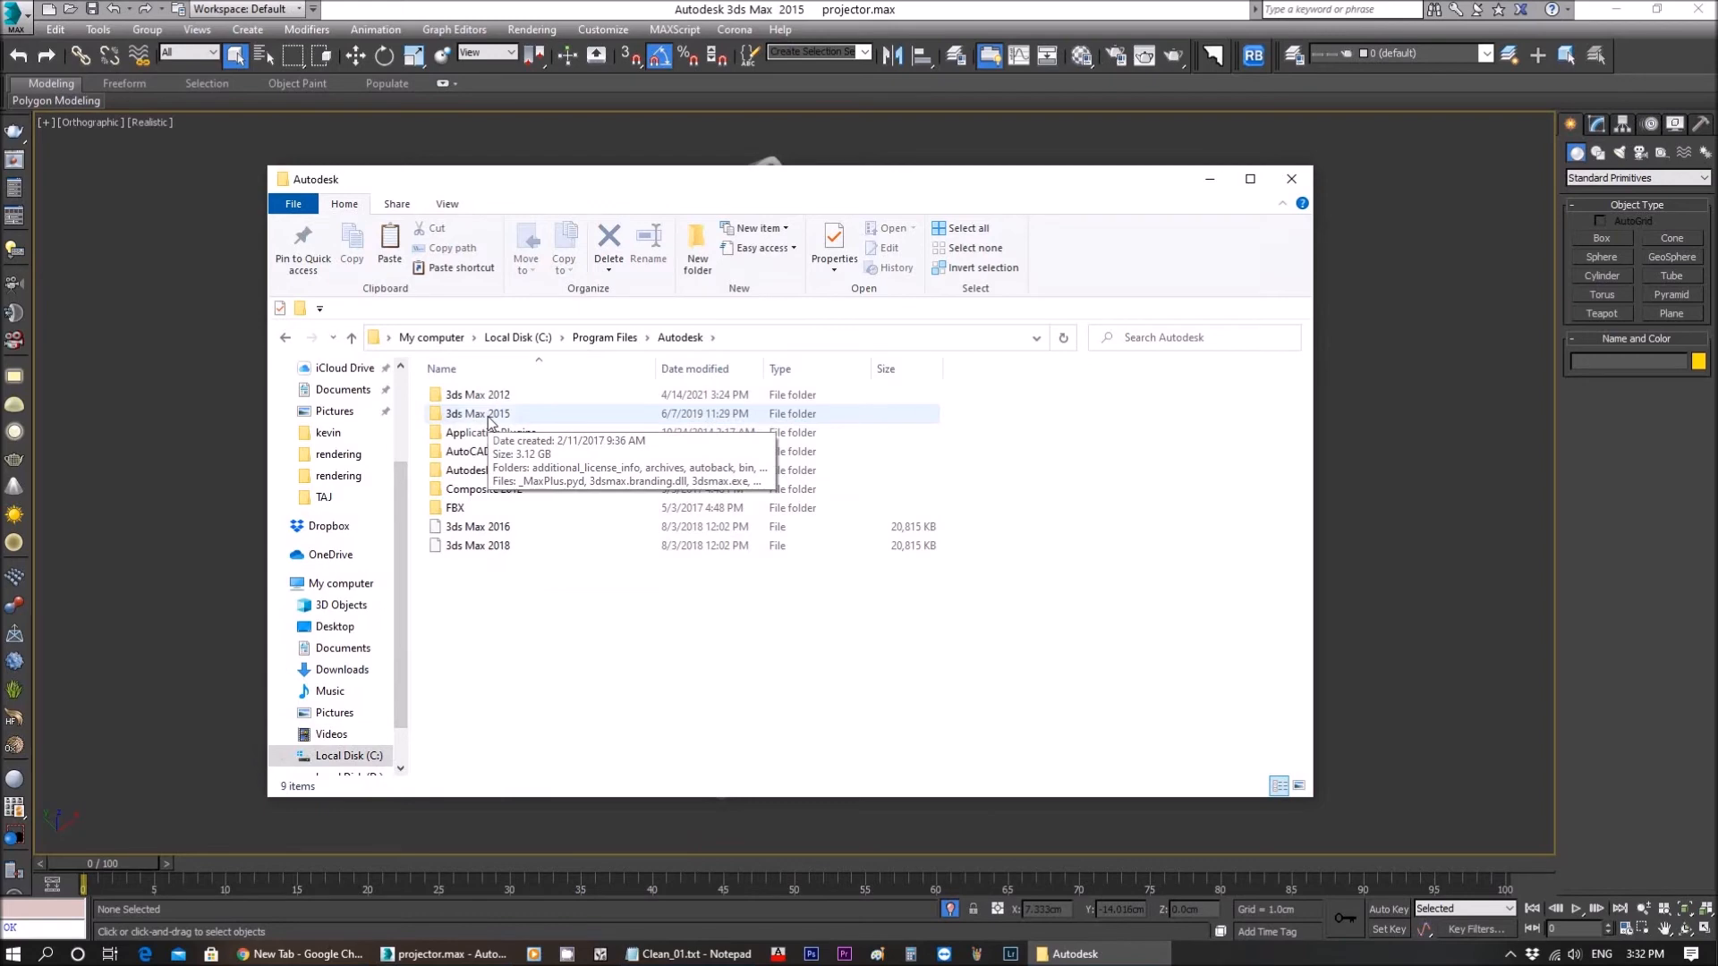
double_click(476, 414)
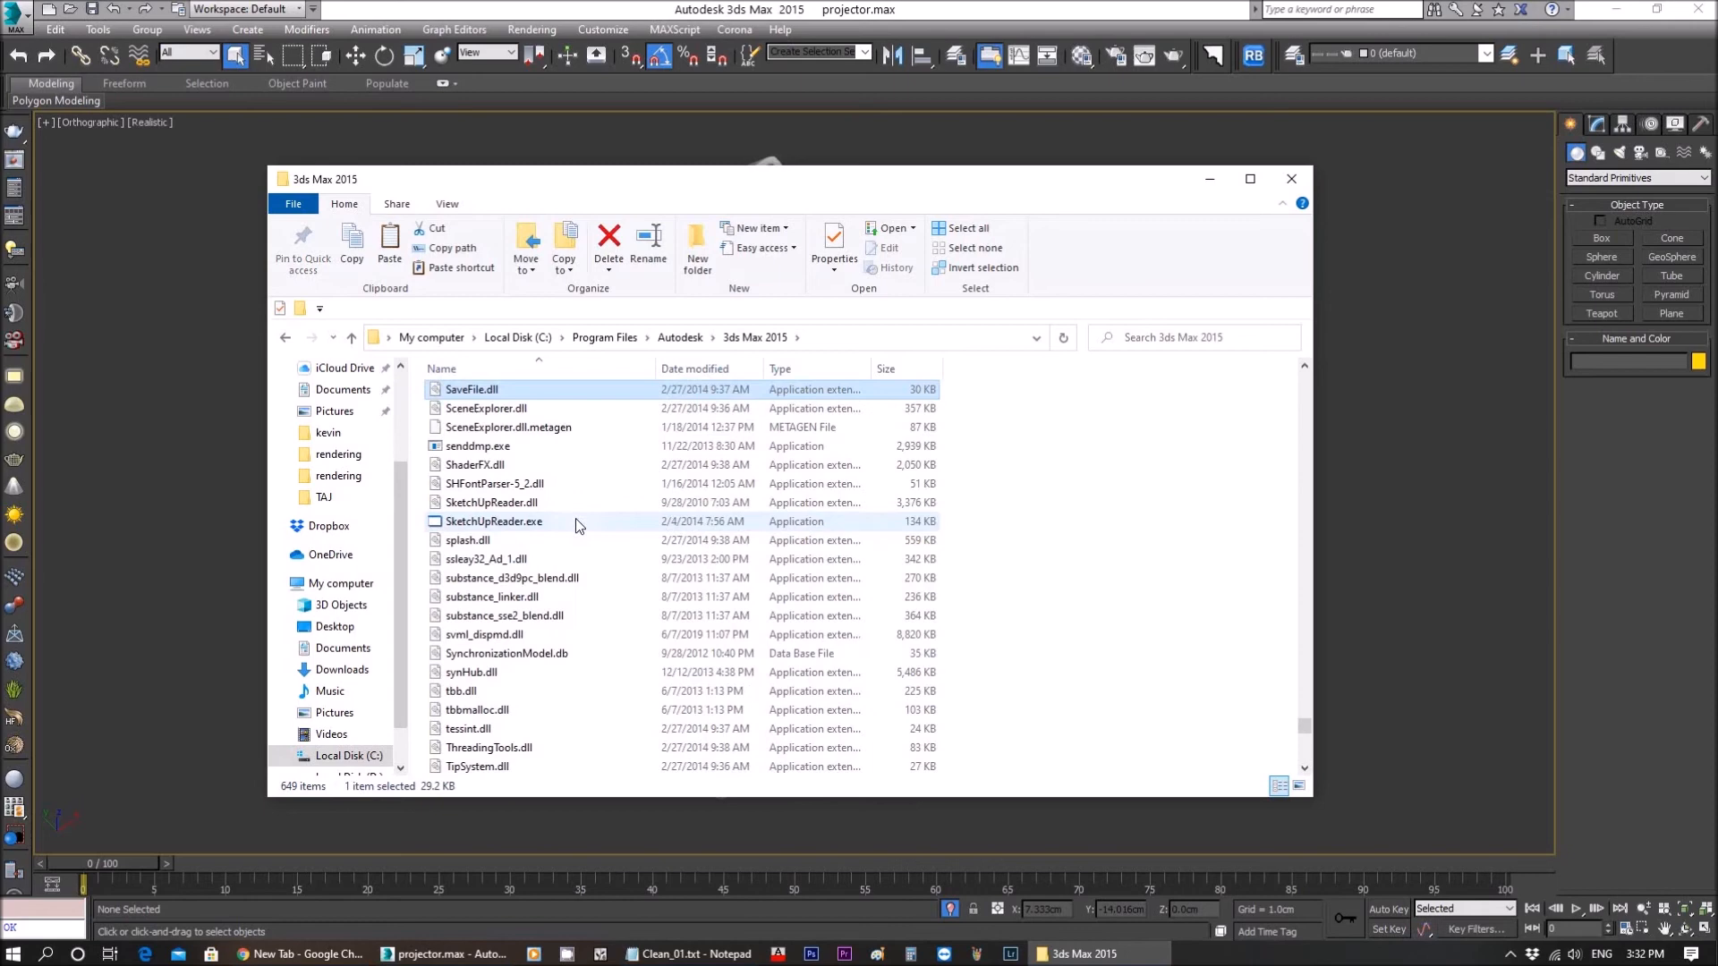
scroll(up, 3)
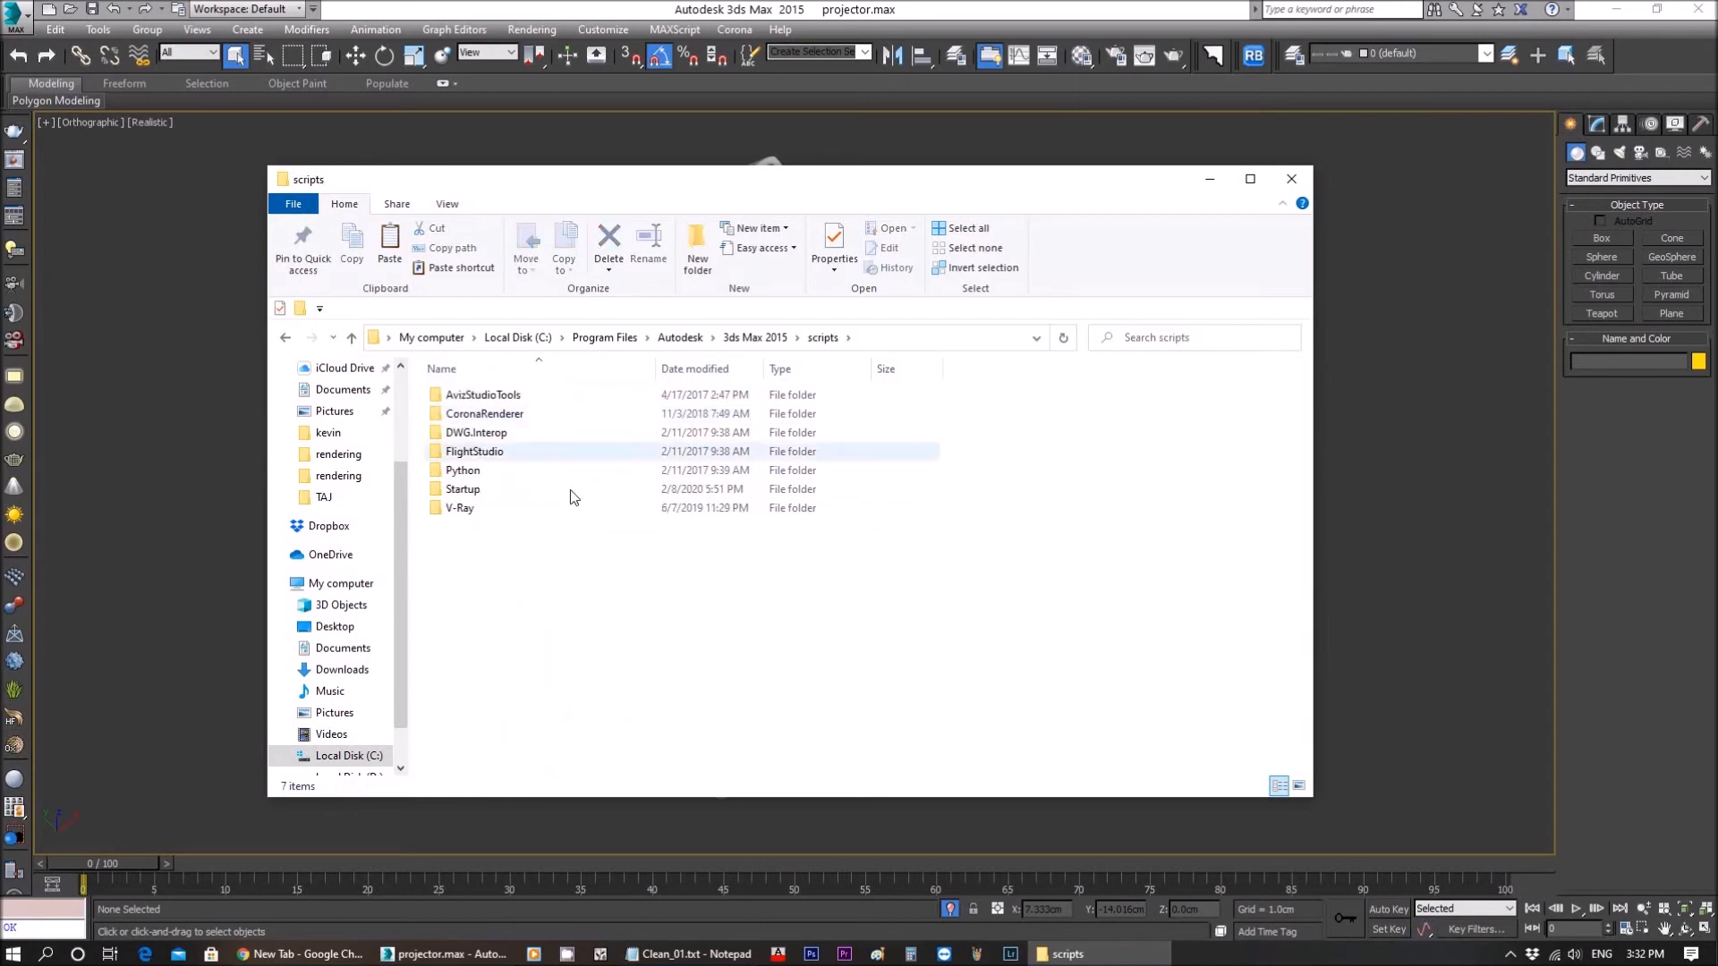
double_click(462, 489)
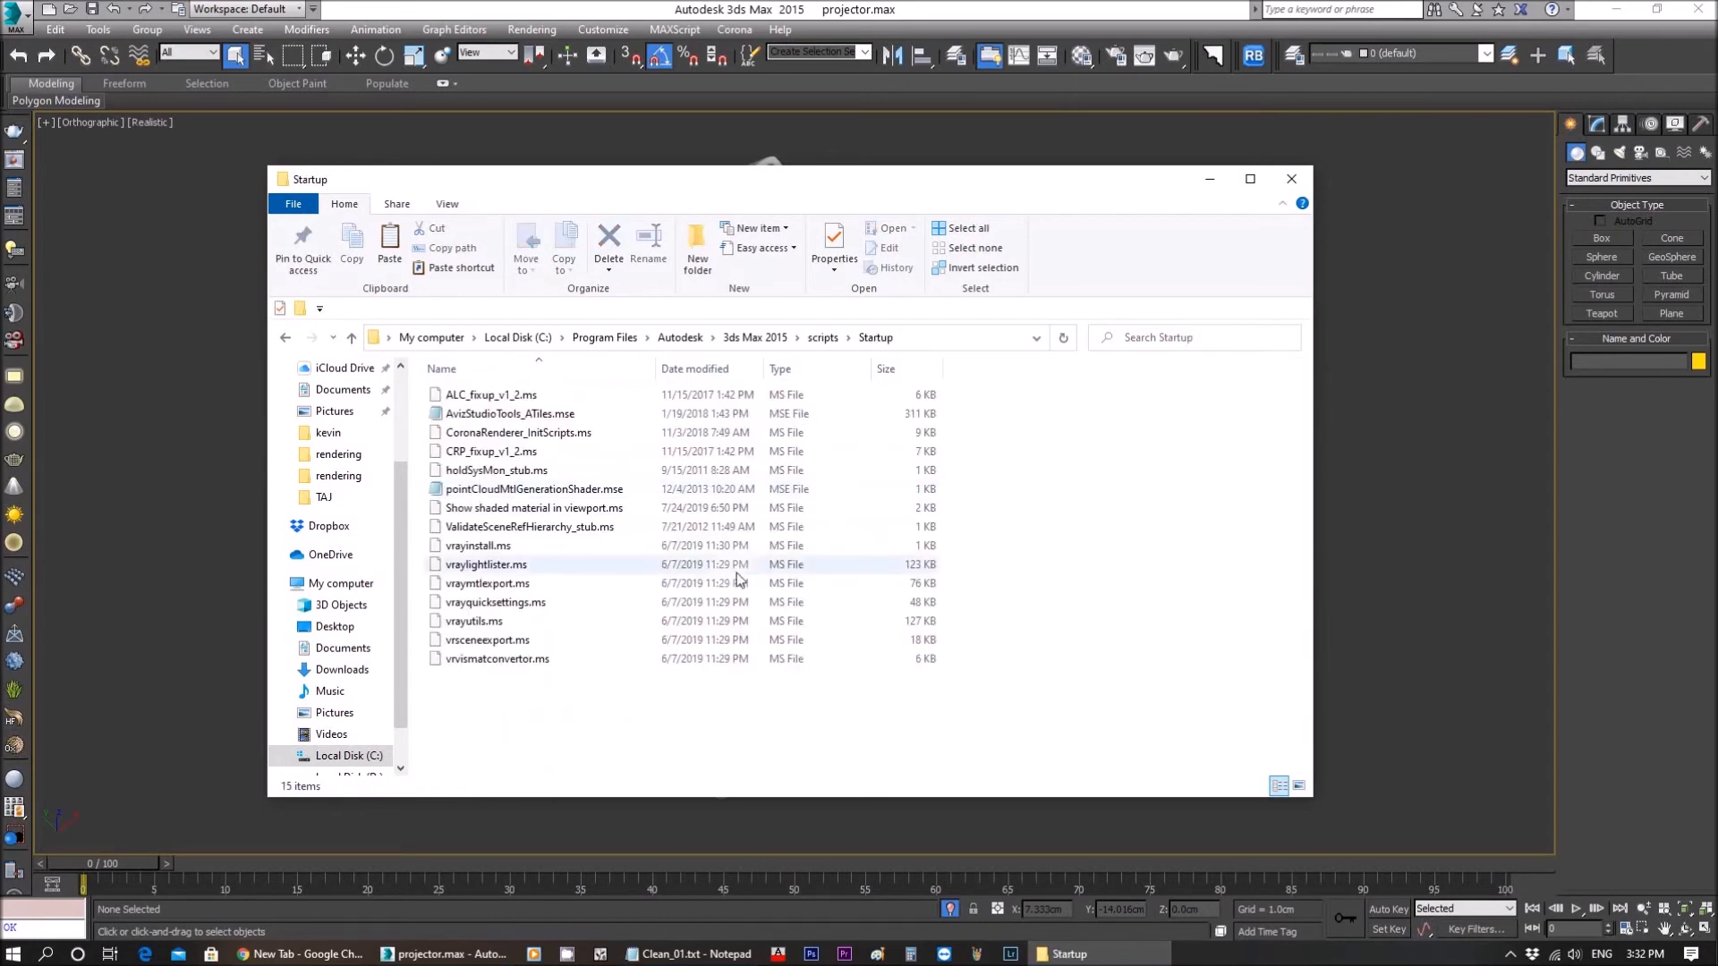
right_click(745, 723)
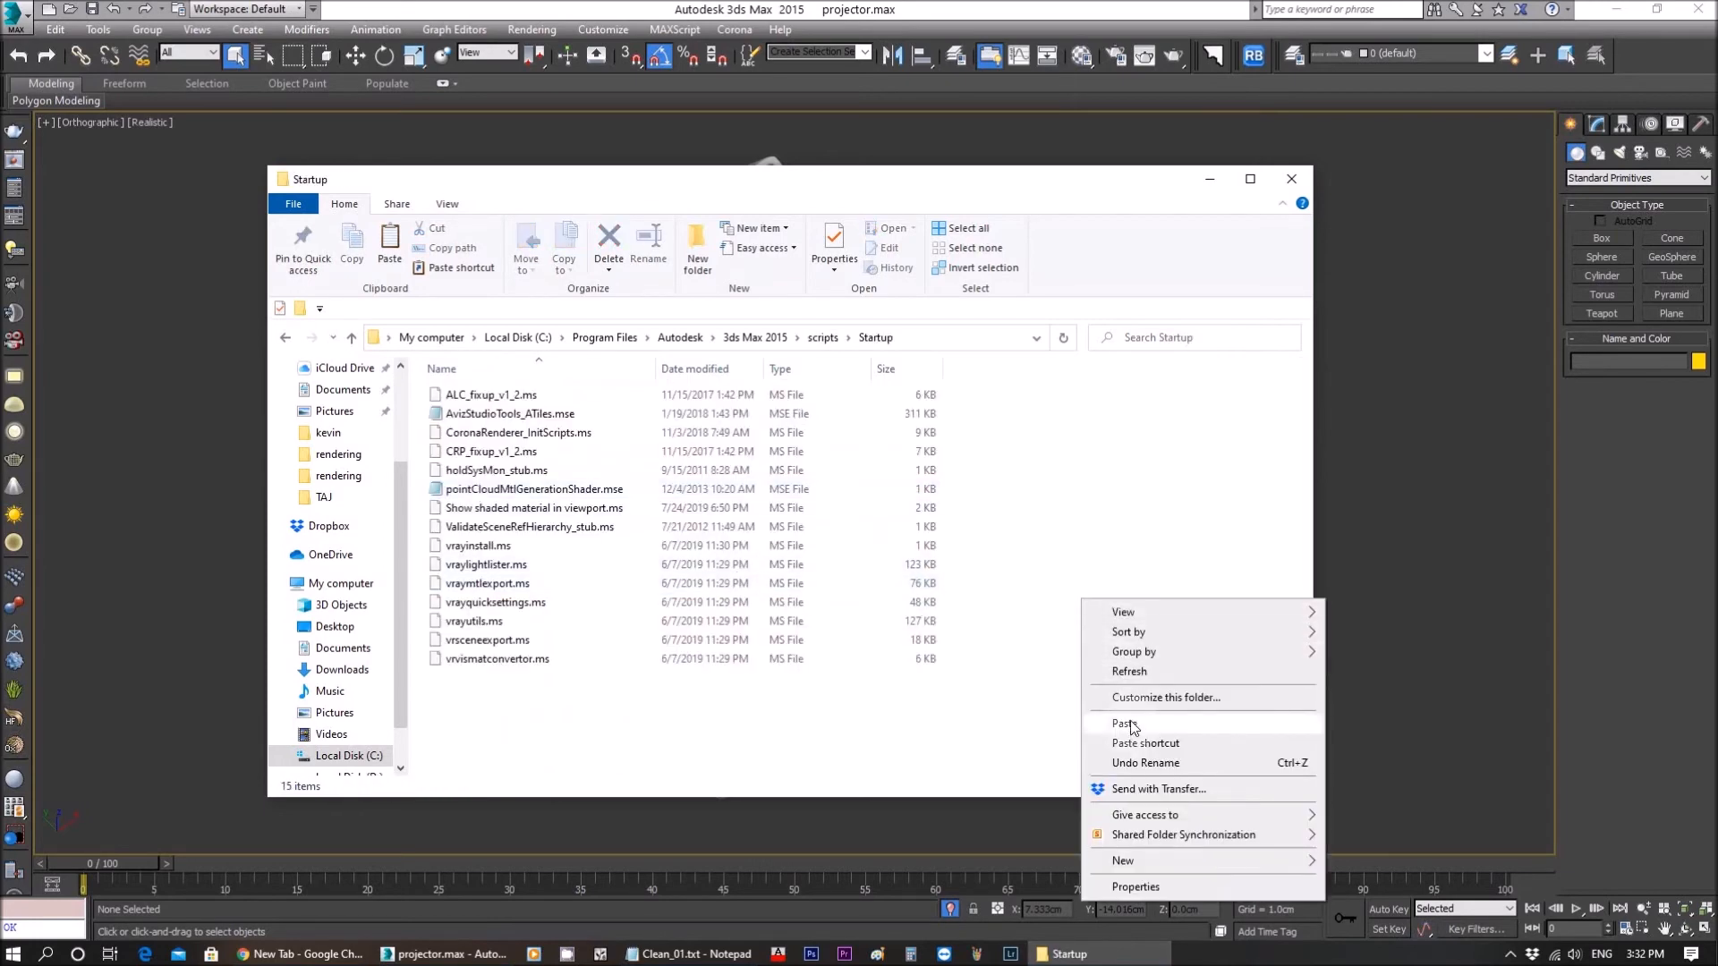
mouse_move(486, 399)
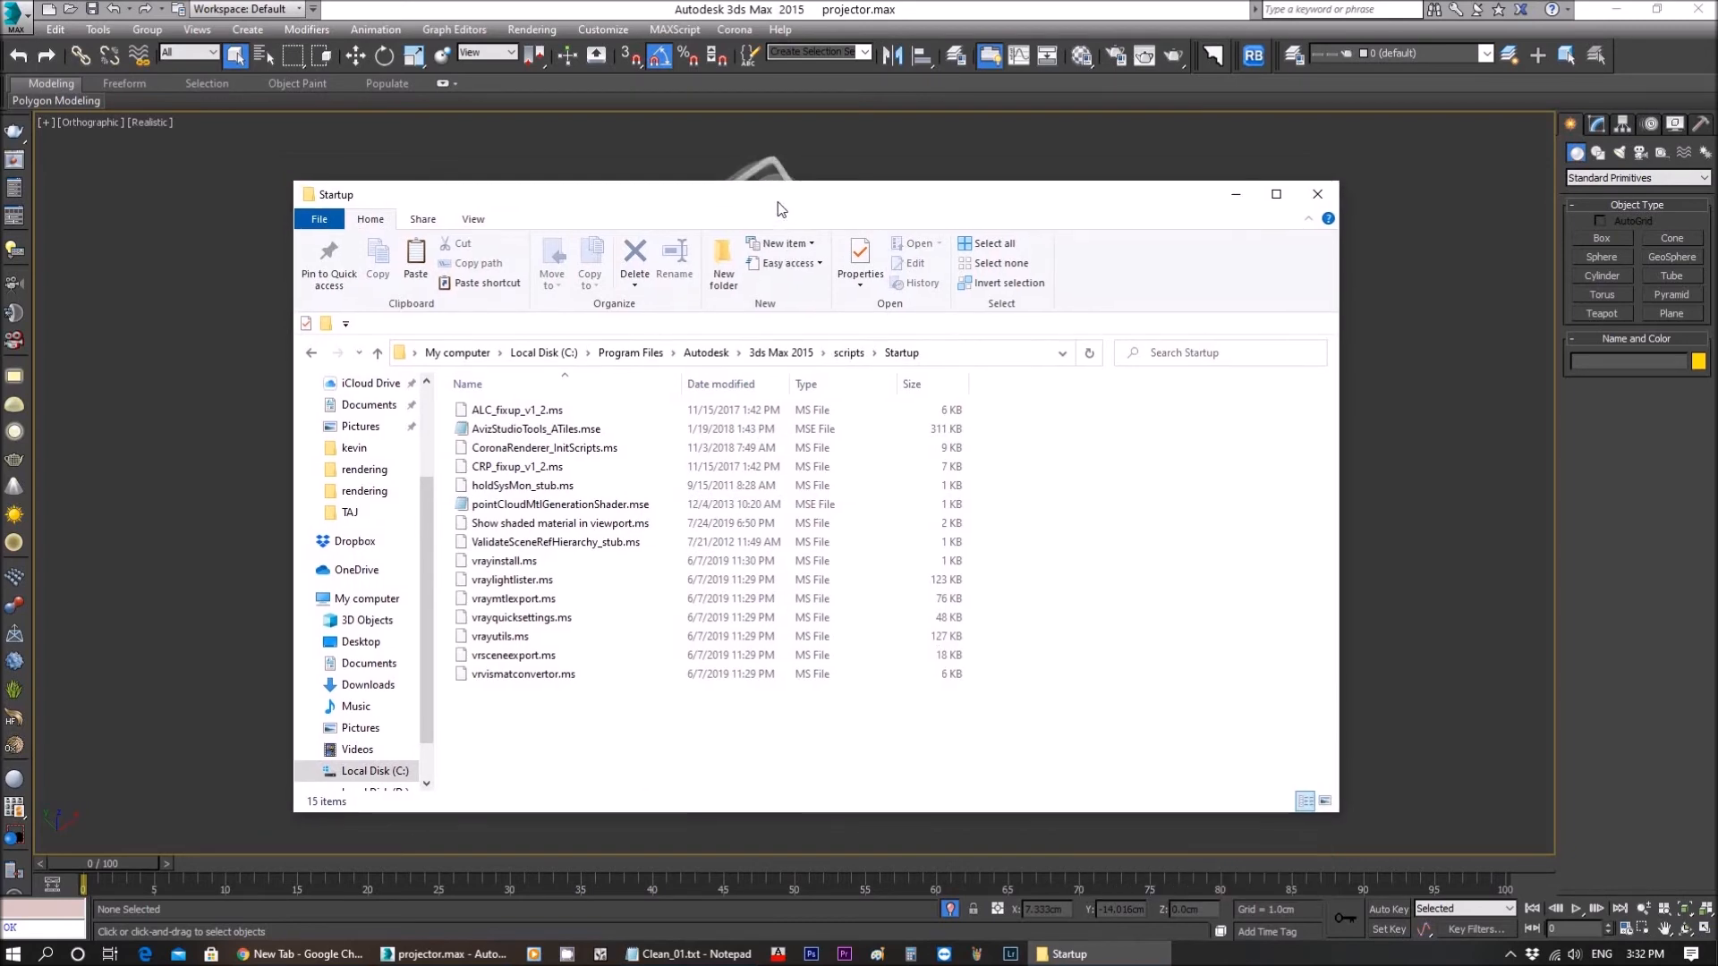
Step: Close the Startup folder window and return to the projector scene in 3ds Max
click(1315, 193)
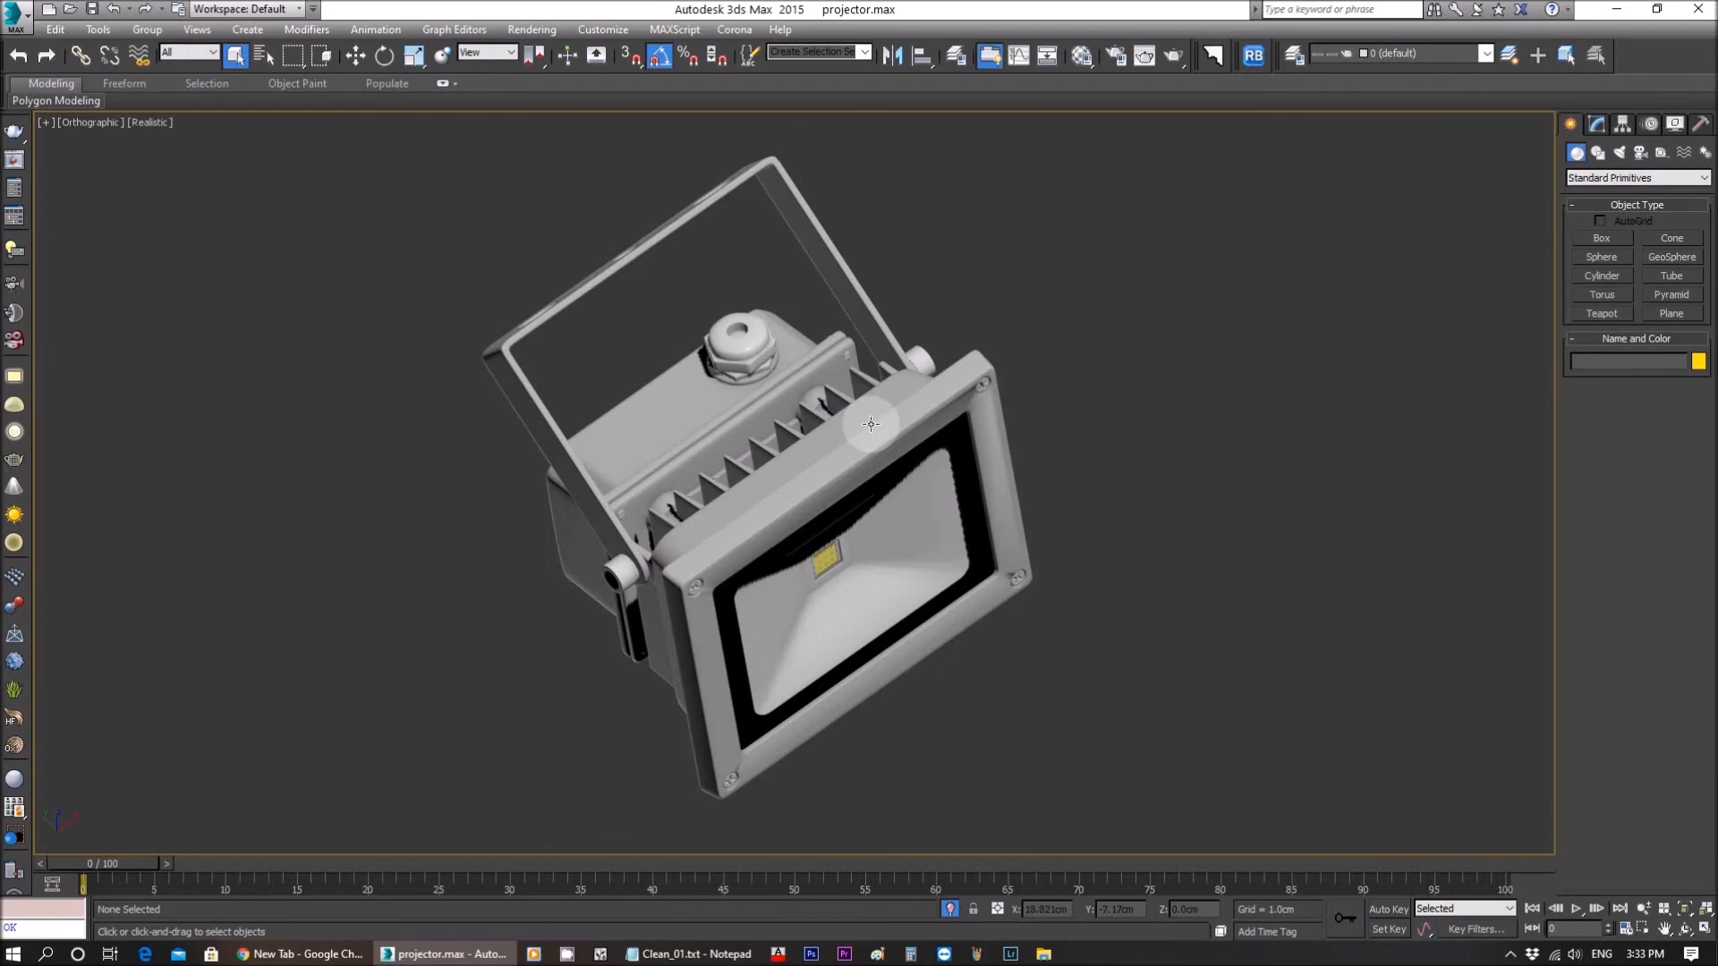
mouse_move(698, 533)
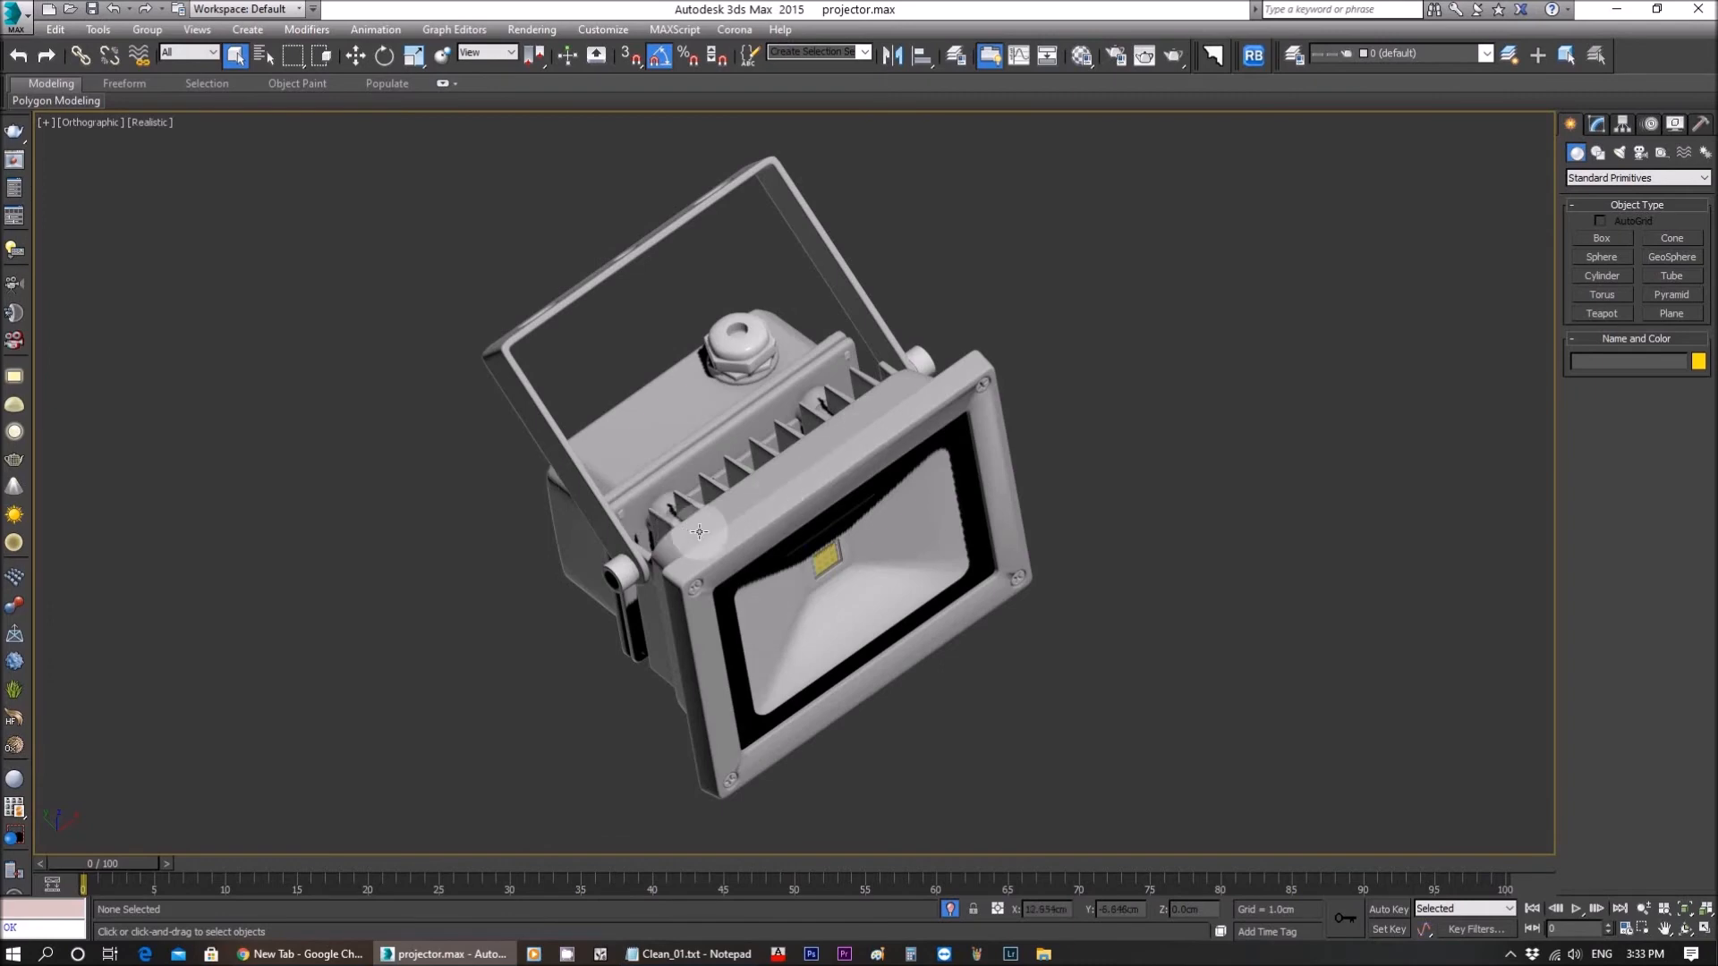
mouse_move(918, 417)
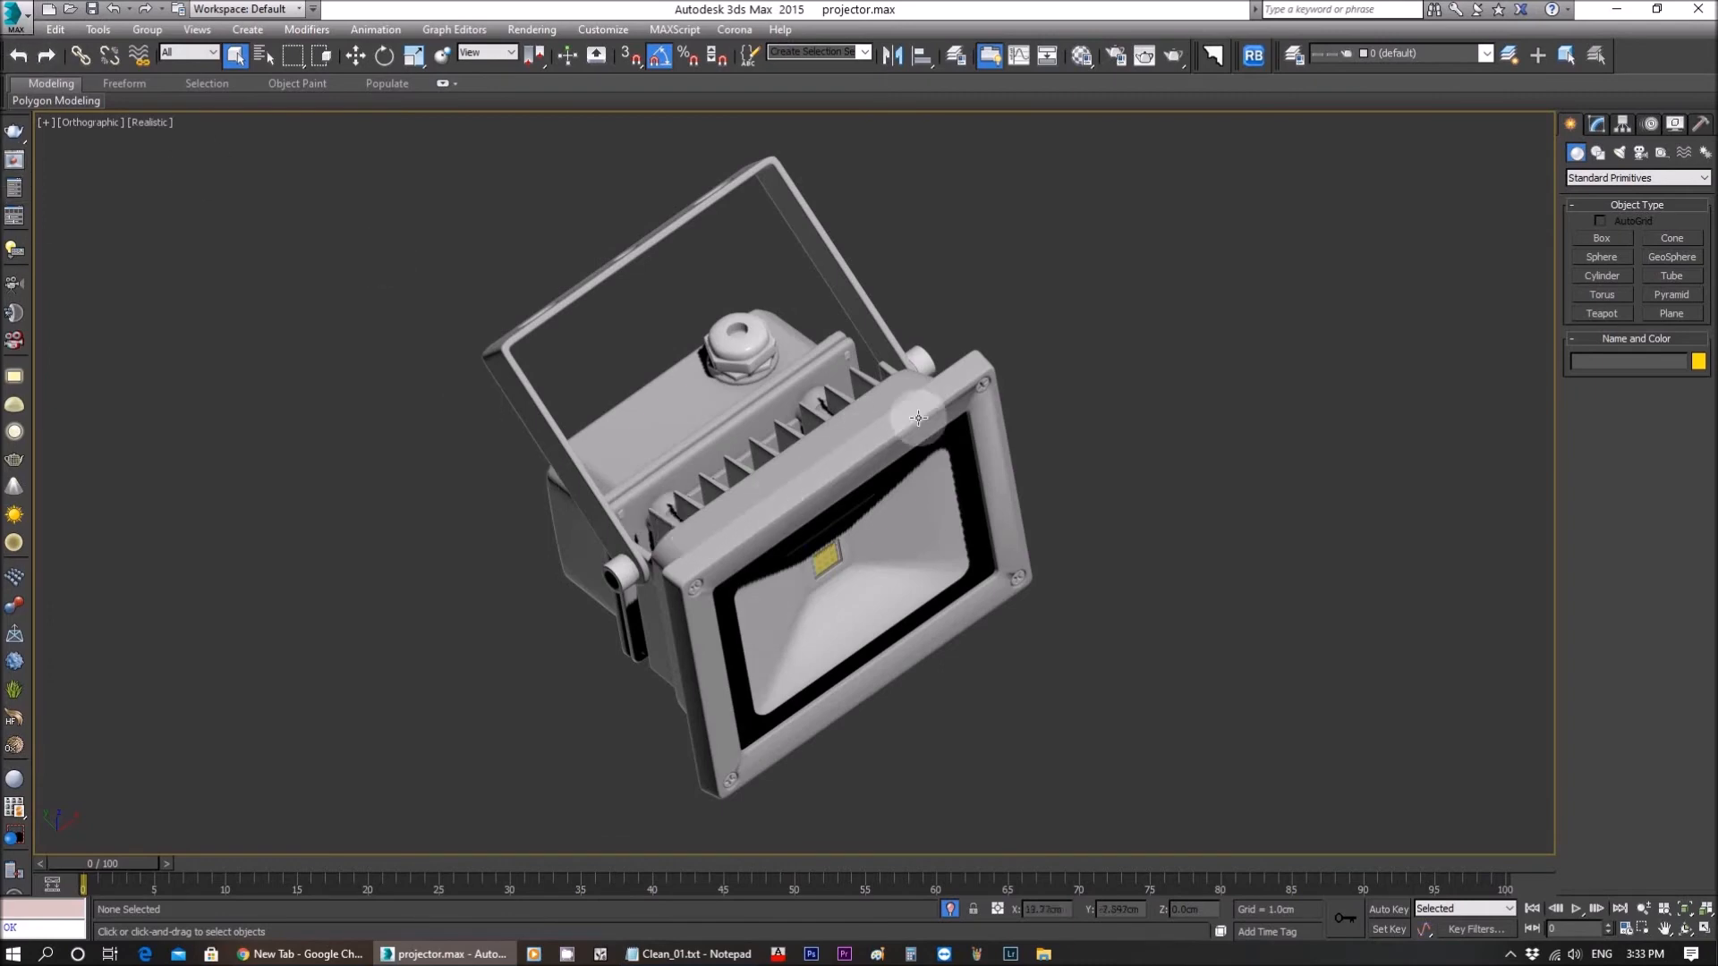
mouse_move(906, 447)
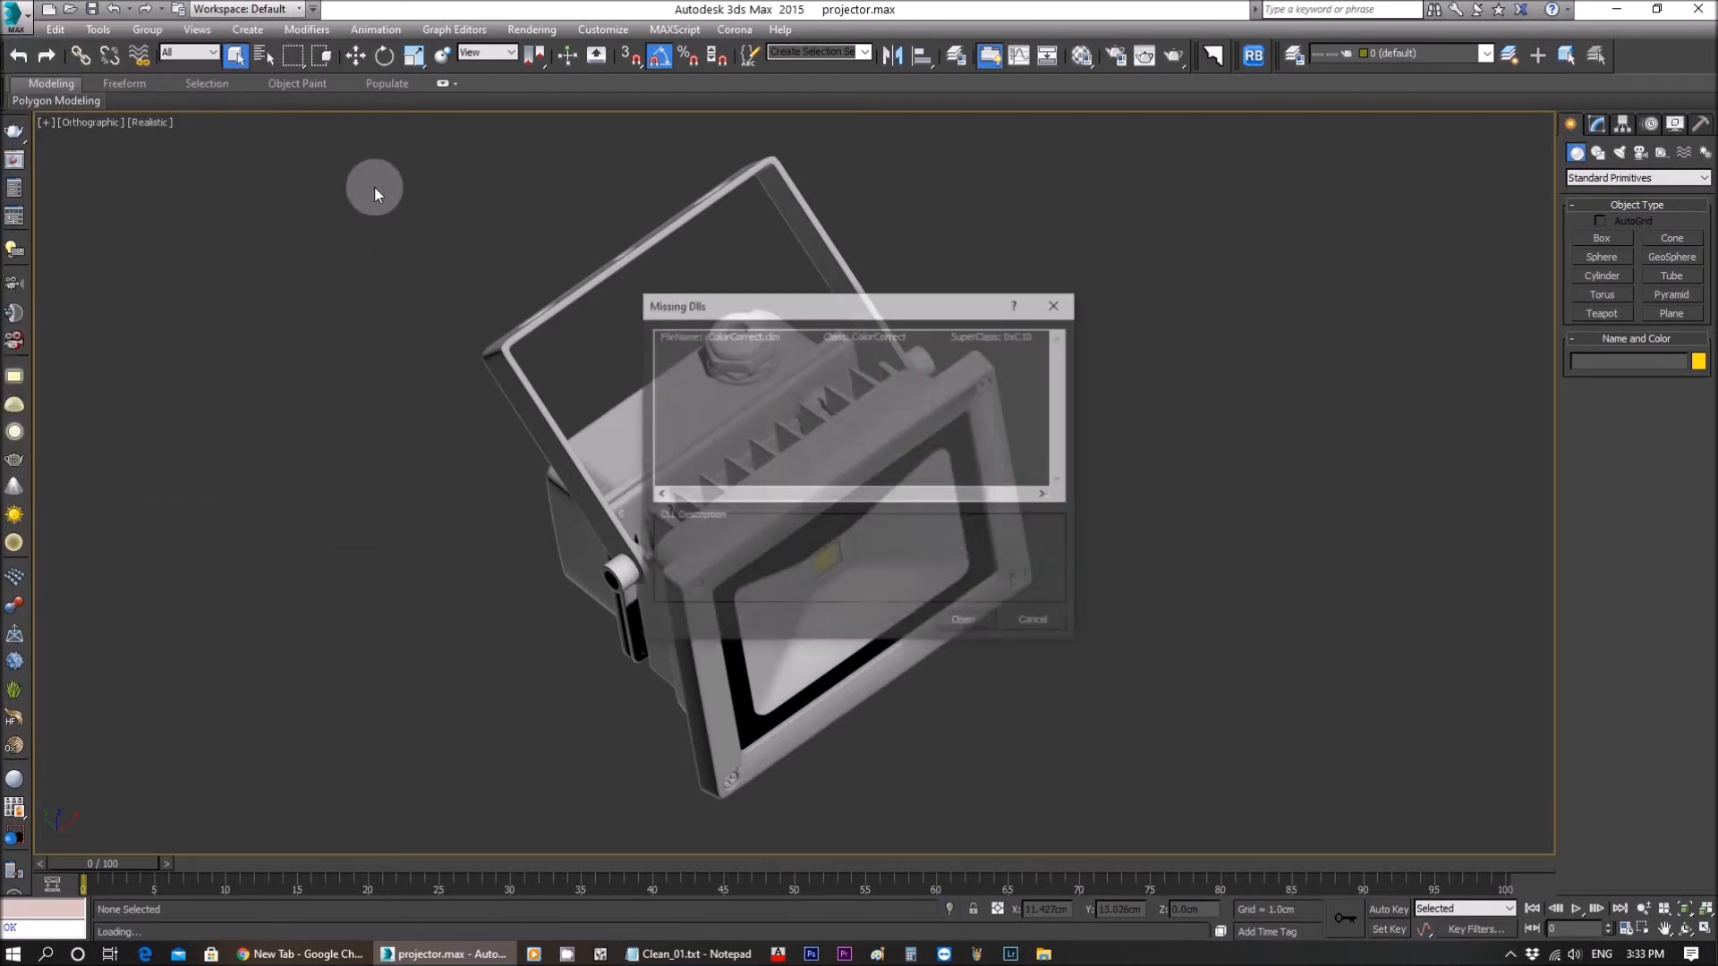
Step: Proceed past Missing Dlls, remove the ALC nodes found, and continue past Missing External Files
click(1031, 620)
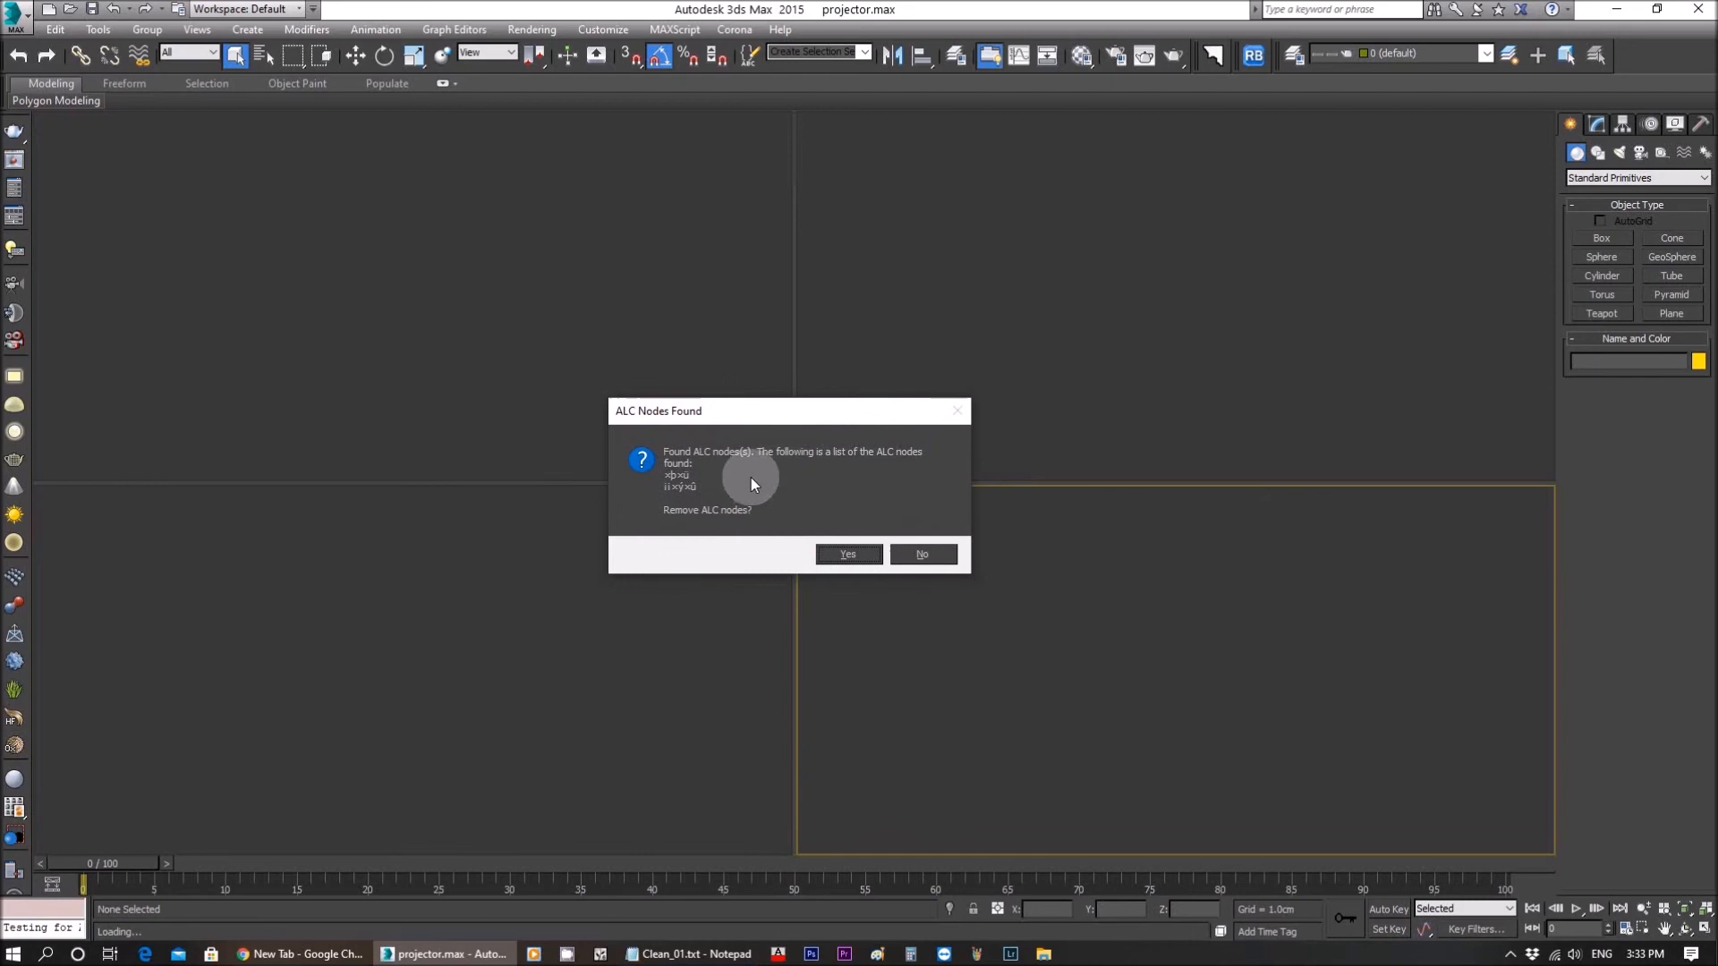
mouse_move(920, 460)
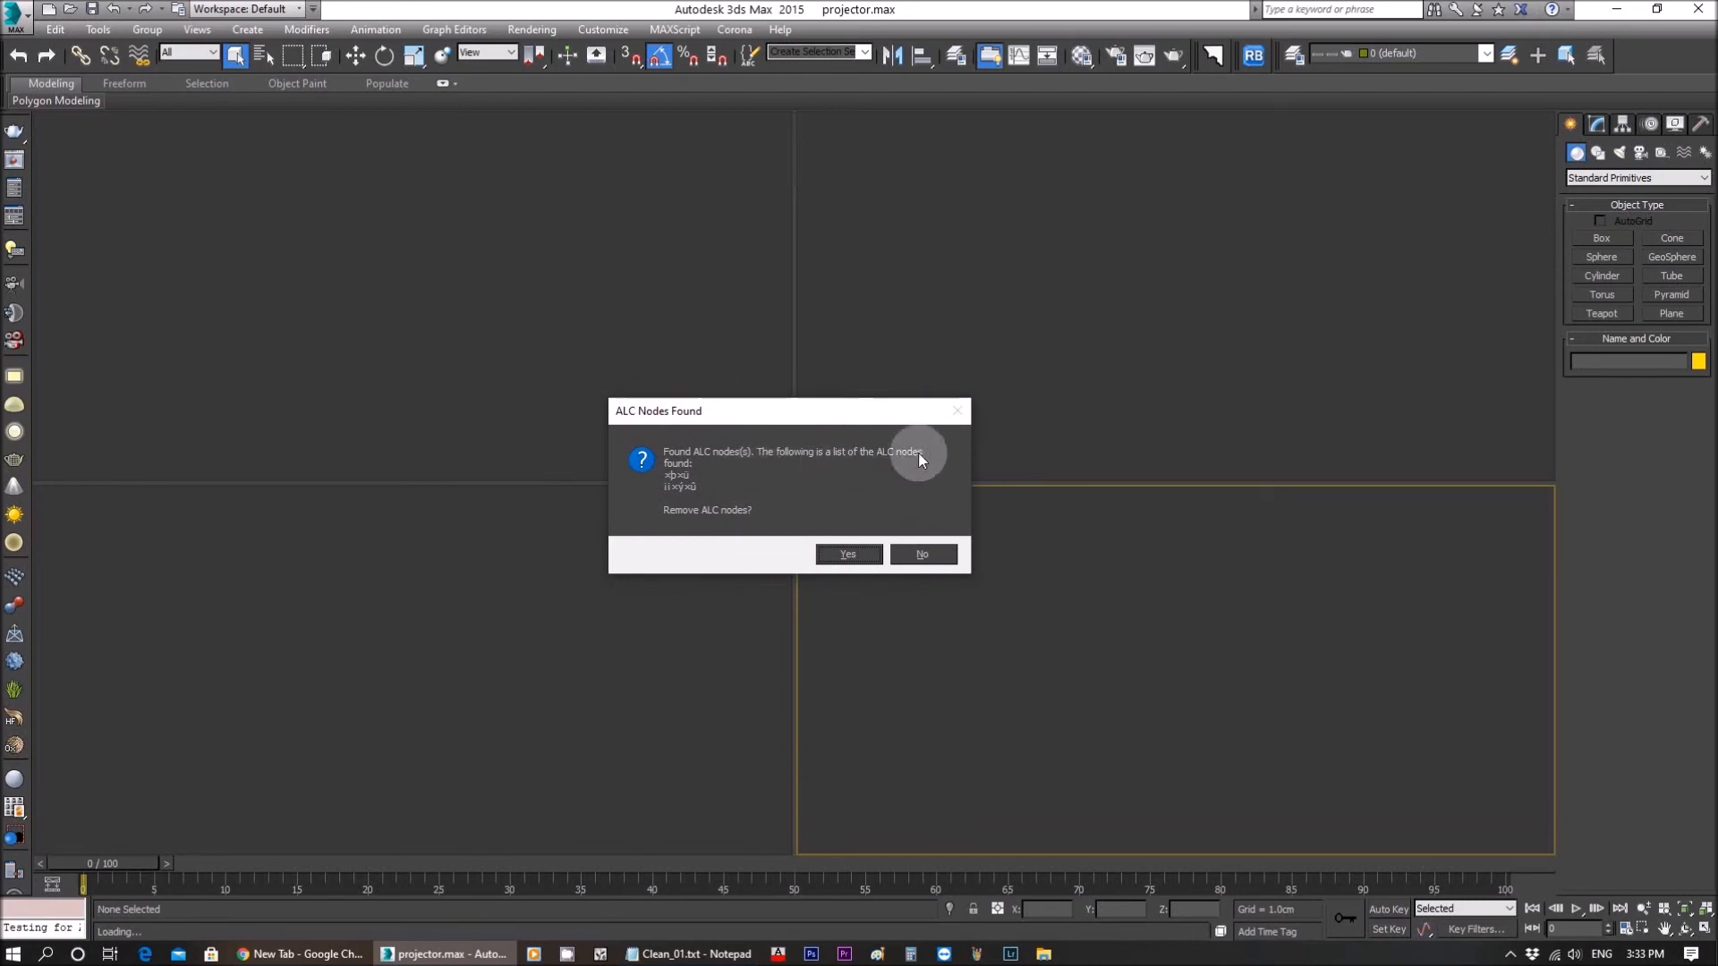
mouse_move(680, 485)
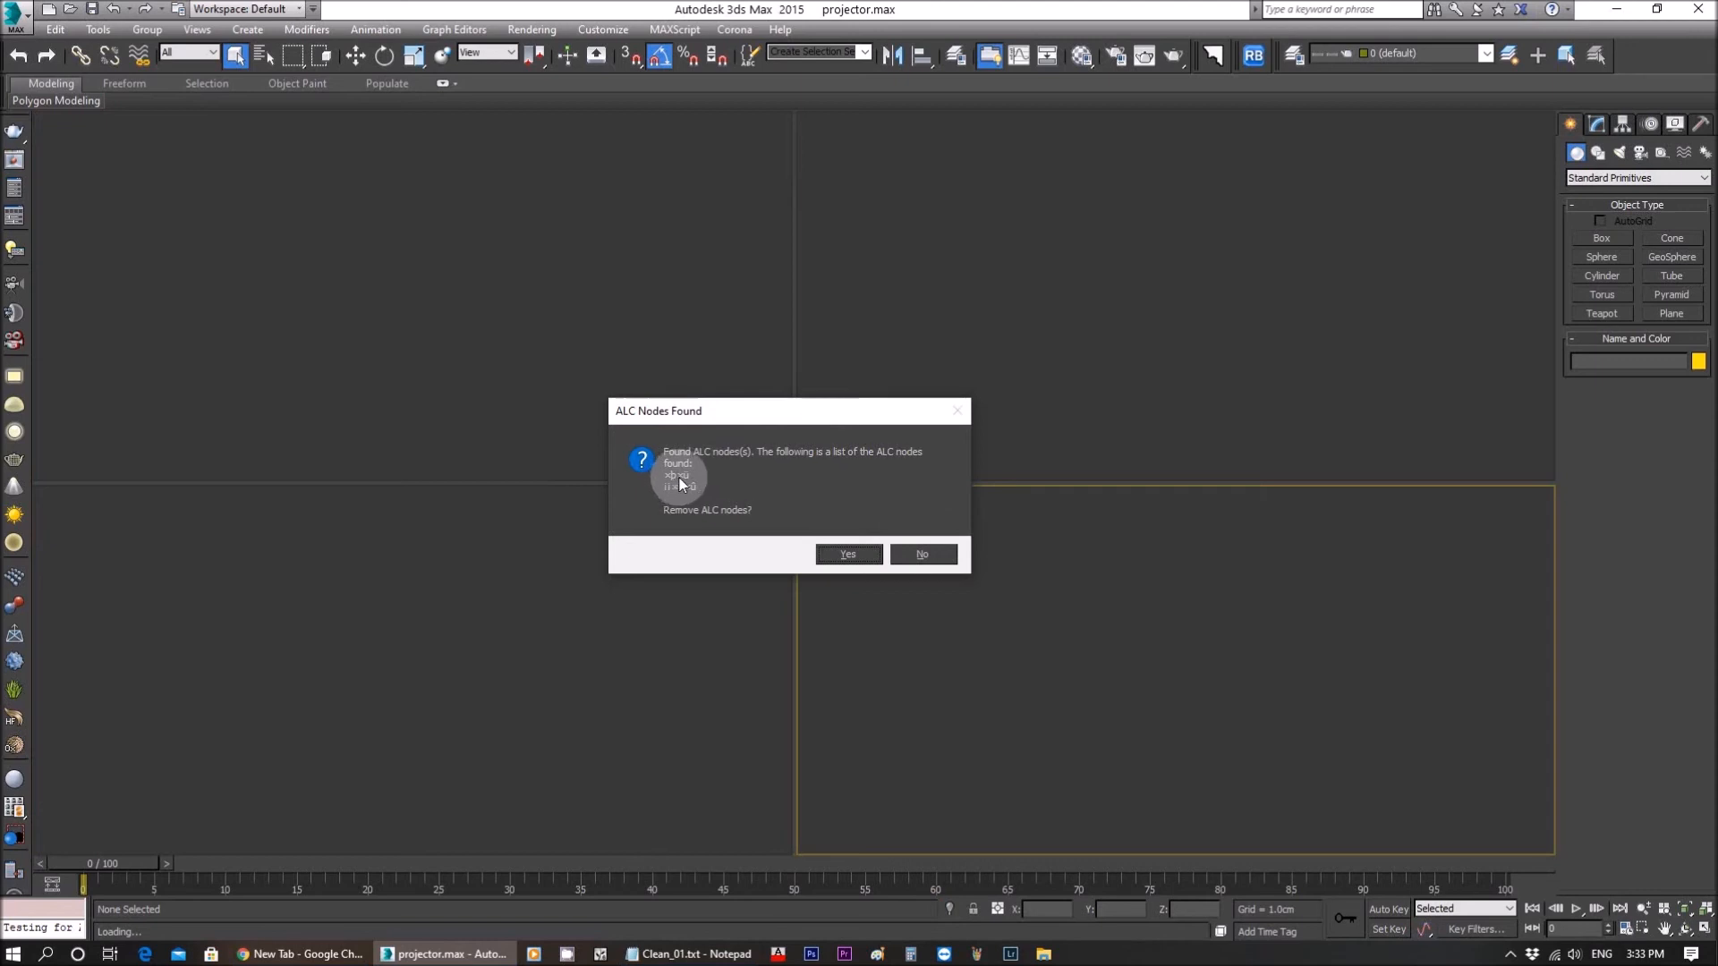
mouse_move(695, 522)
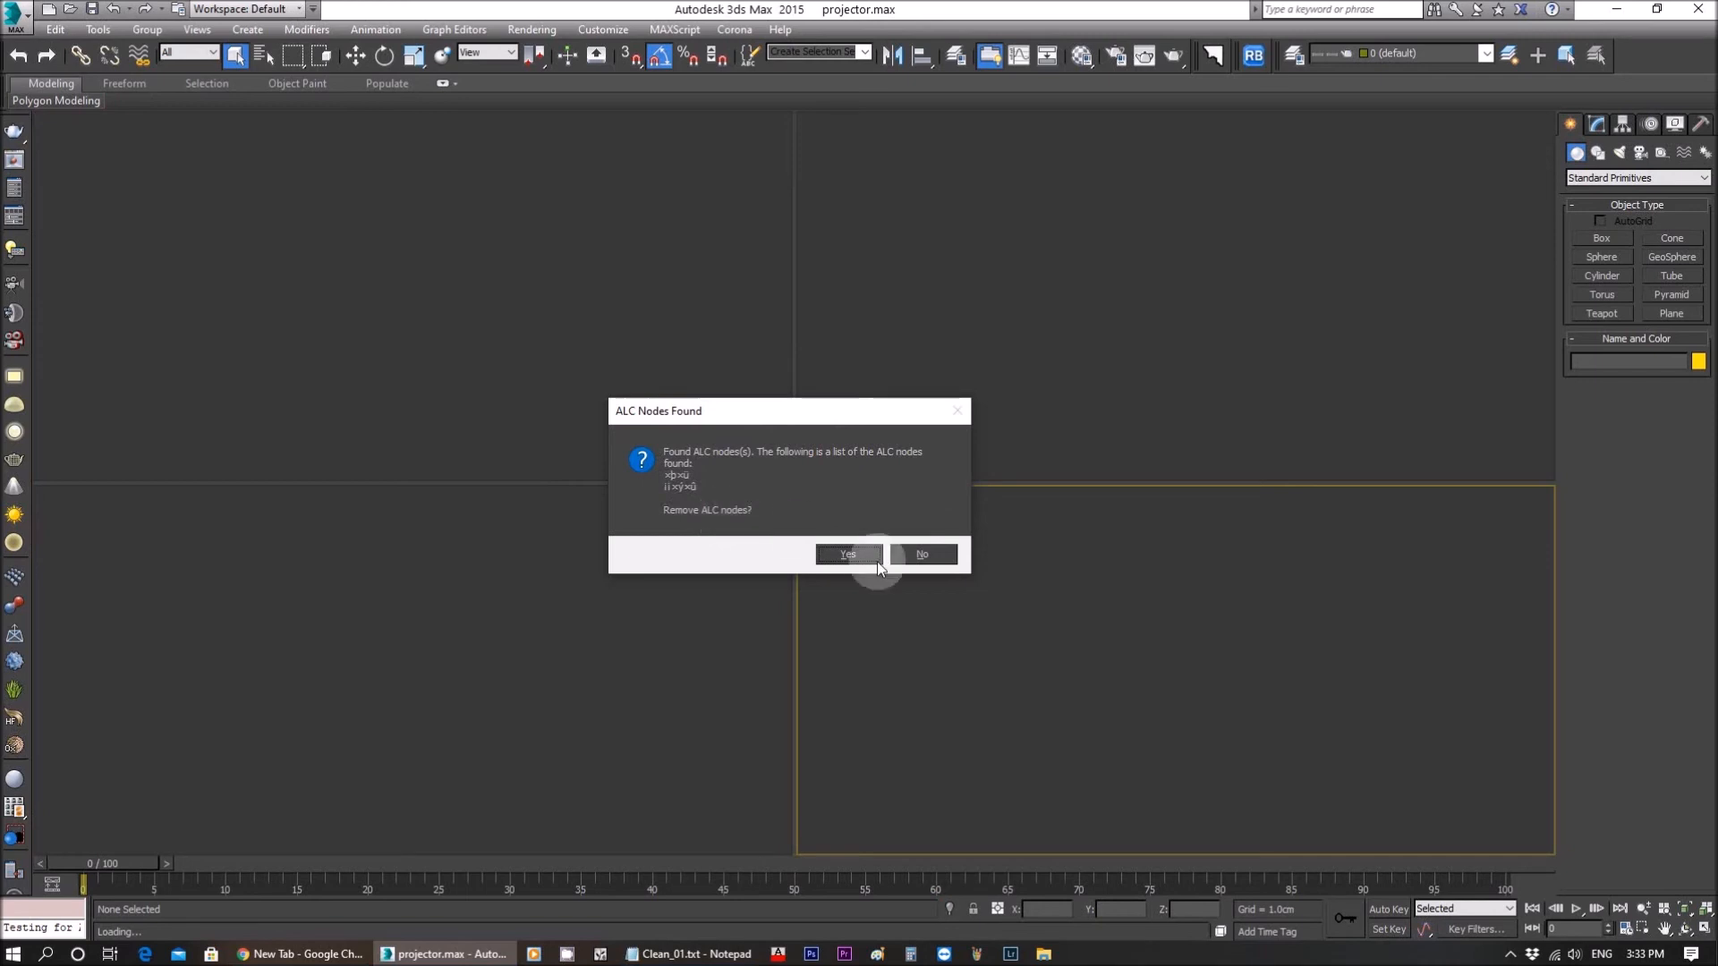
click(846, 555)
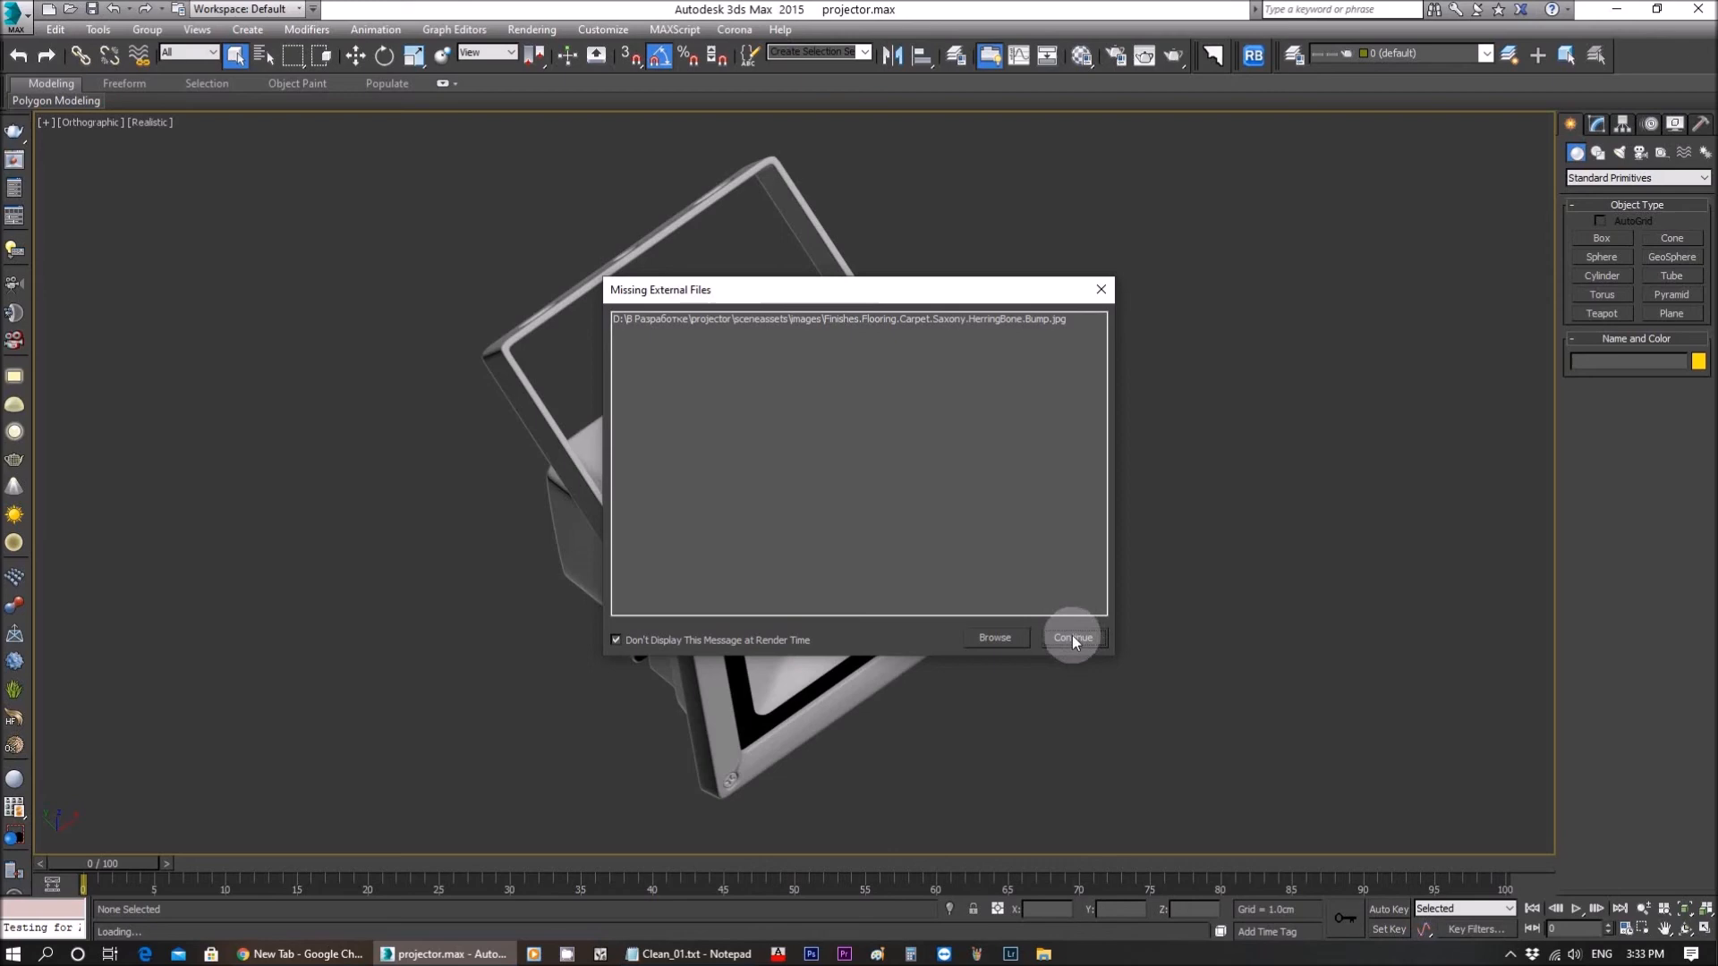
click(1072, 638)
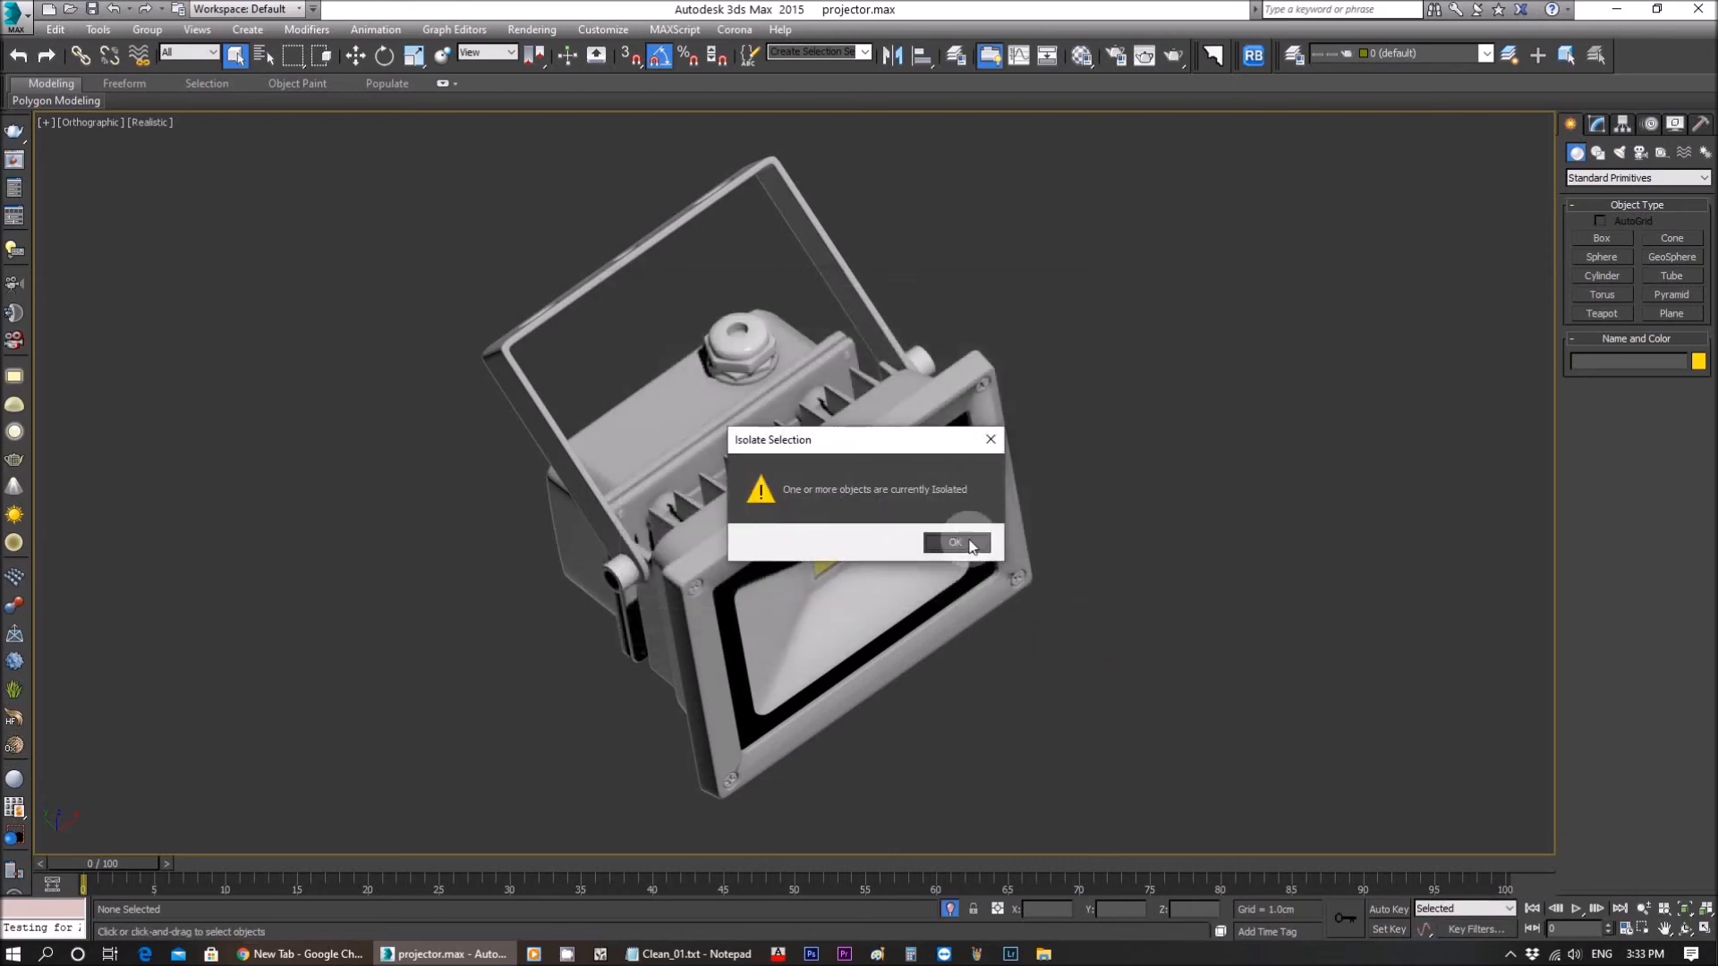
Step: Acknowledge the Isolate Selection notice and continue past the missing texture file prompt
click(950, 542)
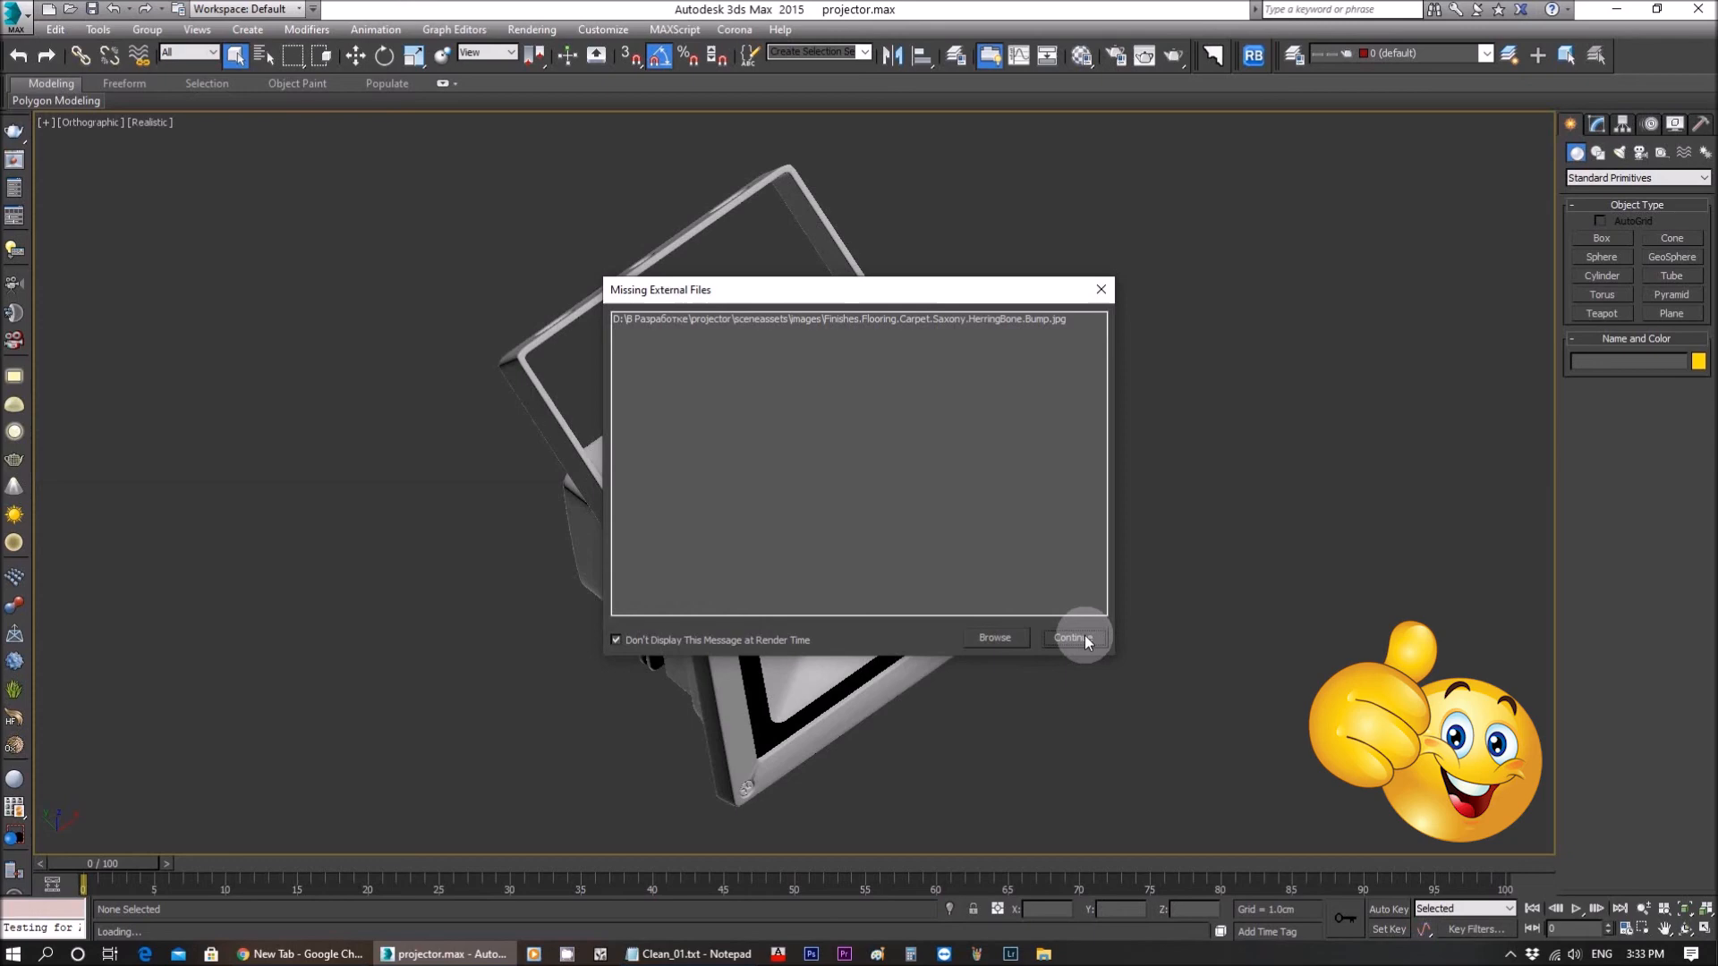
click(1070, 637)
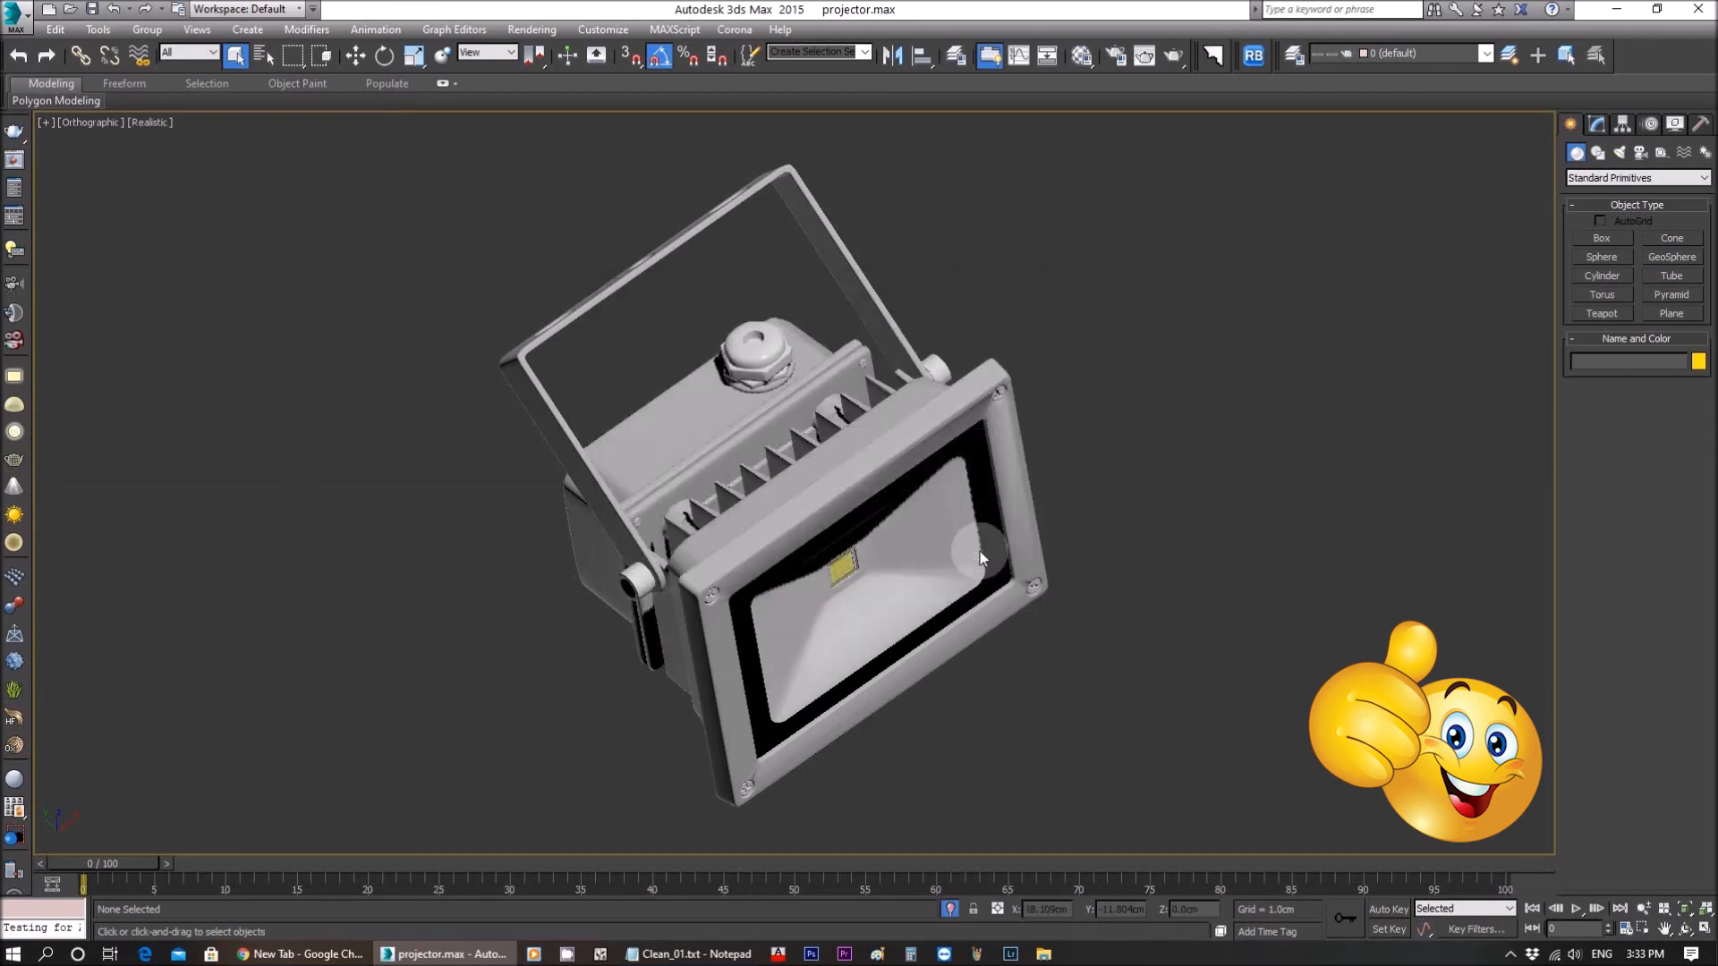